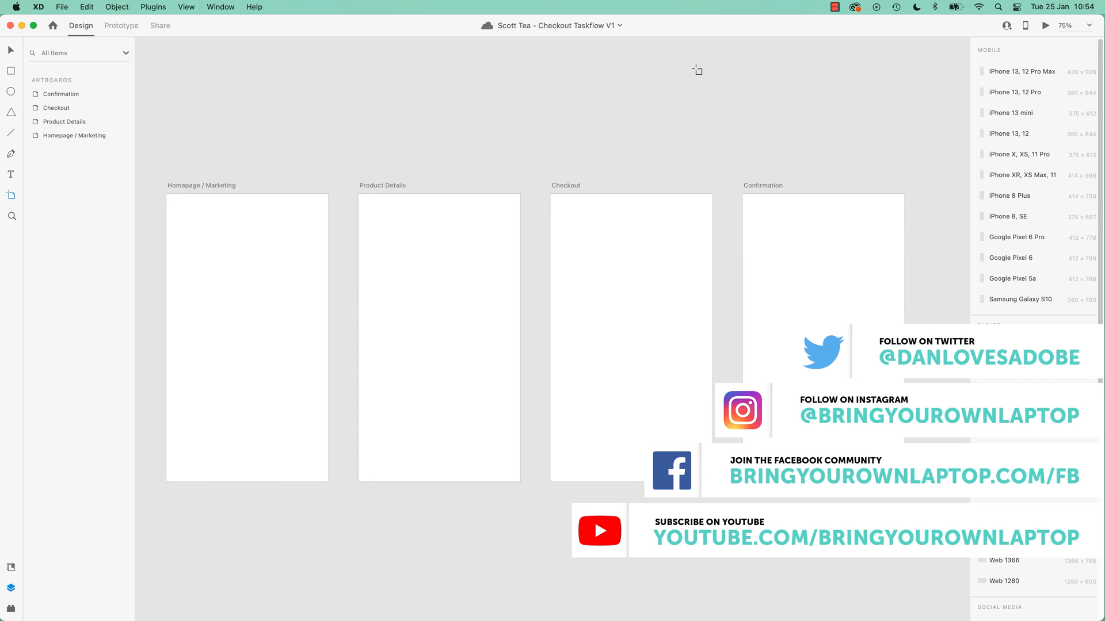
Step: Create a new document using the Web 1920 (1920 × 1080) preset
scroll("down", 3)
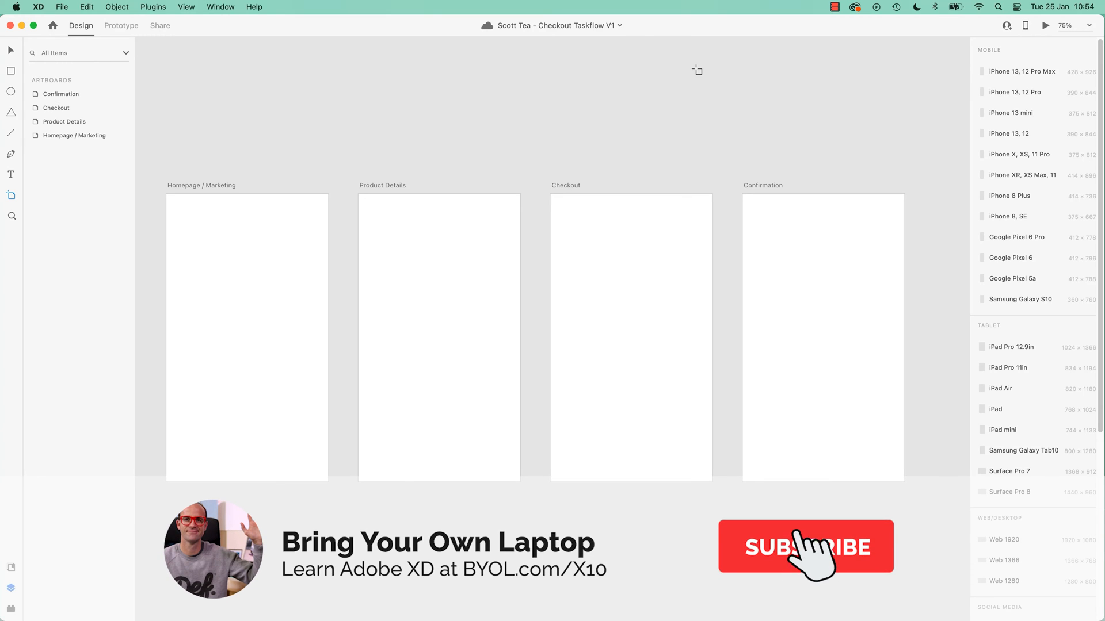
left_click(806, 547)
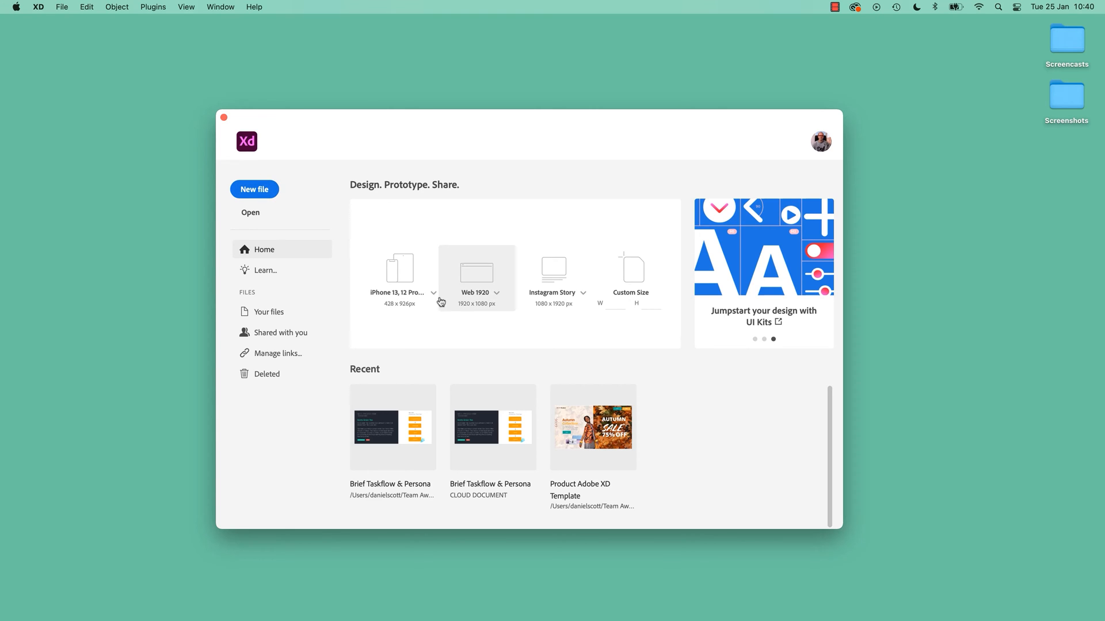
mouse_move(273, 212)
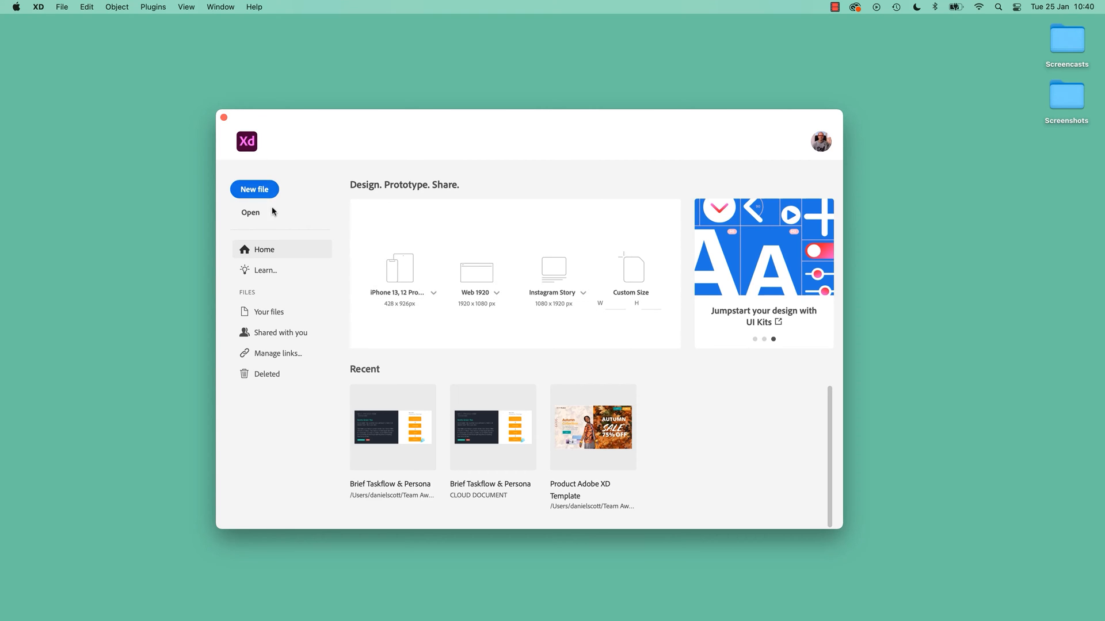
left_click(254, 189)
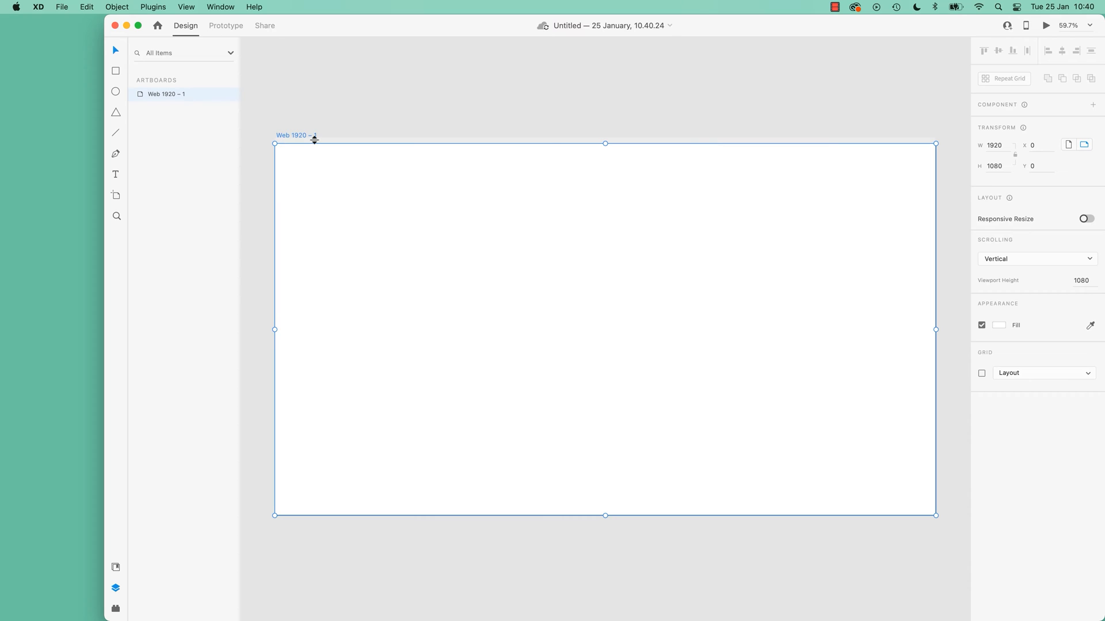
mouse_move(465, 184)
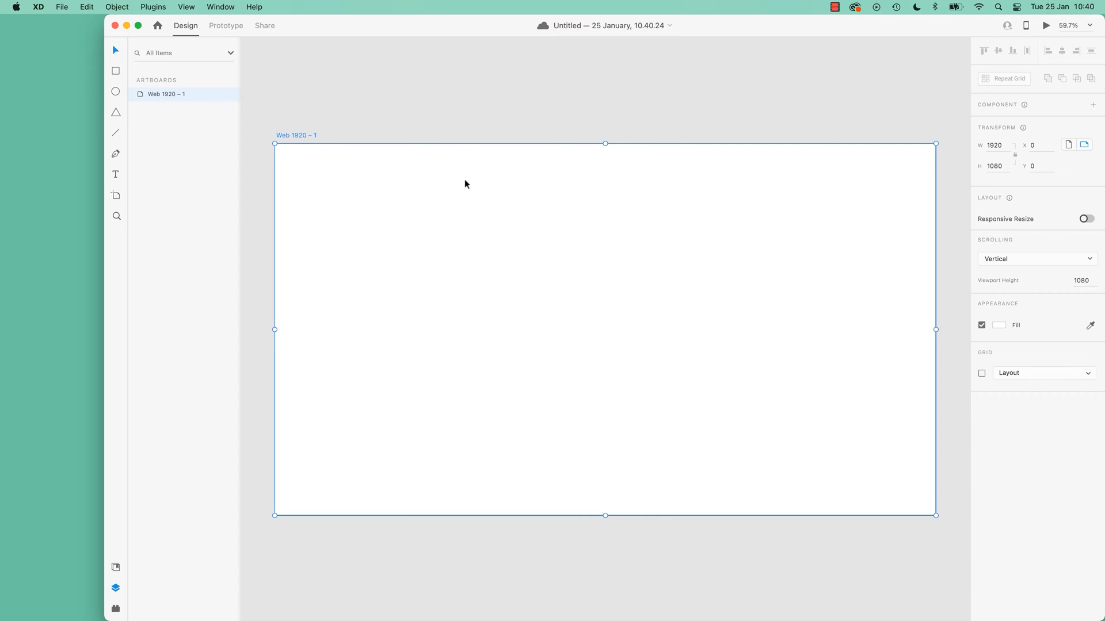
mouse_move(67, 7)
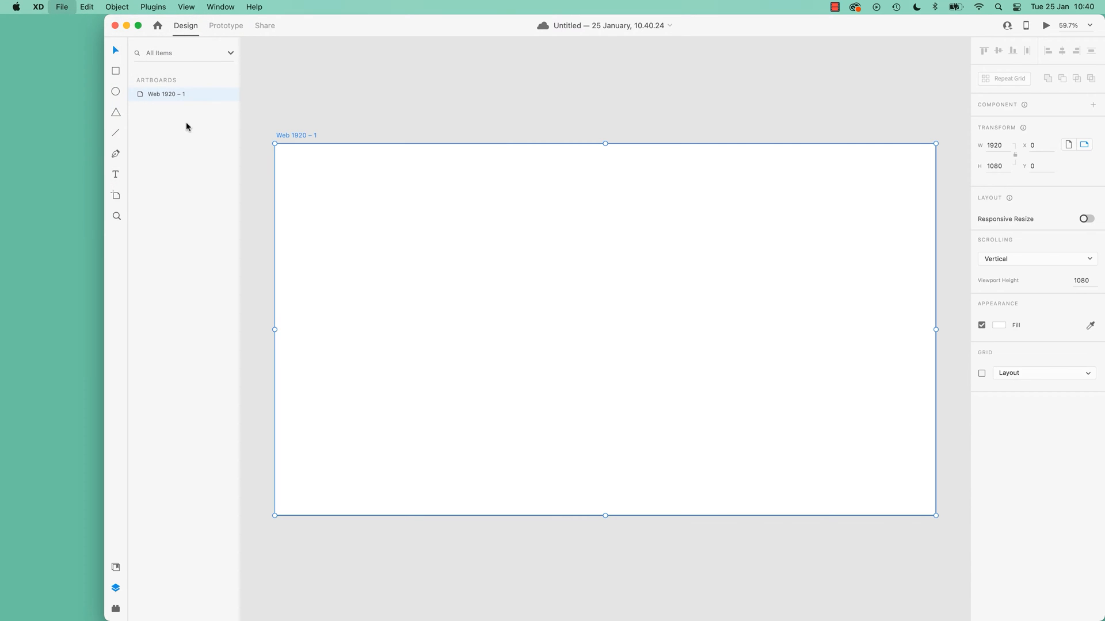
Step: Back on Home, preview the Instagram Story sizes, then show the iPhone preset list
left_click(157, 25)
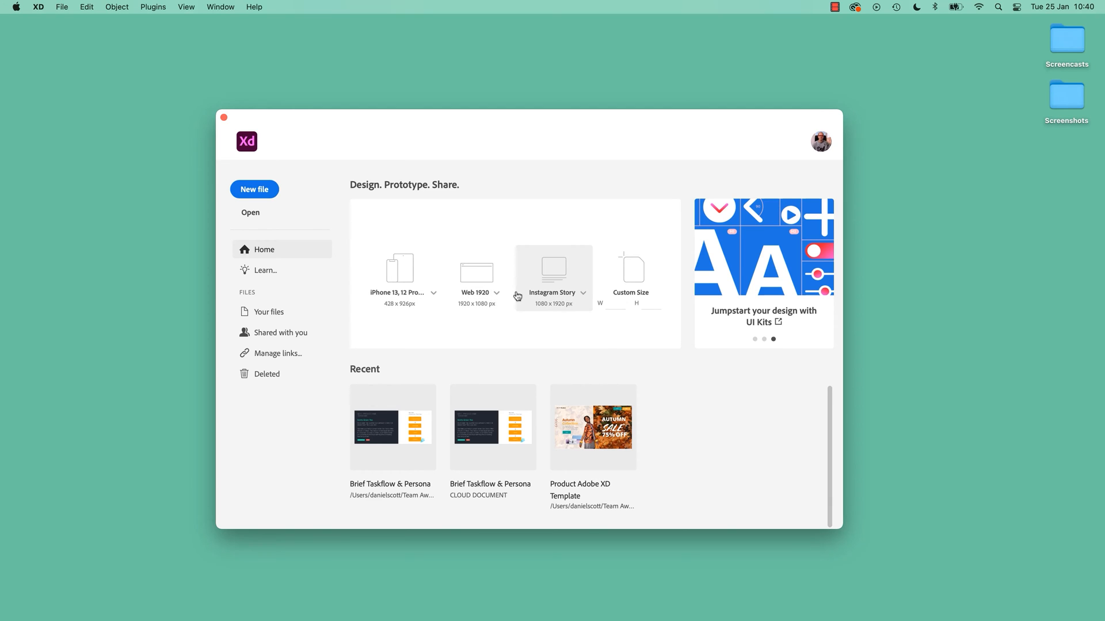
mouse_move(556, 258)
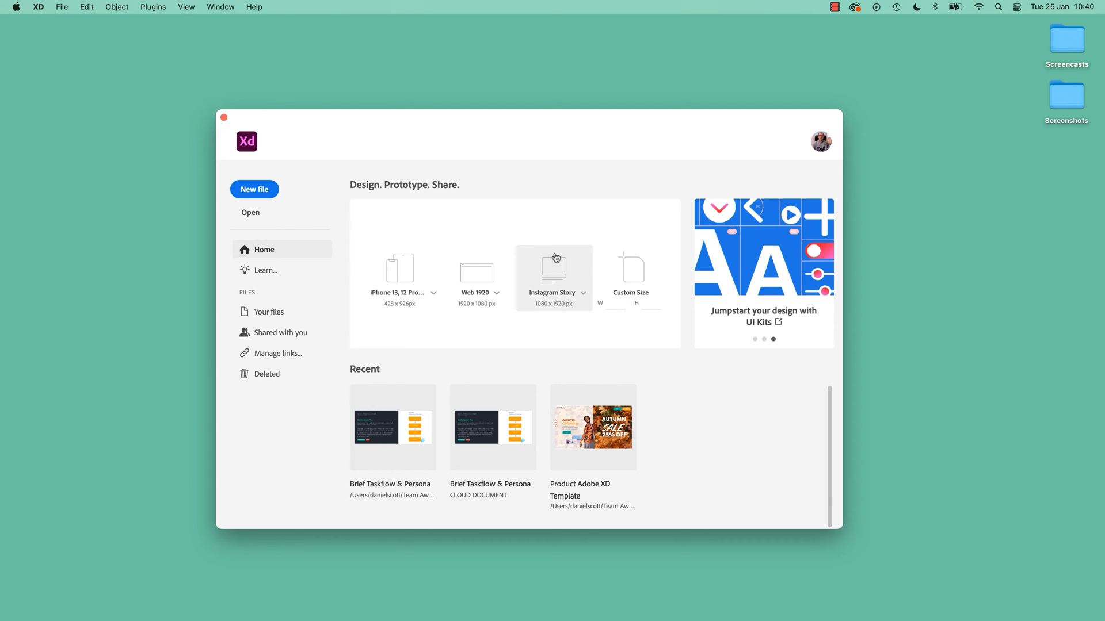
mouse_move(554, 283)
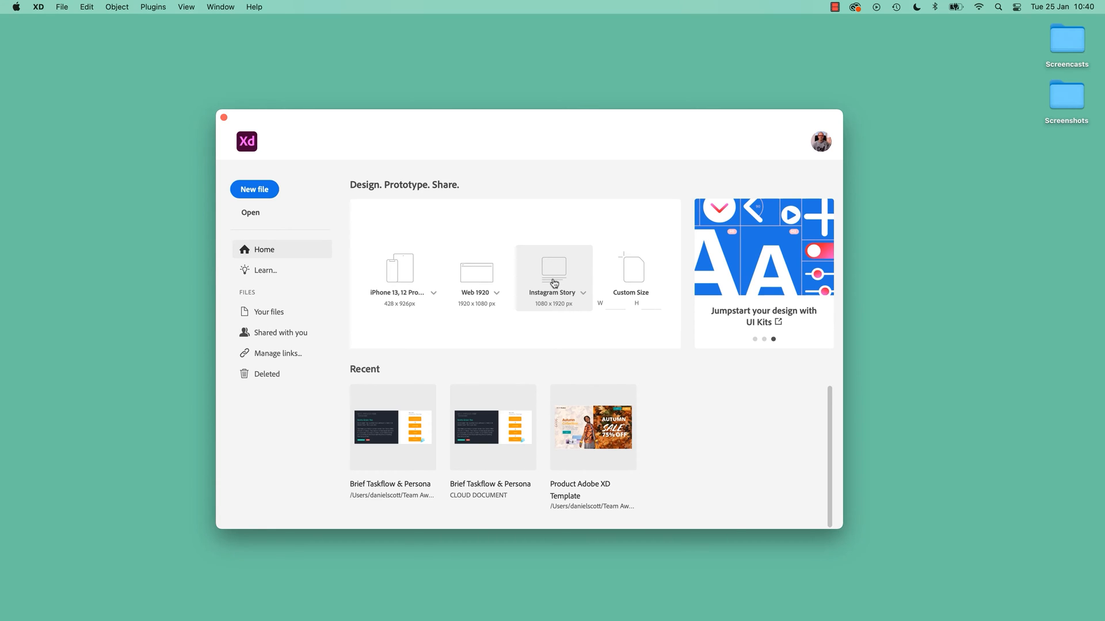
left_click(582, 295)
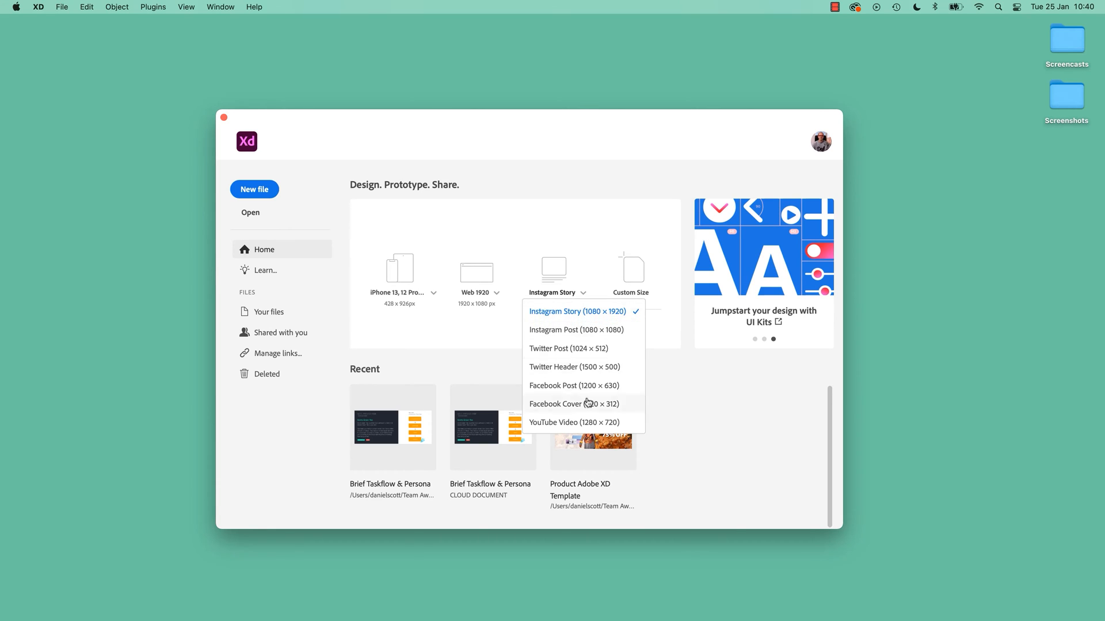
mouse_move(548, 203)
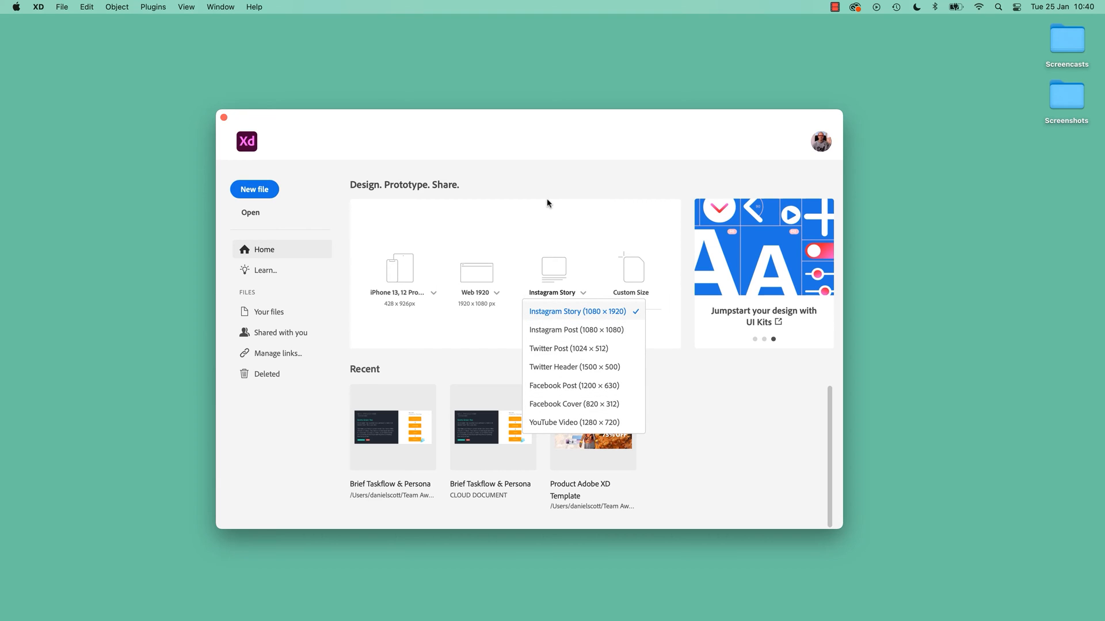
left_click(577, 312)
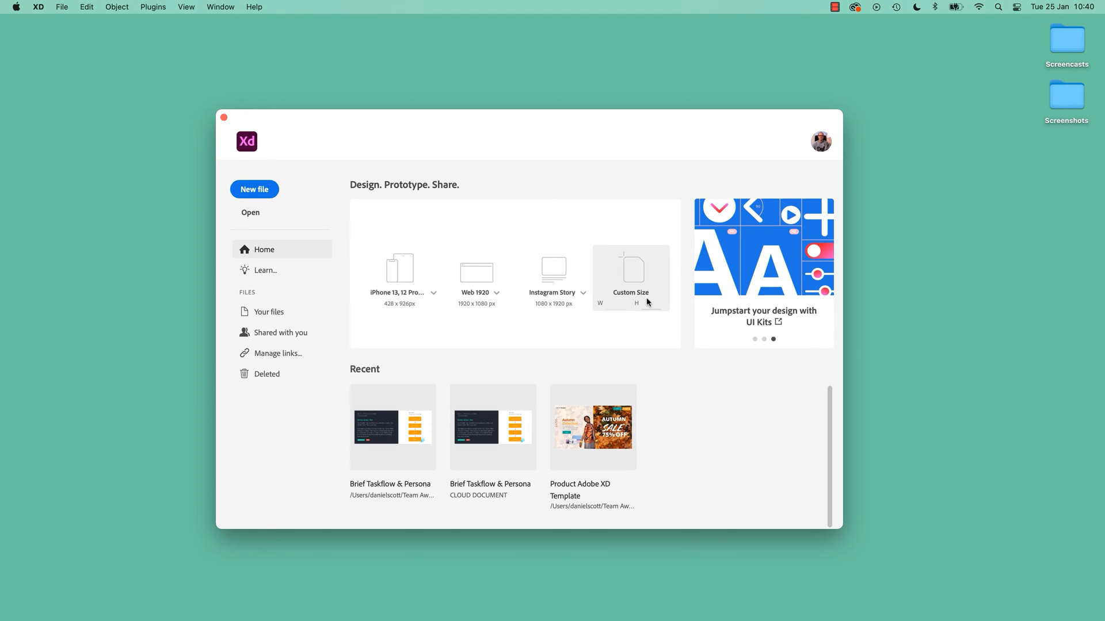
mouse_move(445, 333)
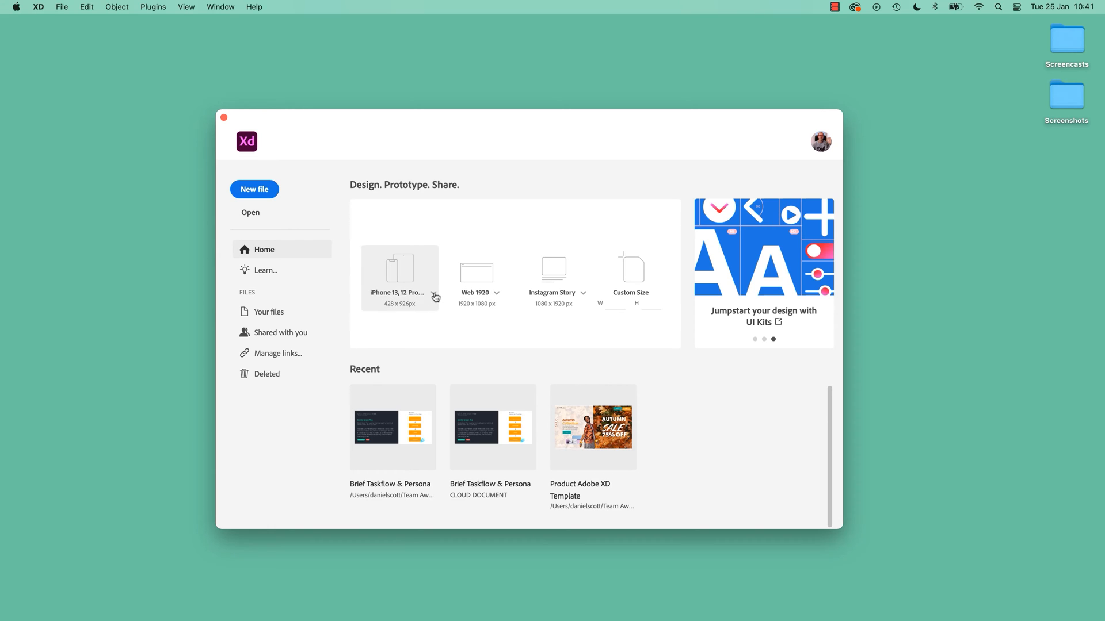
left_click(435, 297)
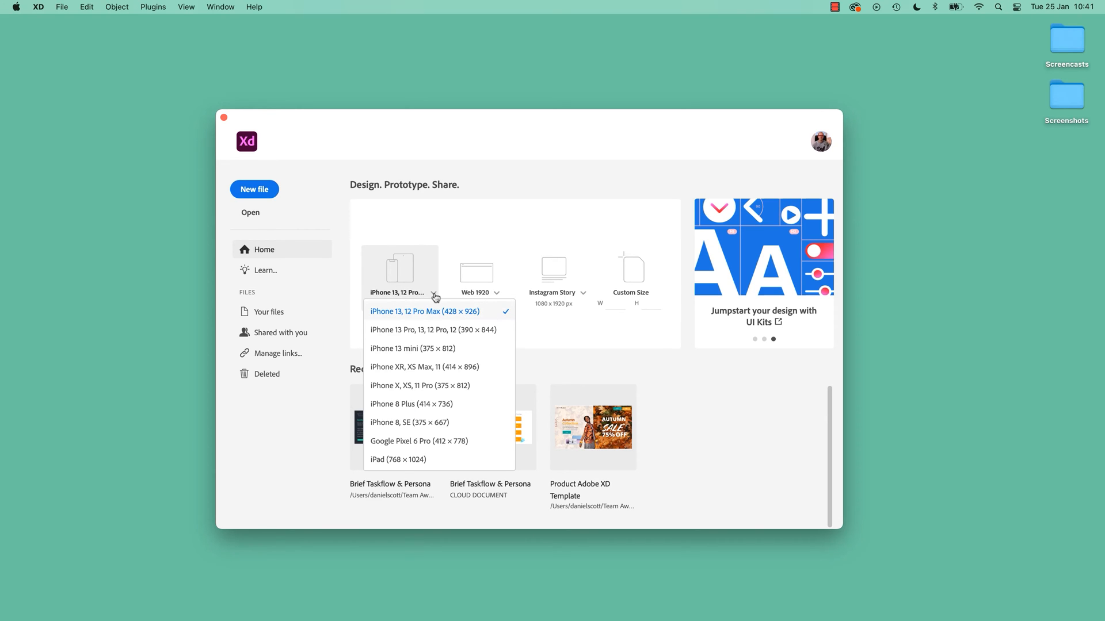
mouse_move(439, 442)
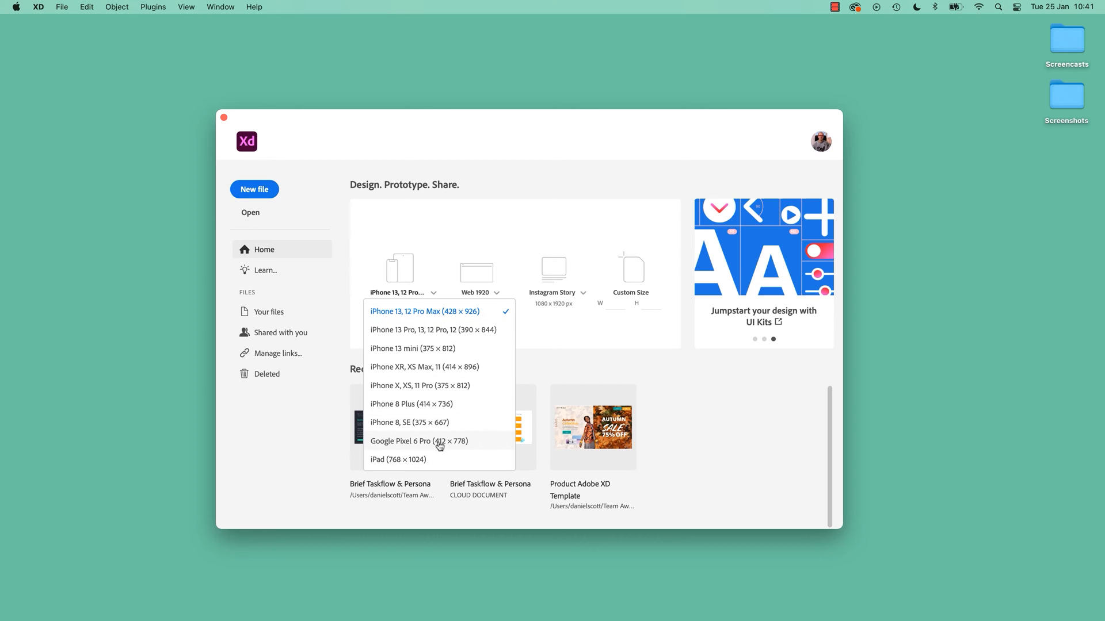
mouse_move(393, 428)
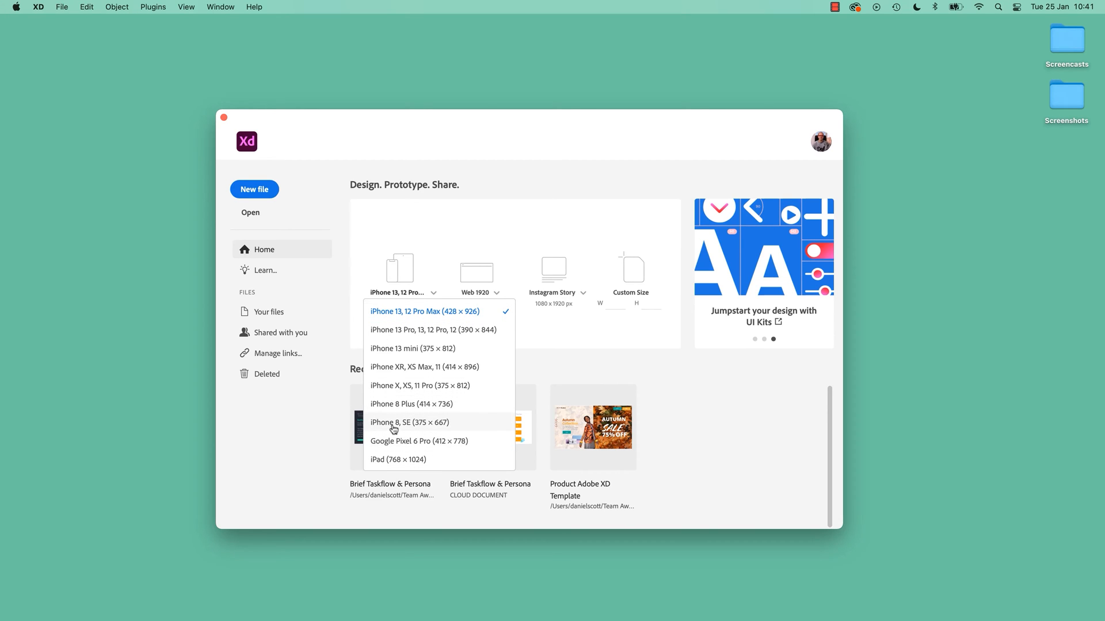
mouse_move(417, 430)
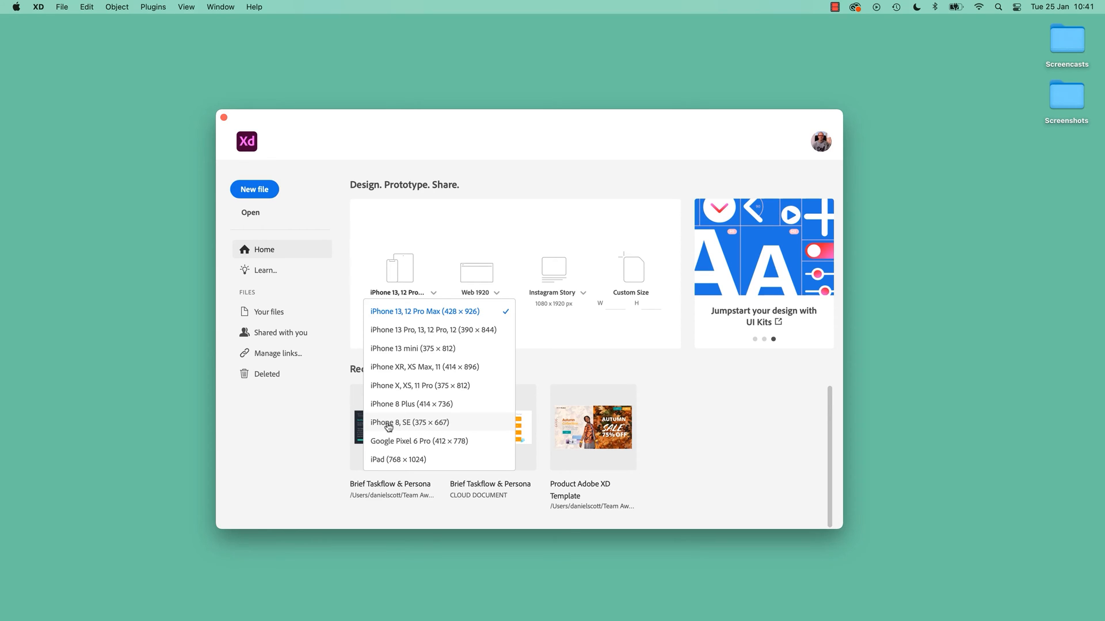
mouse_move(493, 339)
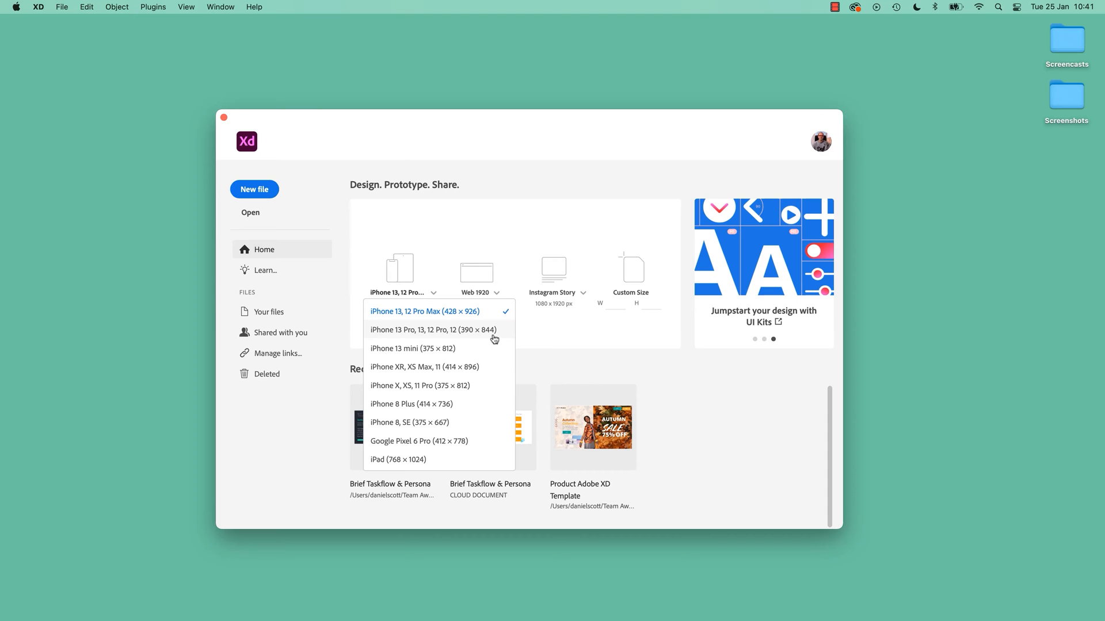
mouse_move(375, 336)
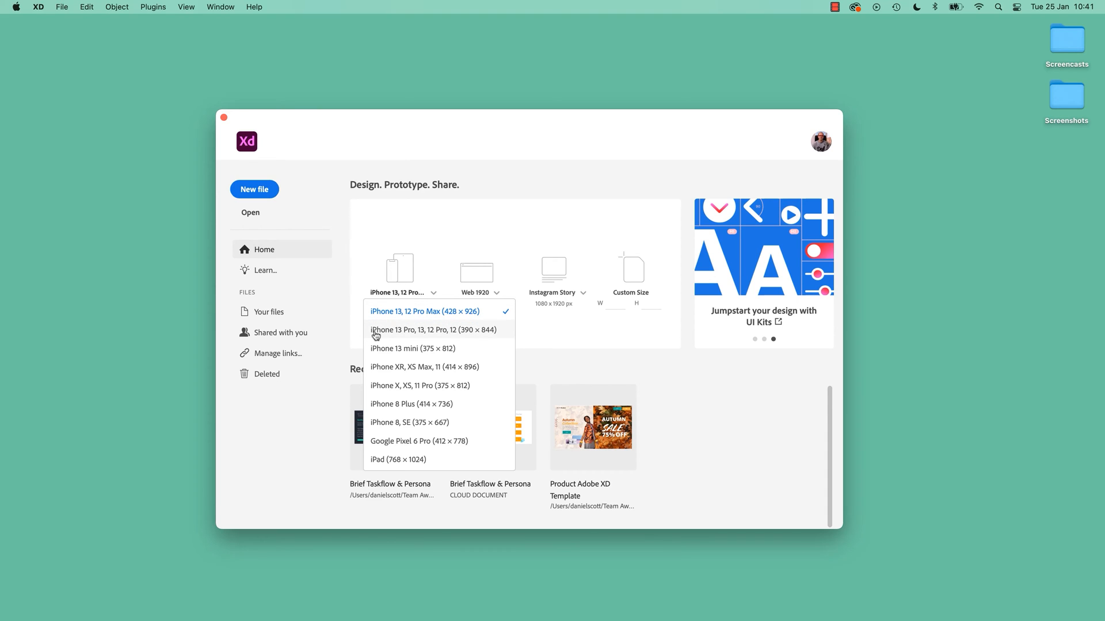
mouse_move(433, 341)
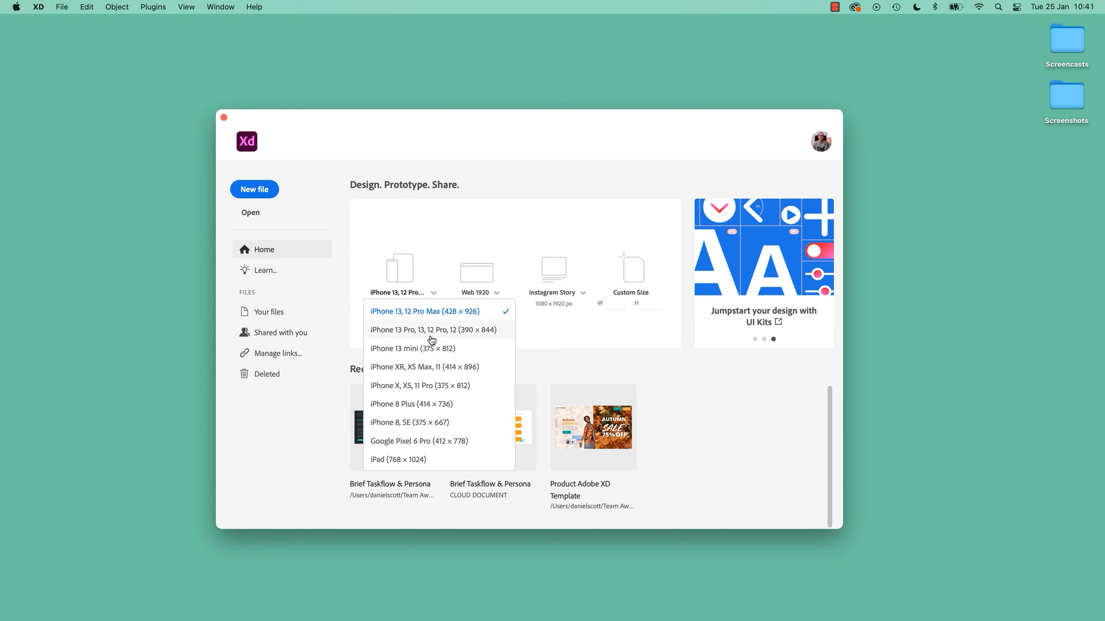
mouse_move(383, 429)
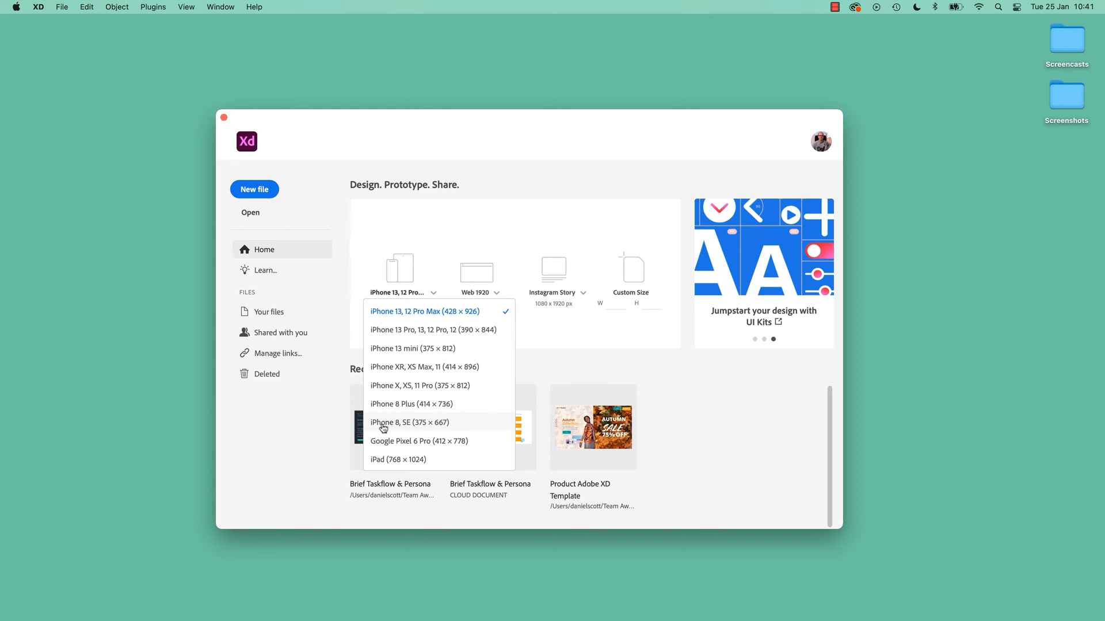
mouse_move(451, 430)
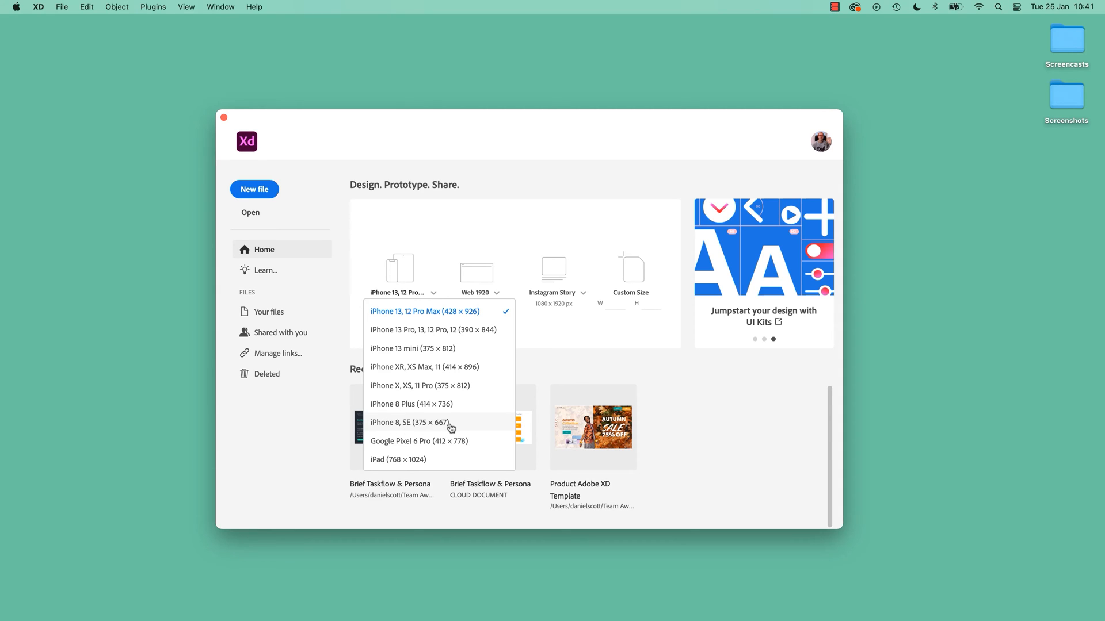
mouse_move(389, 429)
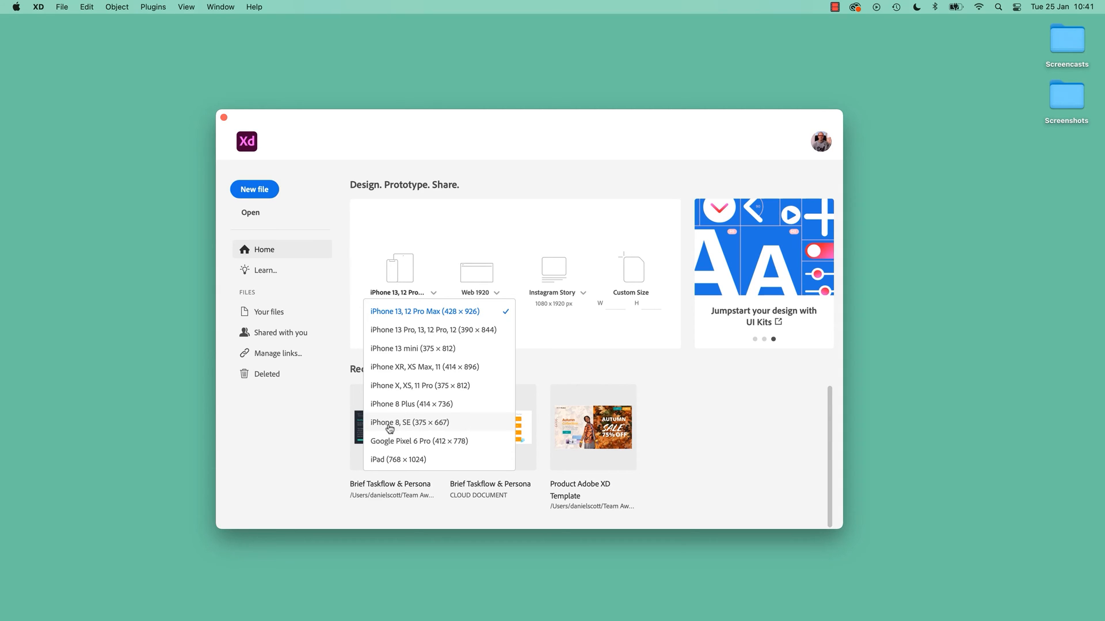
left_click(409, 422)
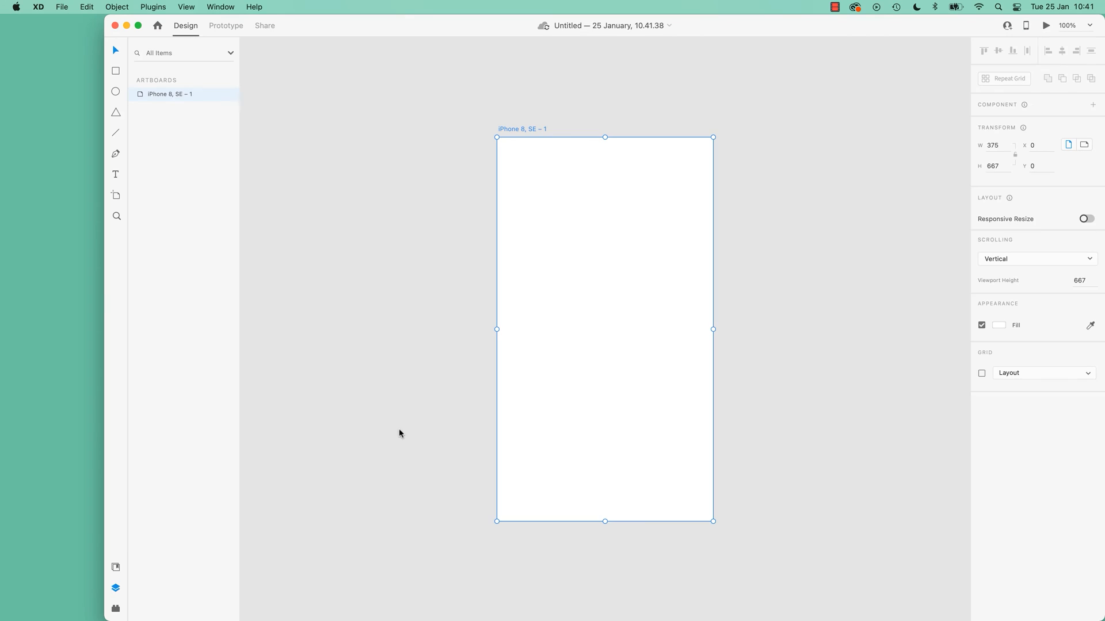
mouse_move(517, 135)
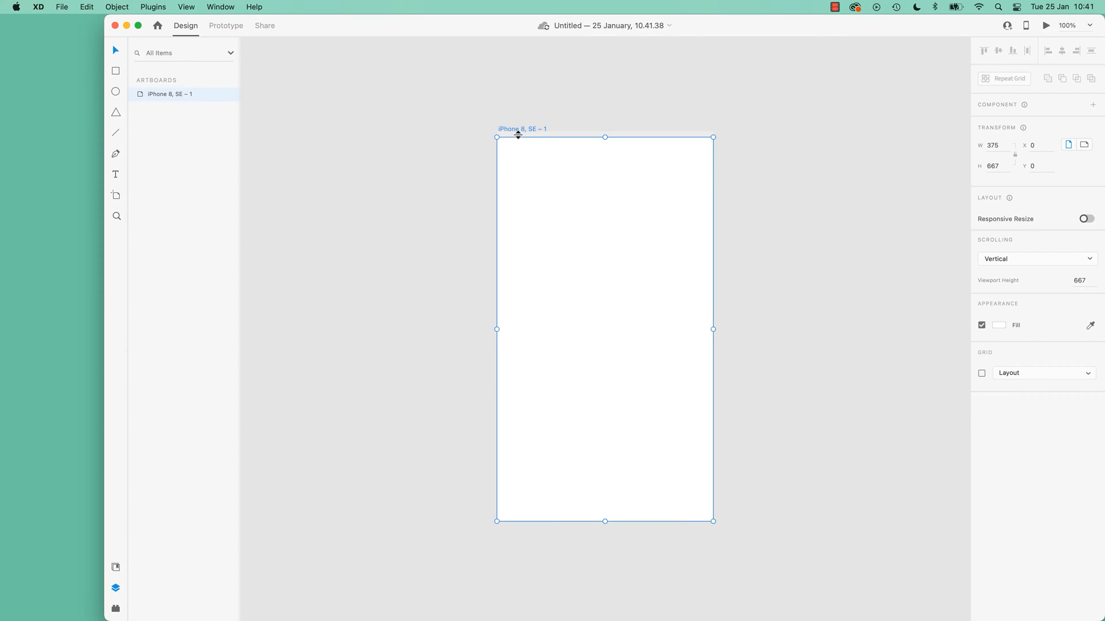
mouse_move(541, 135)
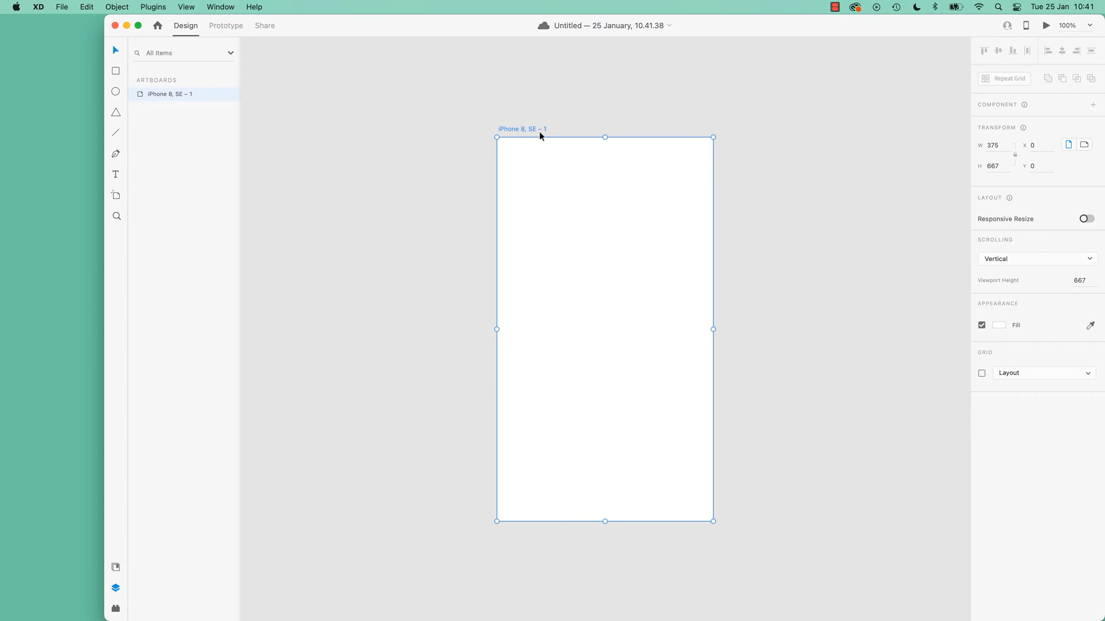
mouse_move(522, 132)
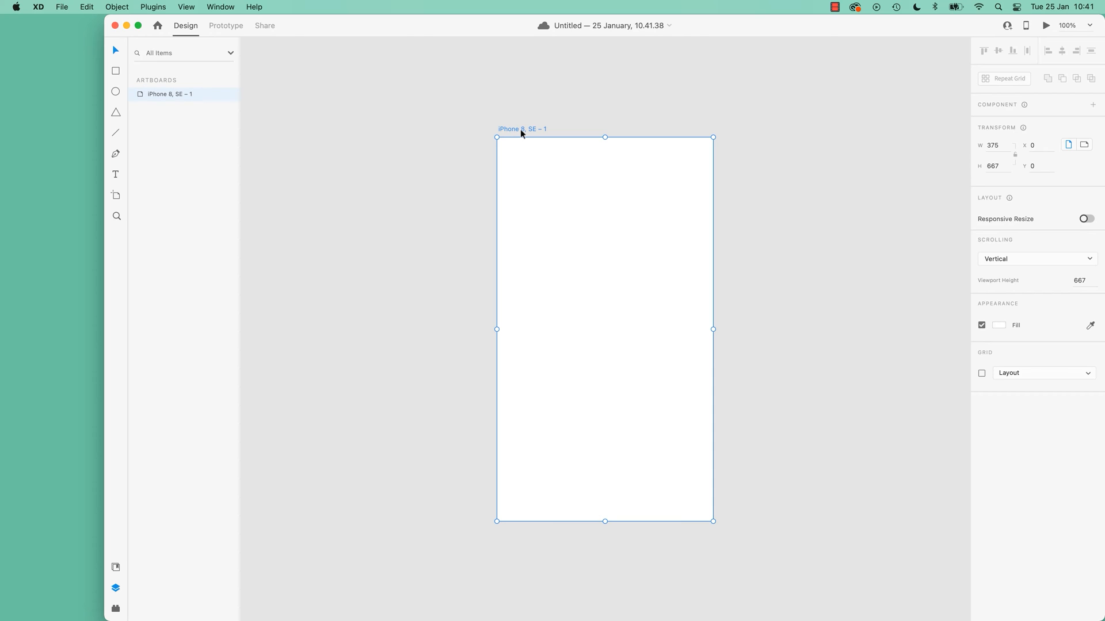
left_click(424, 152)
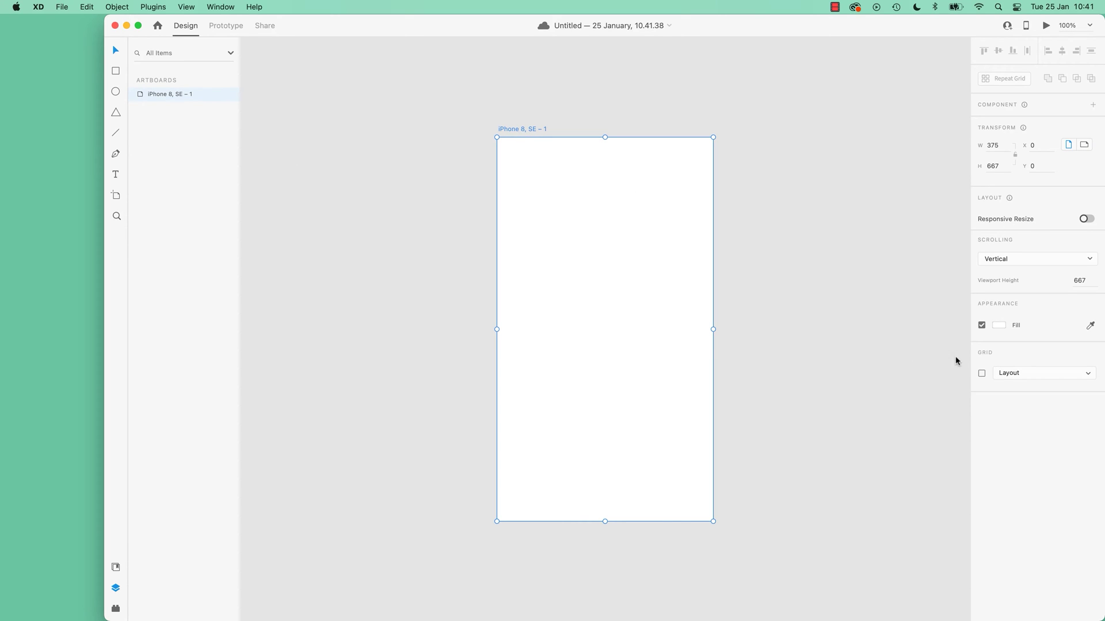
mouse_move(1063, 323)
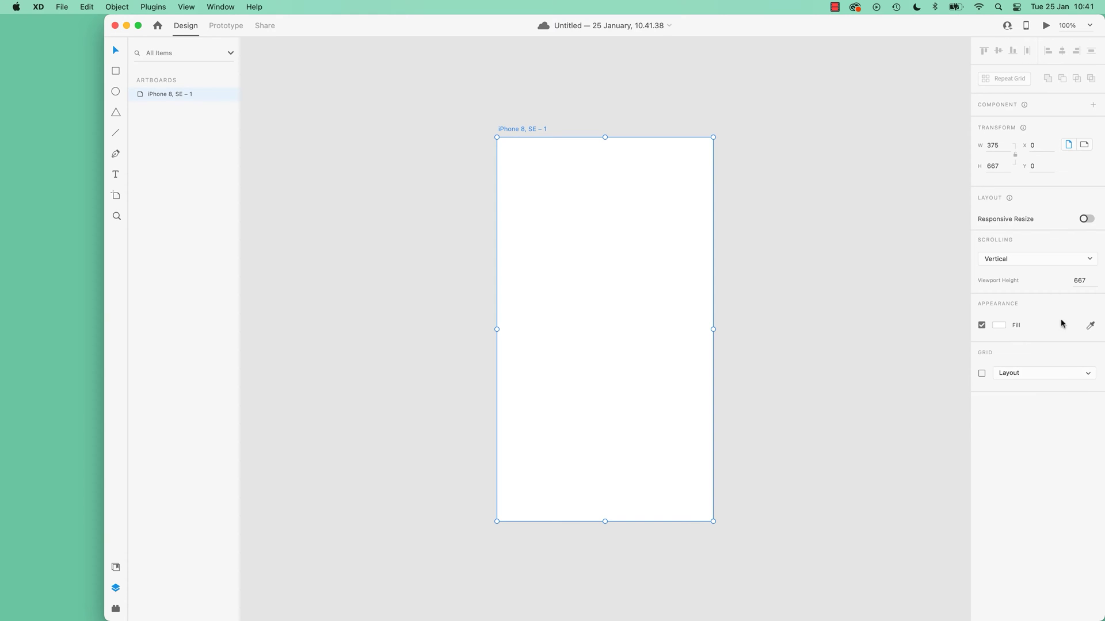
mouse_move(836, 321)
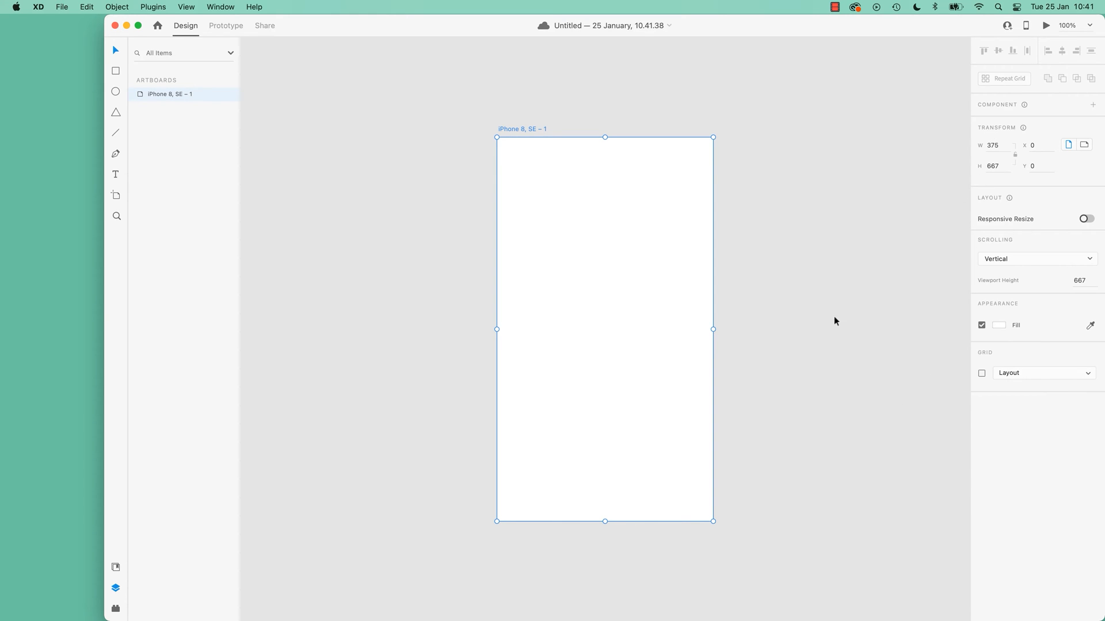
left_click(835, 321)
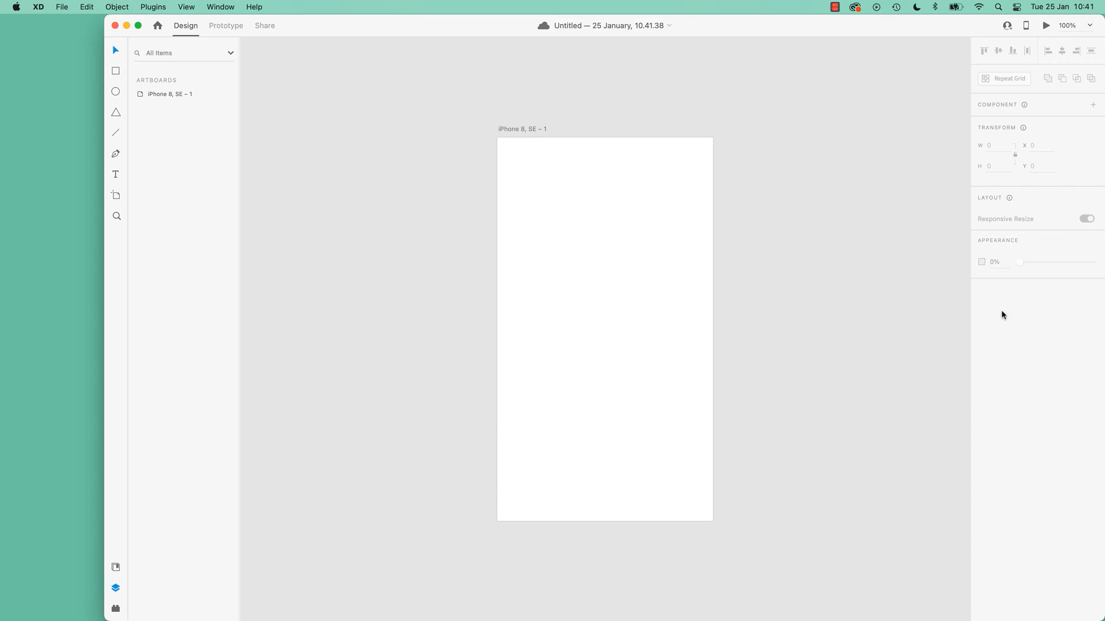
left_click(604, 329)
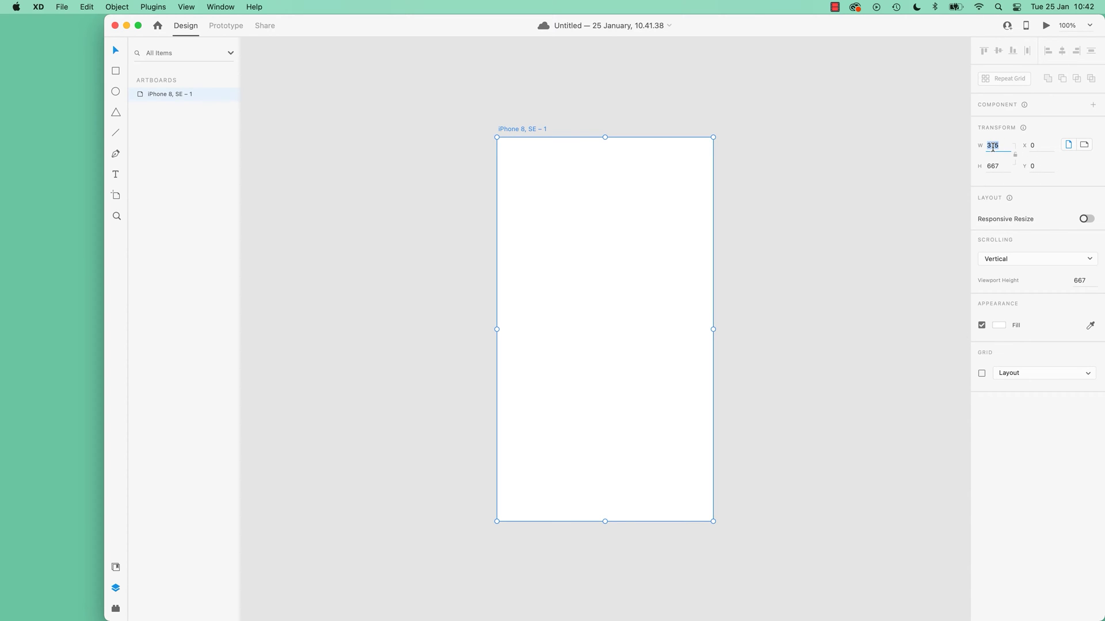
type("400")
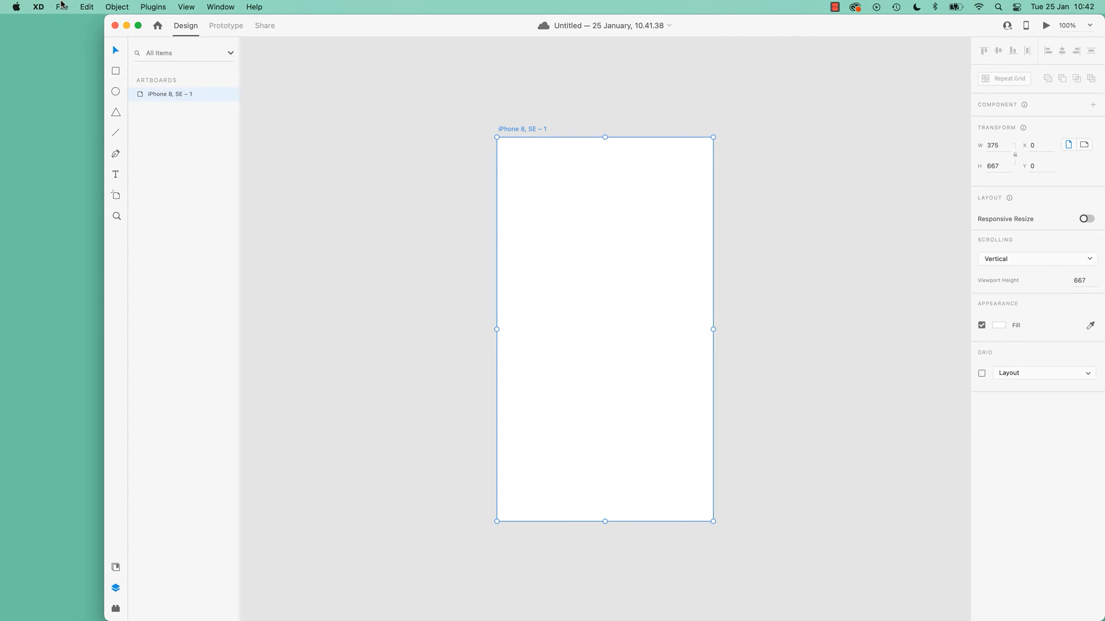
left_click(87, 6)
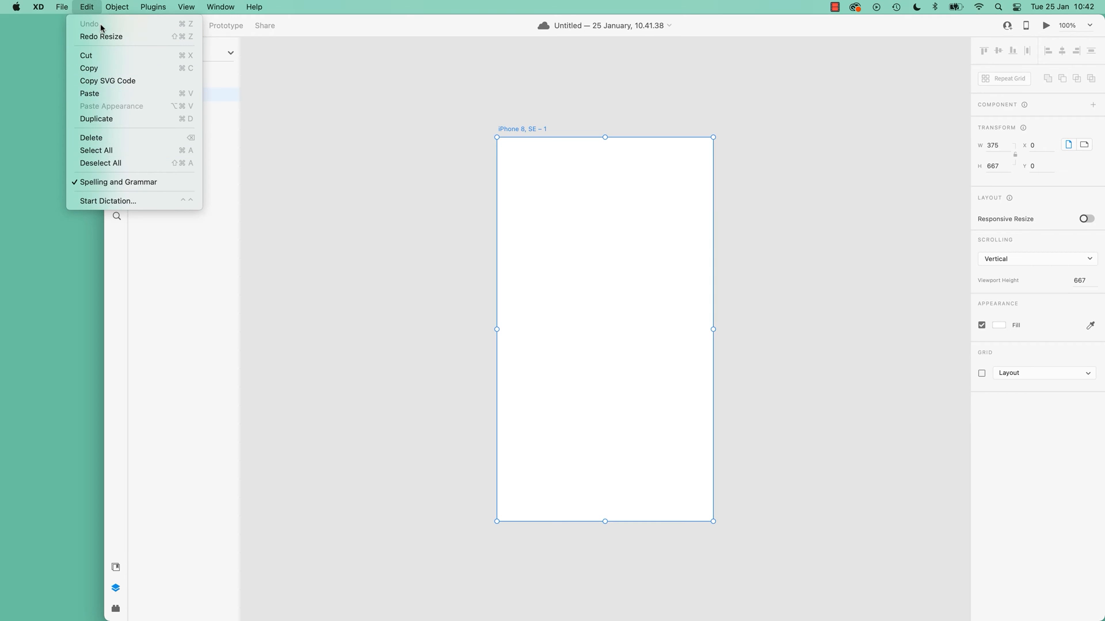
mouse_move(176, 25)
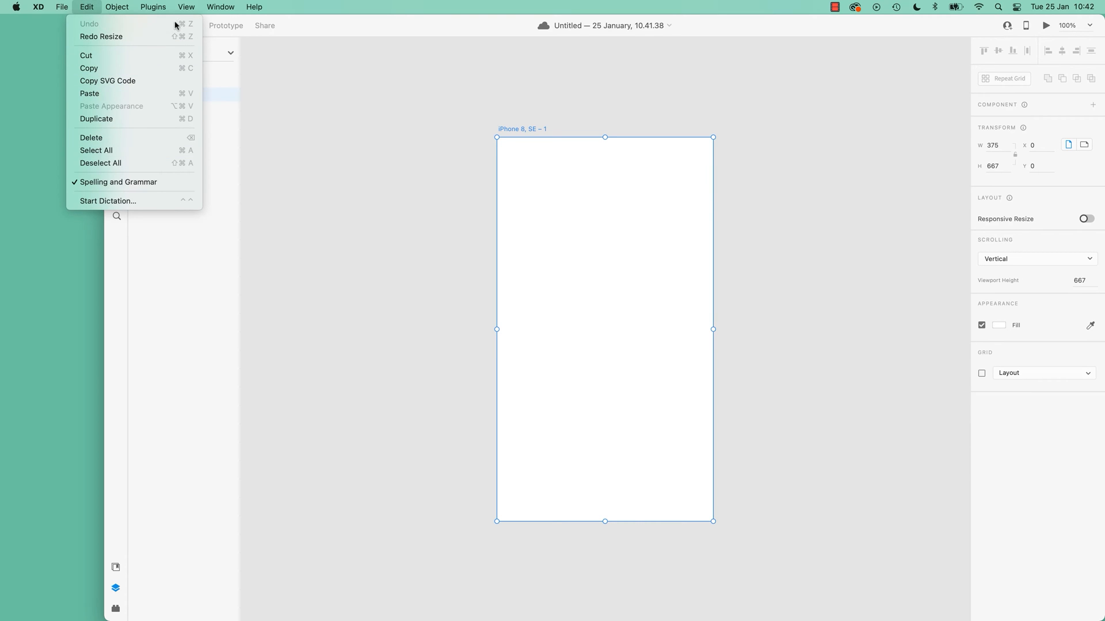
mouse_move(192, 32)
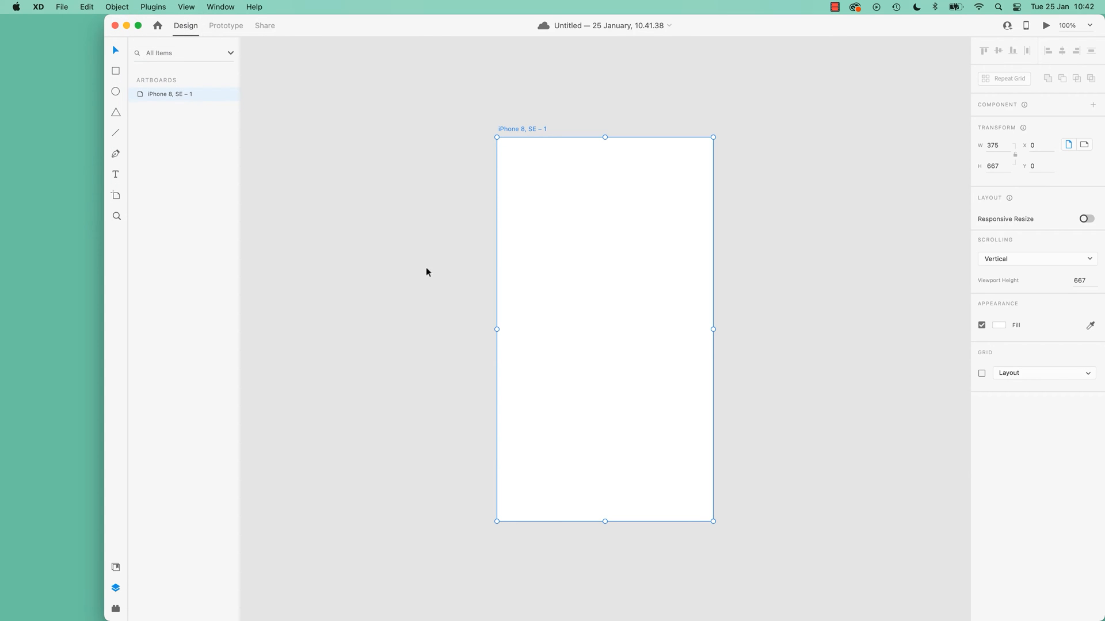
mouse_move(524, 134)
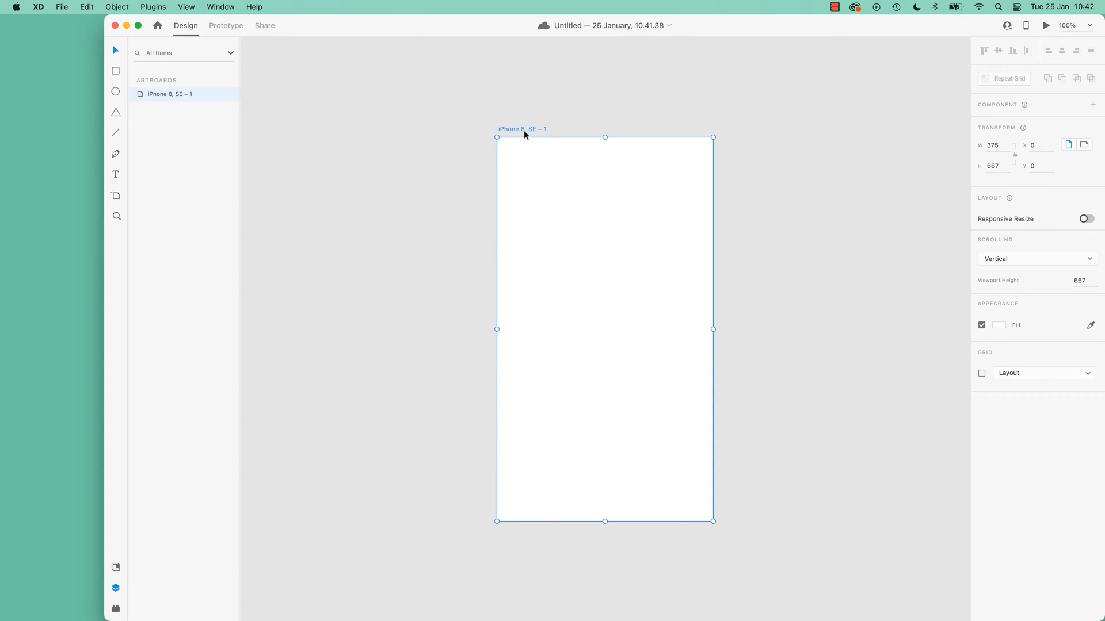
mouse_move(384, 244)
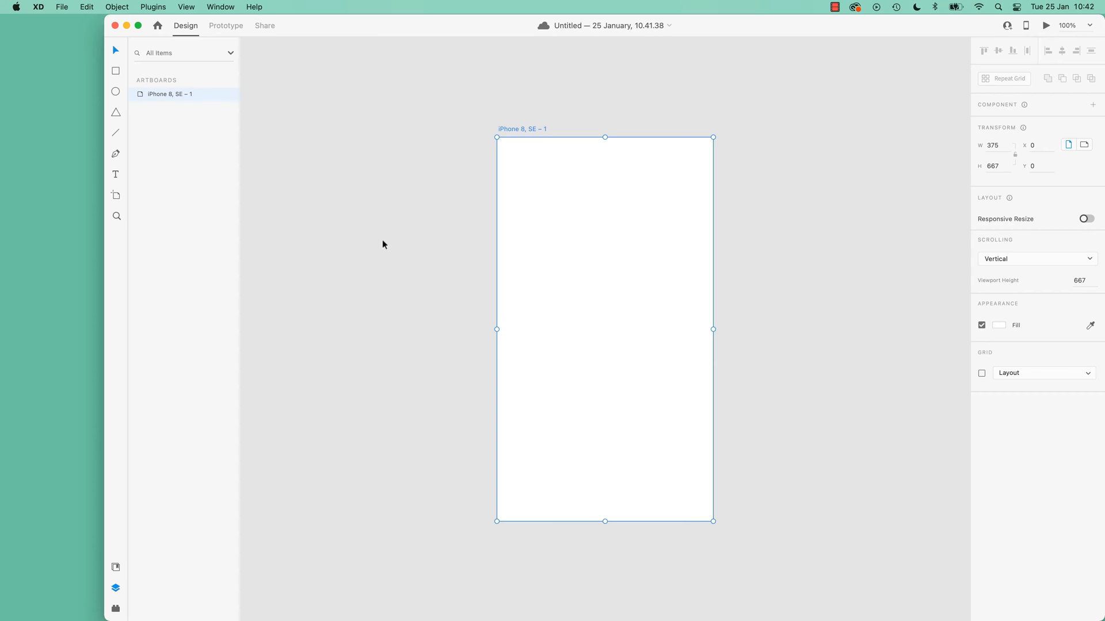
mouse_move(519, 123)
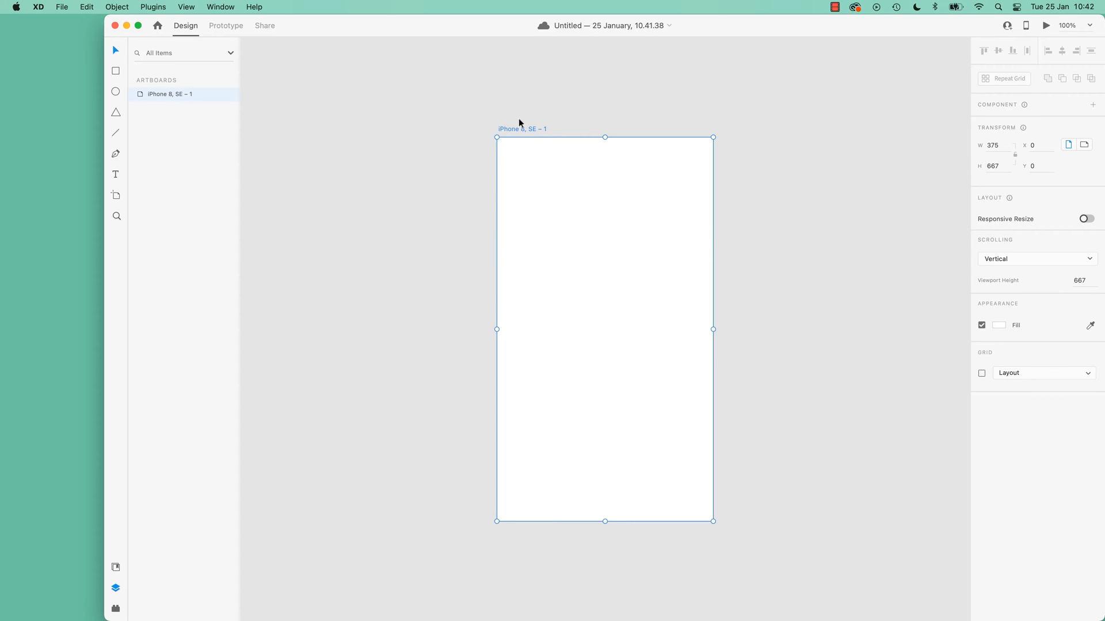
mouse_move(528, 133)
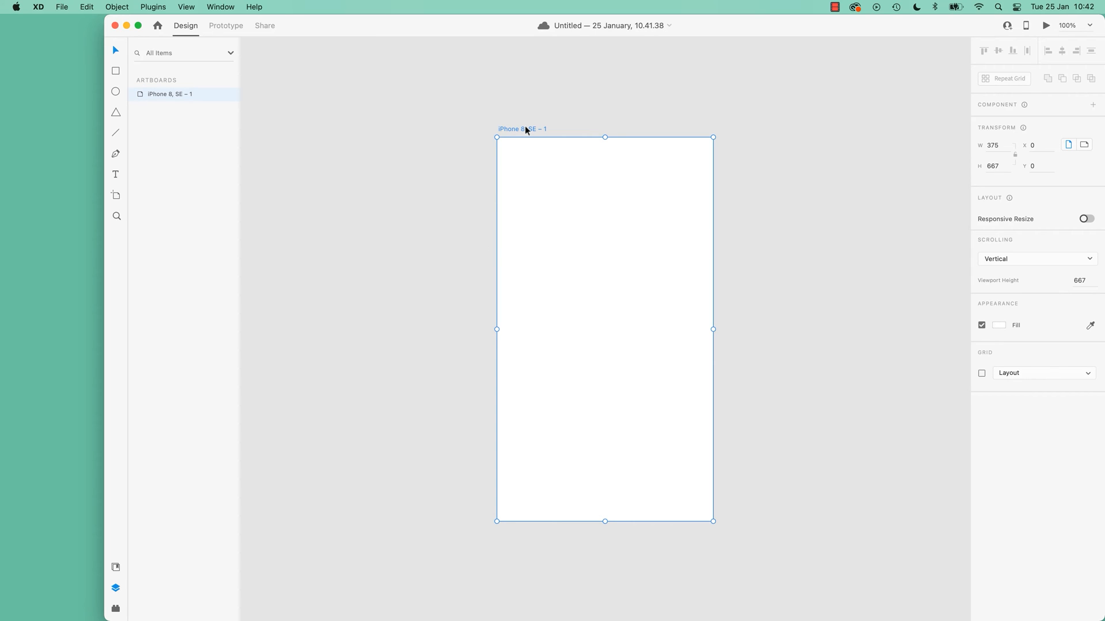
Step: Delete the iPhone 8, SE artboard, leaving the canvas empty
key("Delete")
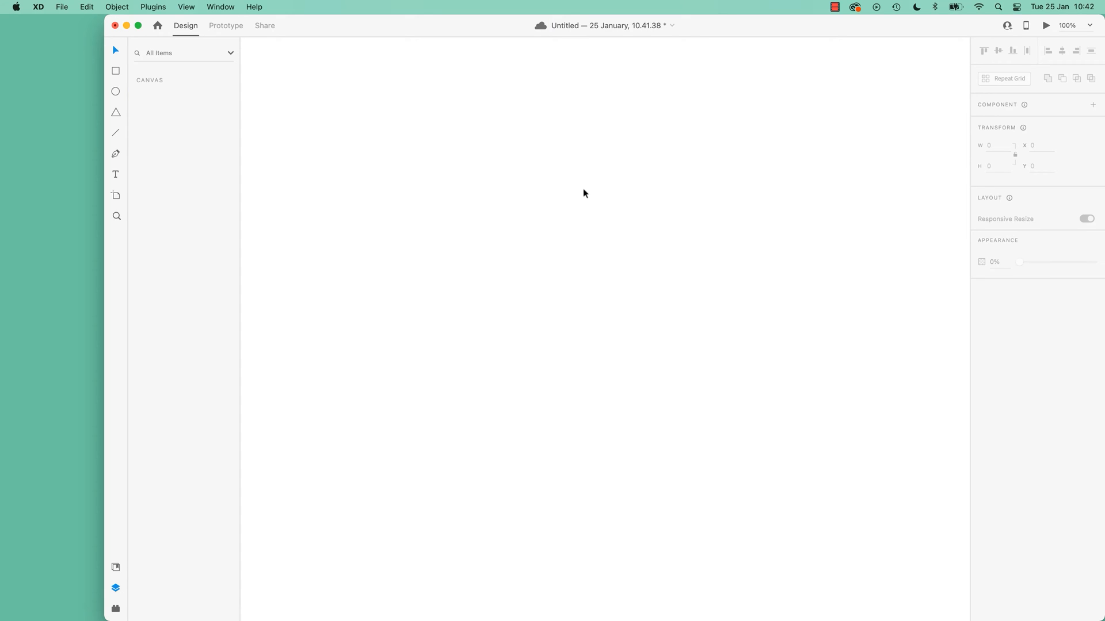
mouse_move(579, 258)
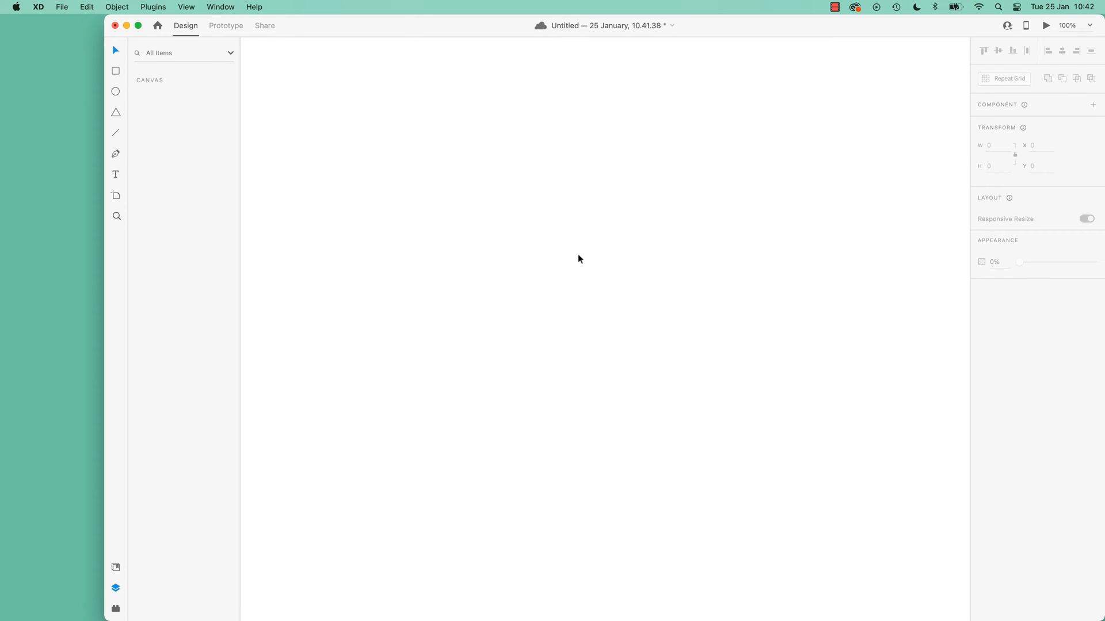
mouse_move(278, 239)
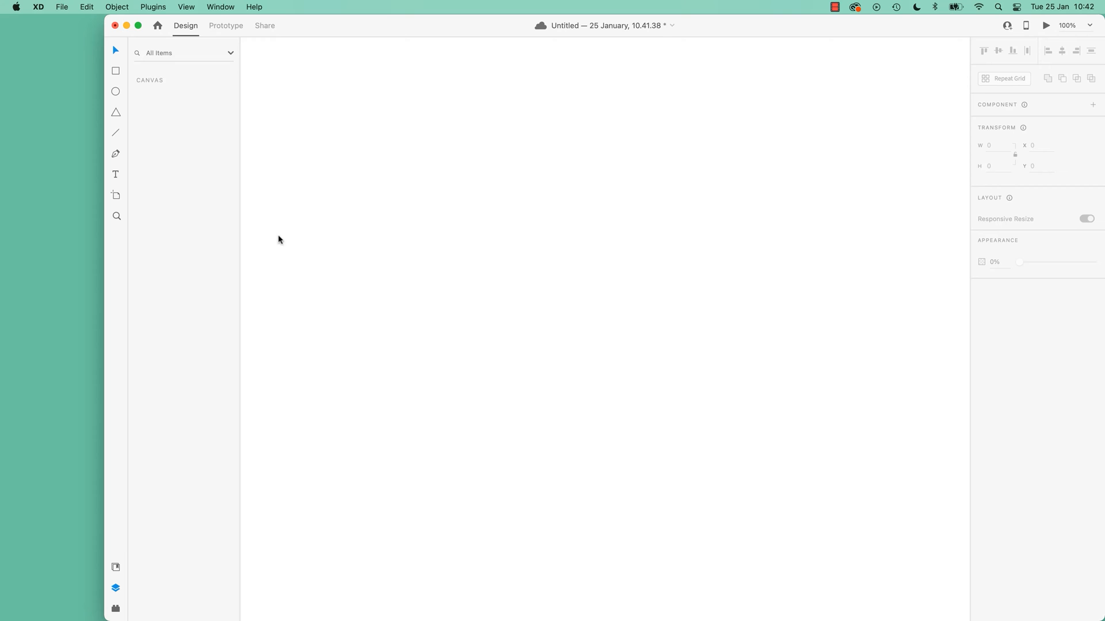
mouse_move(115, 195)
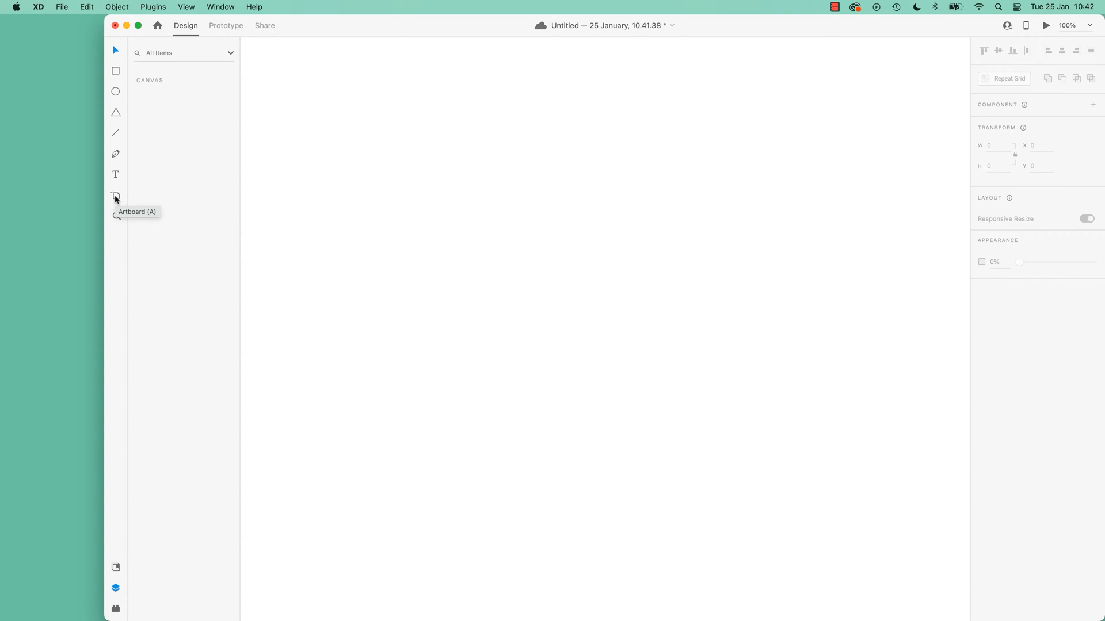
Step: Add a single 375 × 667 iPhone 8, SE artboard and remove the extra drawn ones
left_click(115, 195)
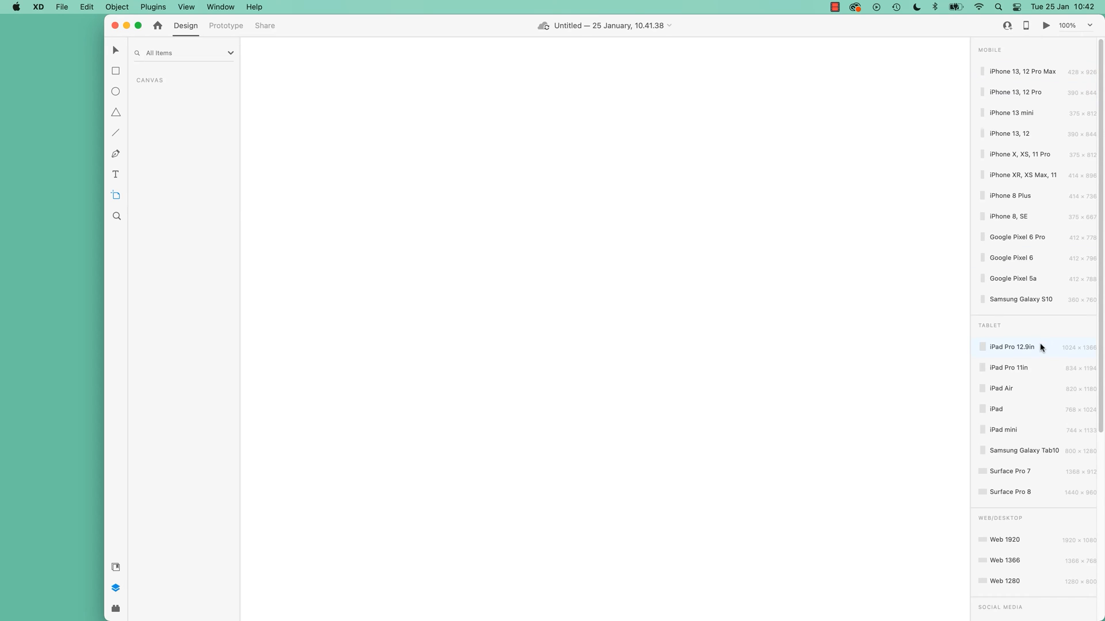
scroll("down", 3)
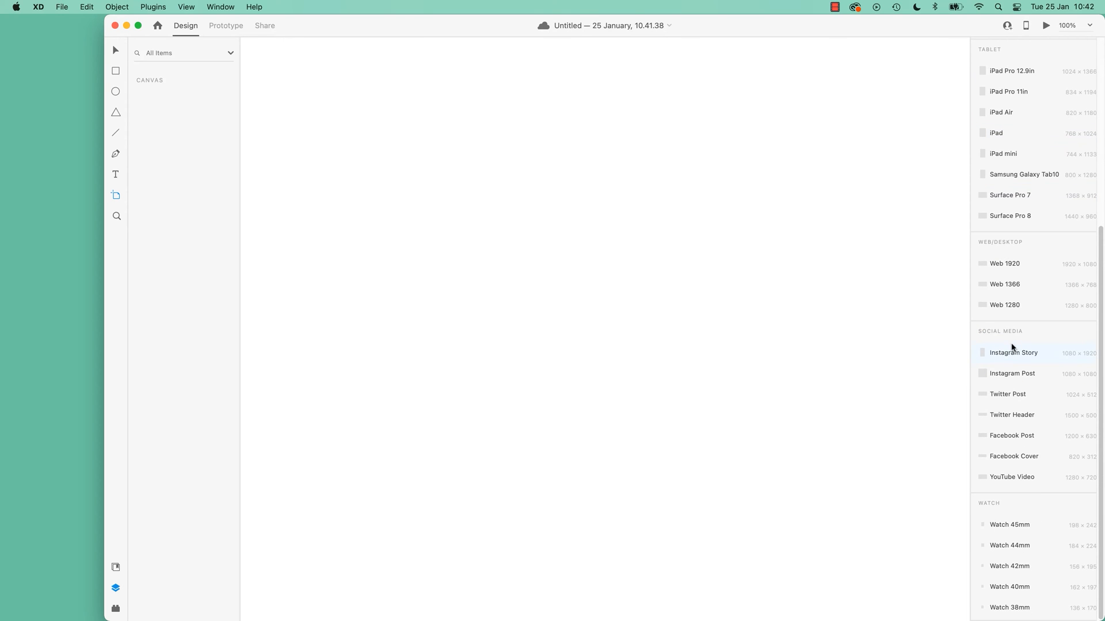
mouse_move(1012, 374)
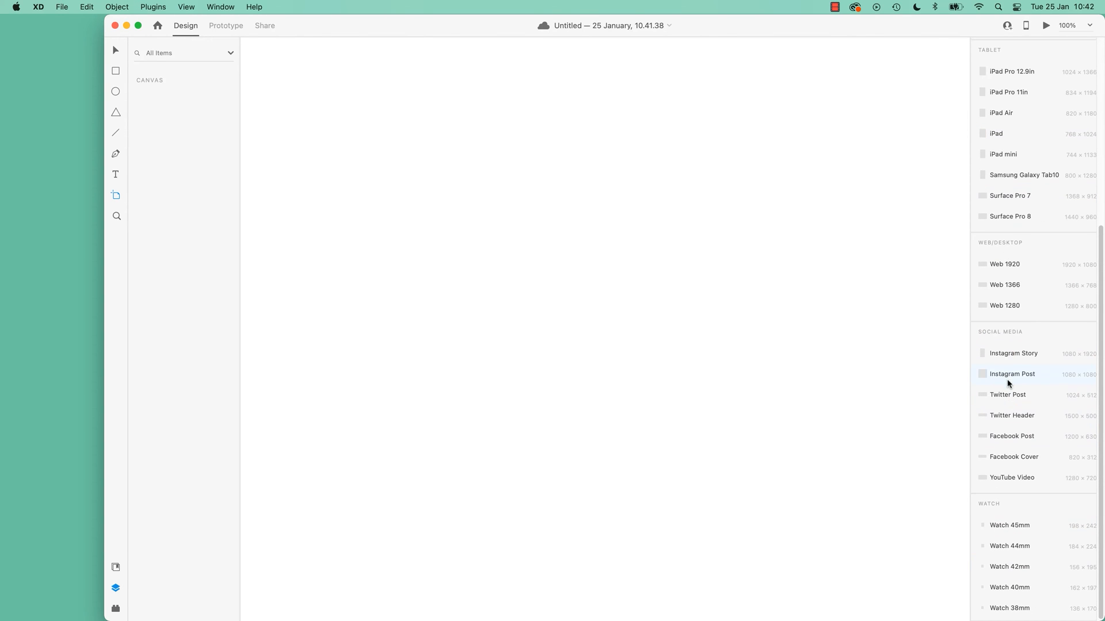
scroll("up", 3)
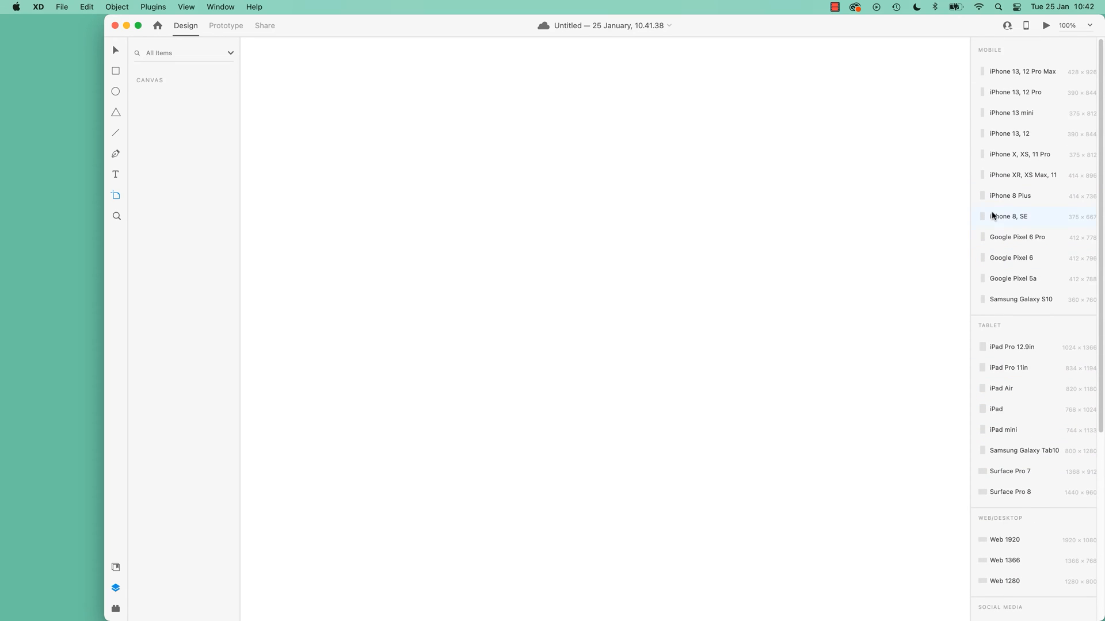
left_click(1010, 217)
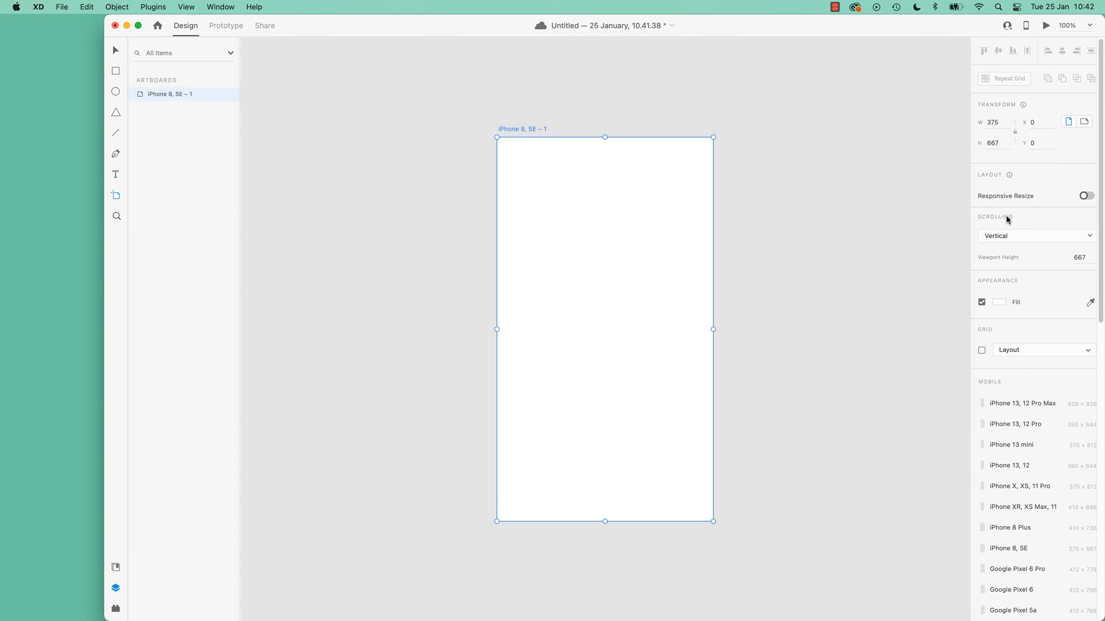
mouse_move(802, 233)
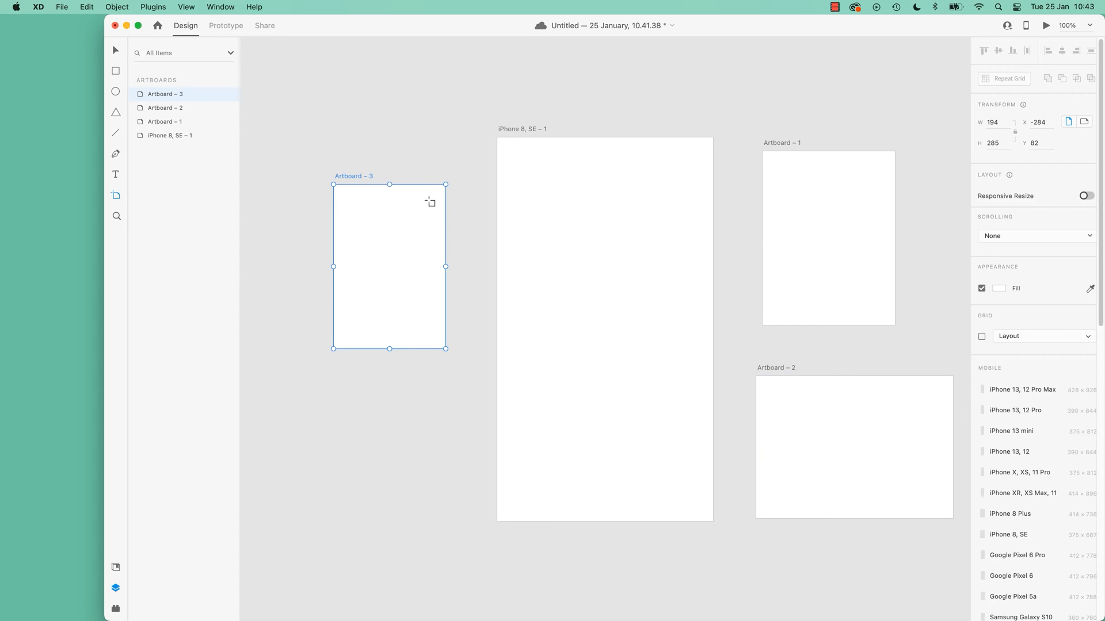
key("Delete")
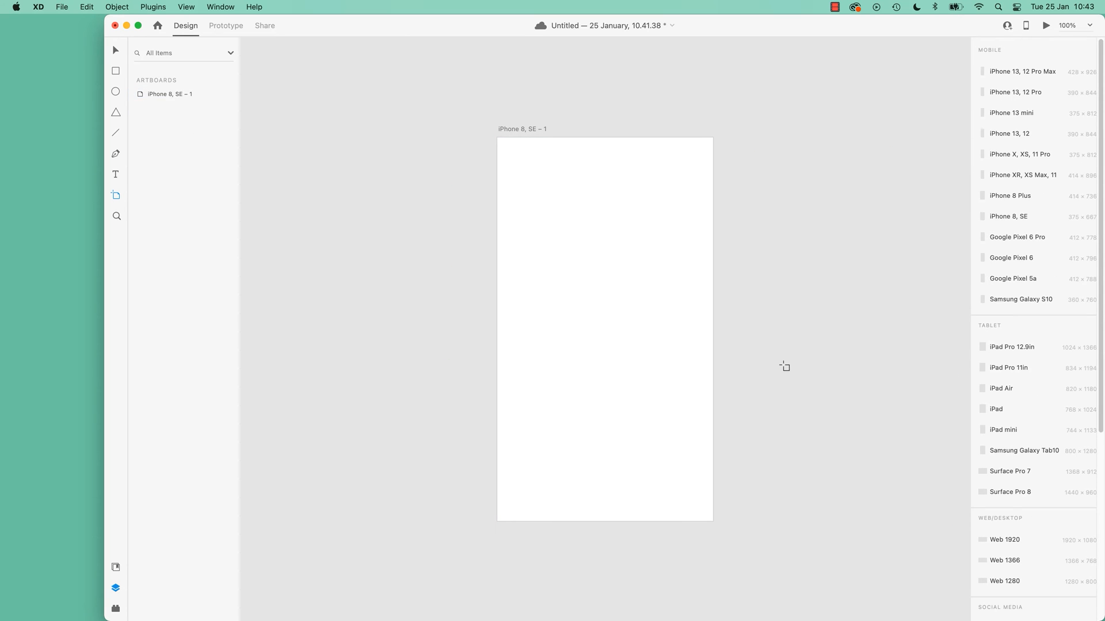
mouse_move(138, 25)
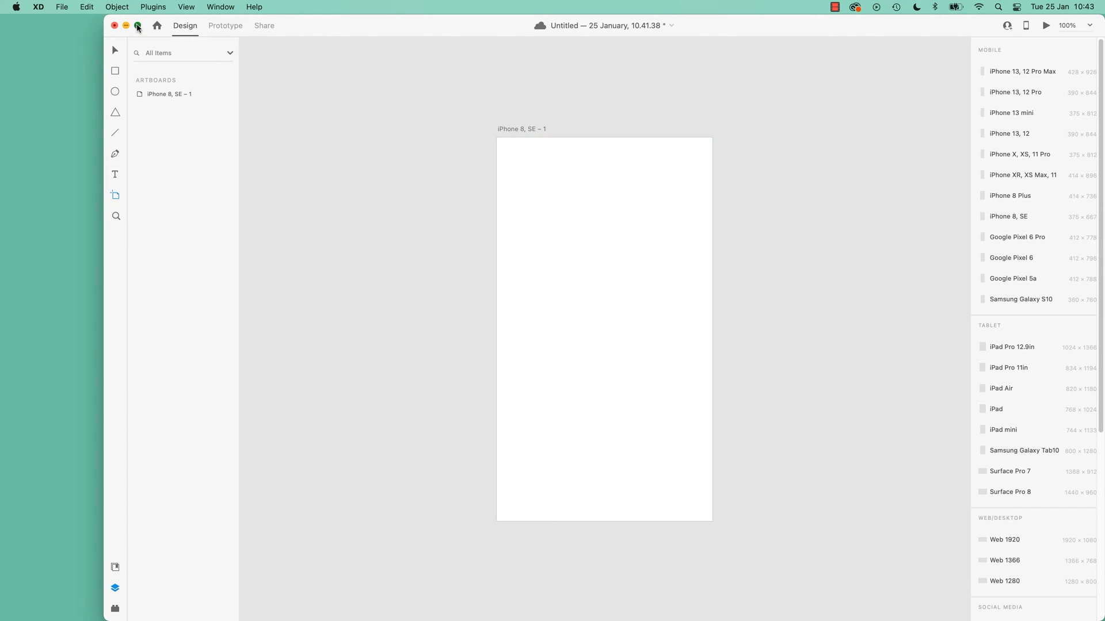
Step: Make the XD window full screen with the green title-bar button
left_click(137, 25)
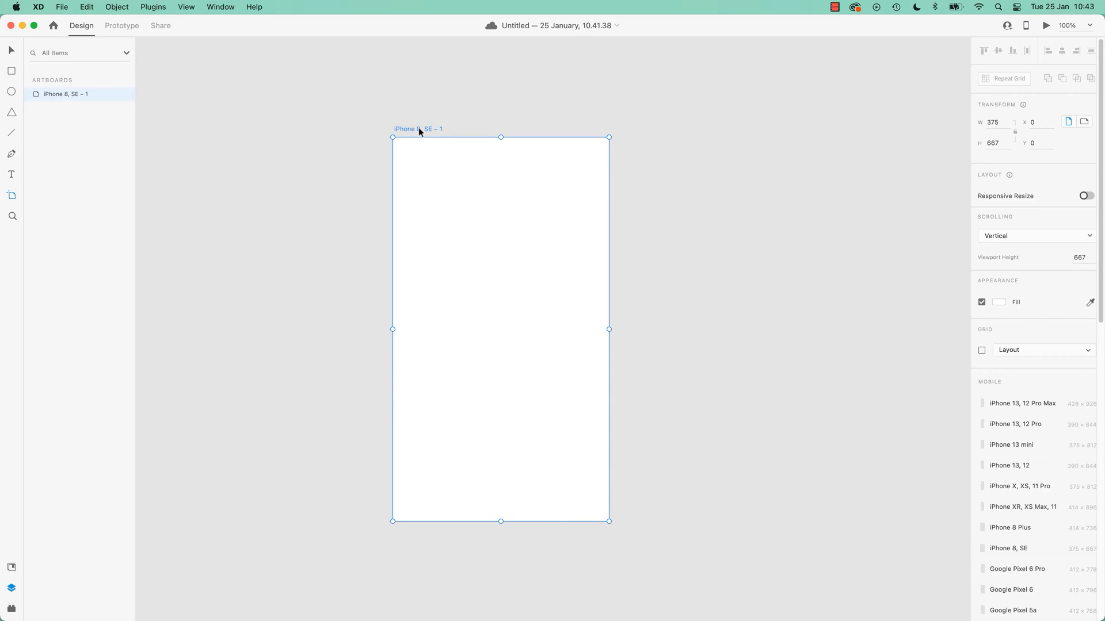
mouse_move(484, 133)
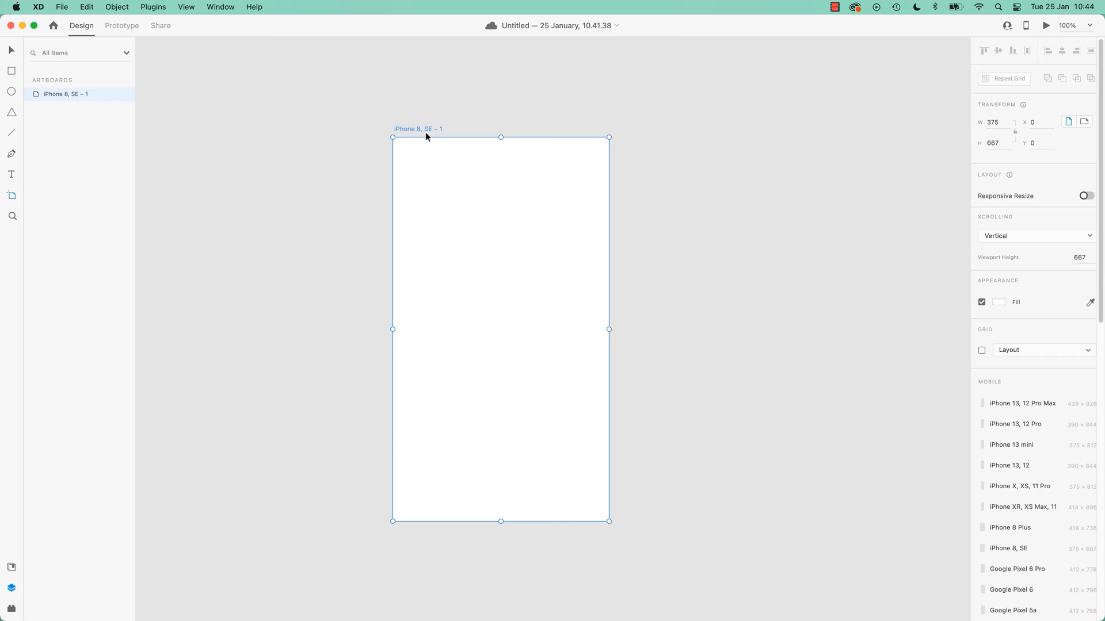
mouse_move(406, 134)
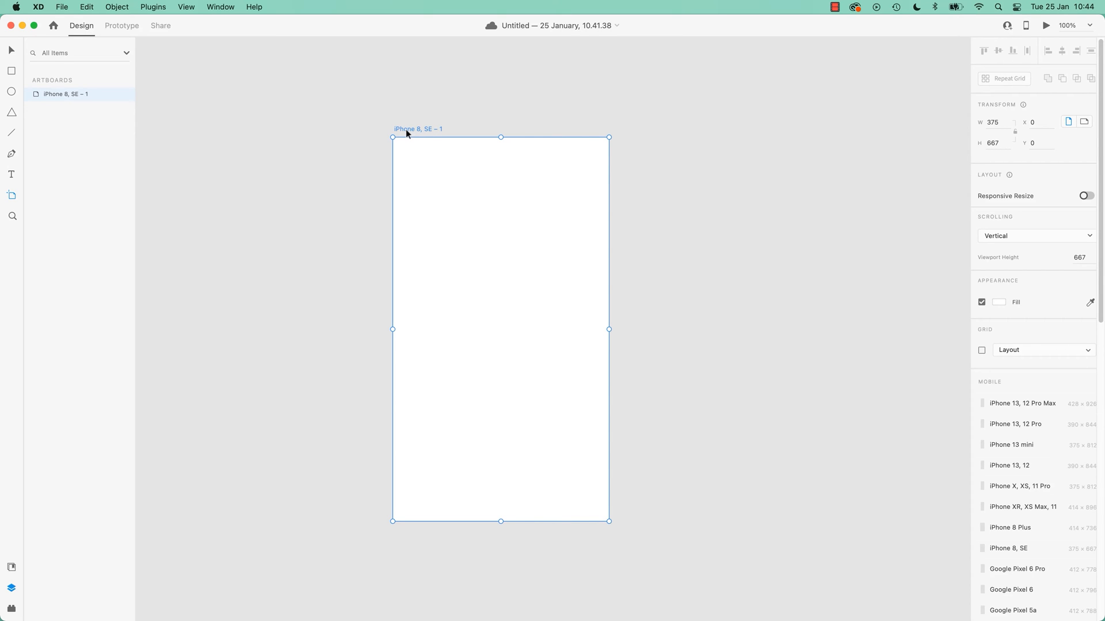
double_click(418, 129)
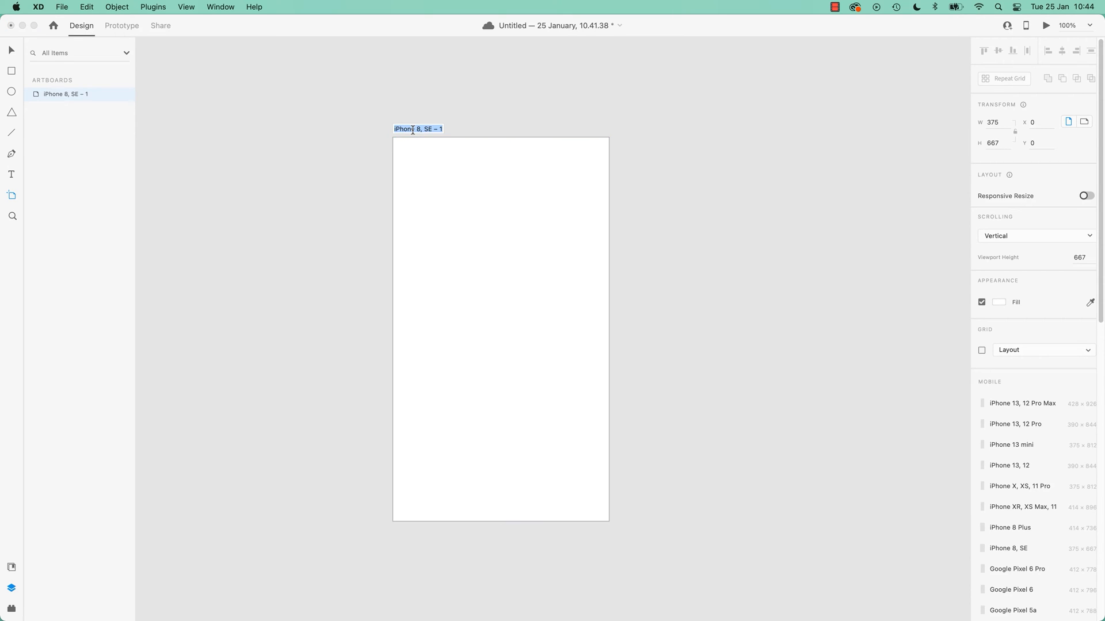
type("Homepage / Marke")
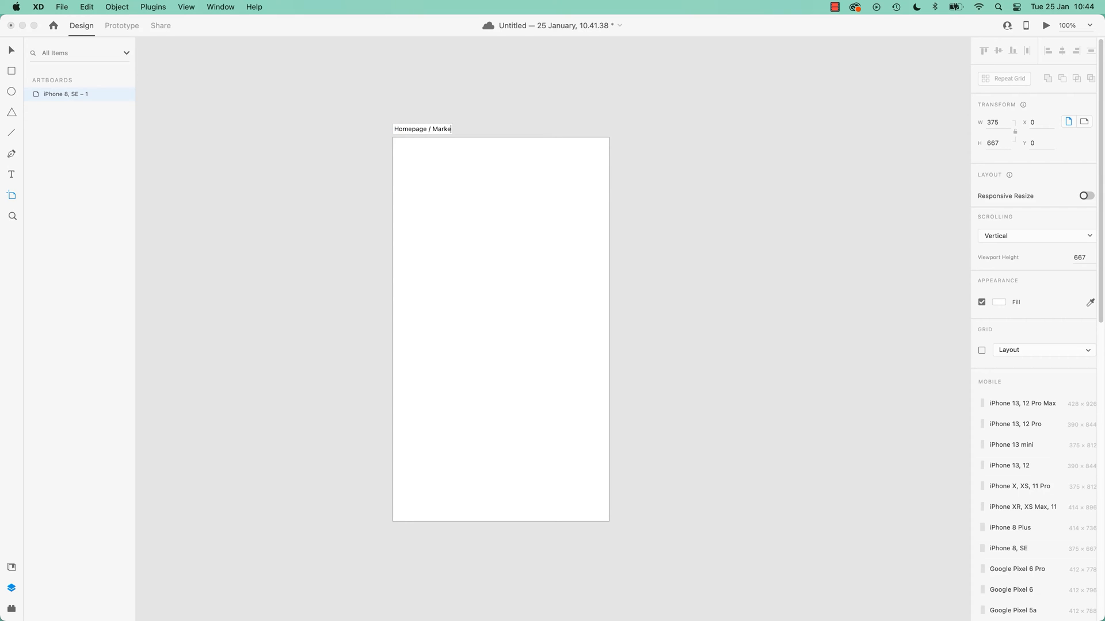
type("ting")
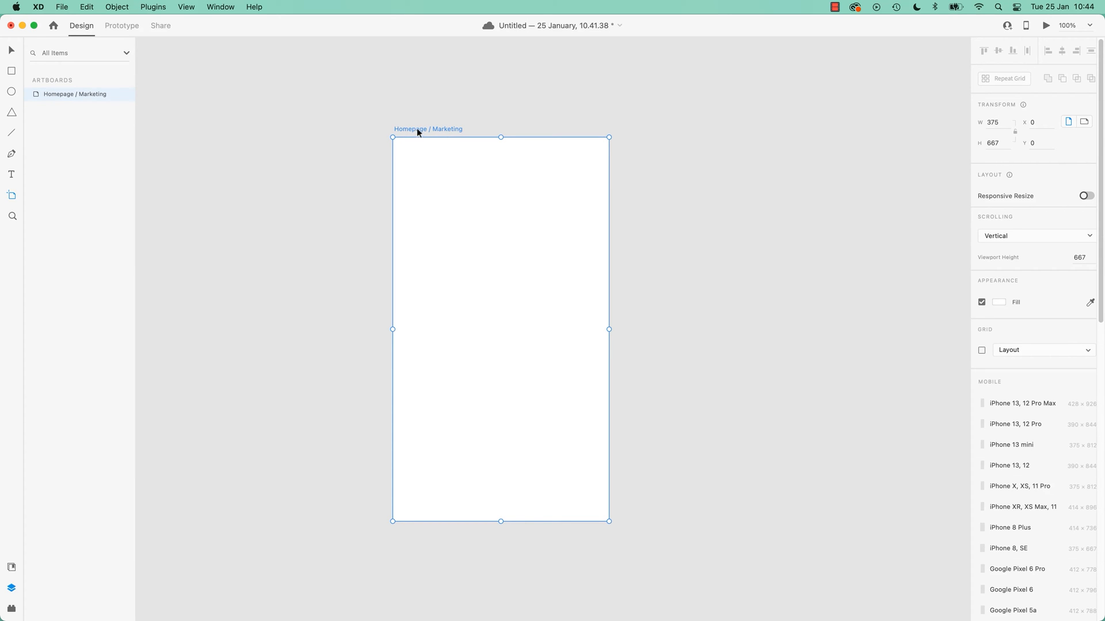
mouse_move(471, 220)
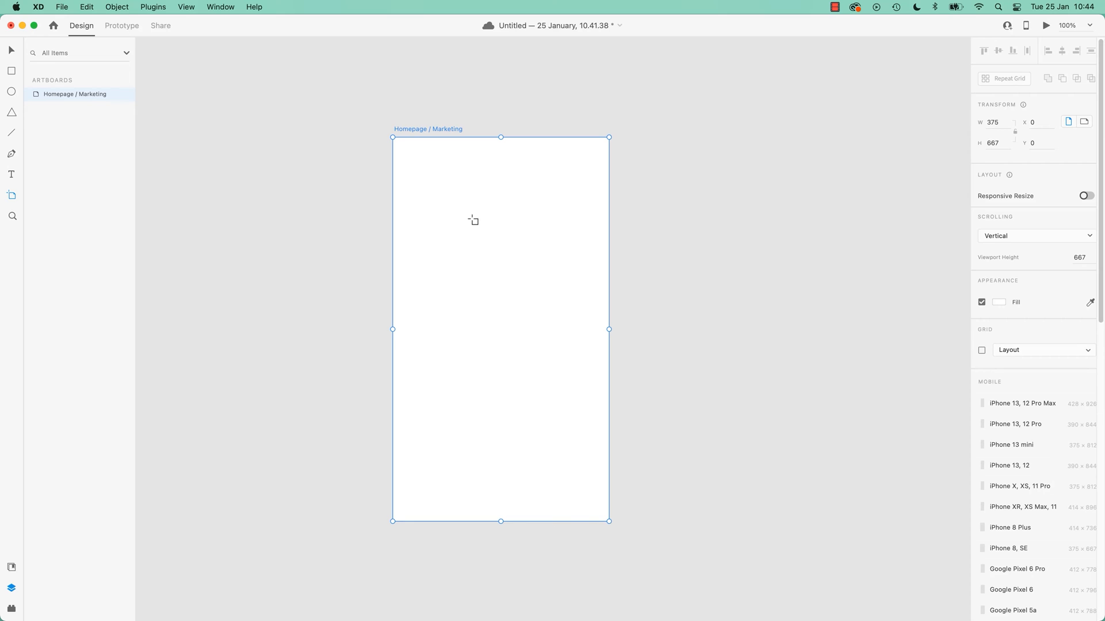
mouse_move(448, 241)
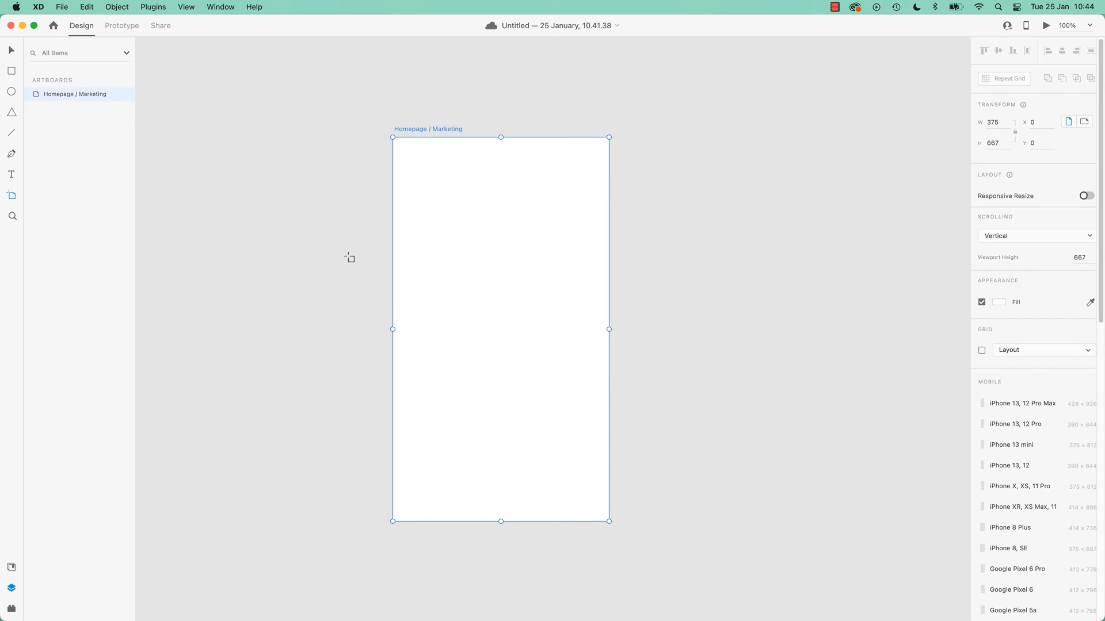
mouse_move(381, 199)
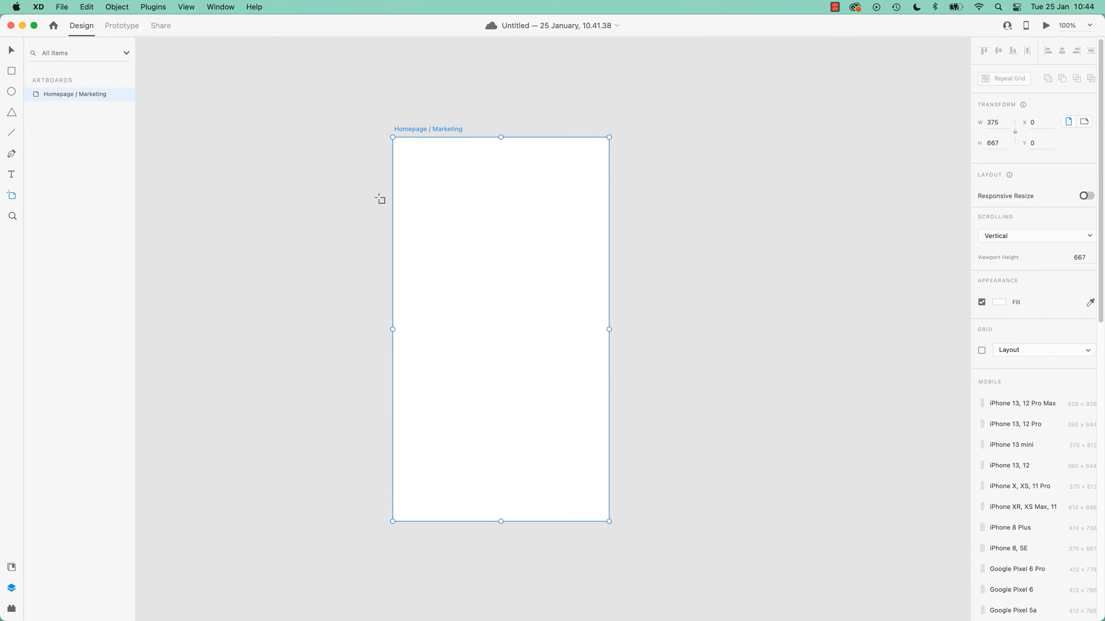
mouse_move(638, 234)
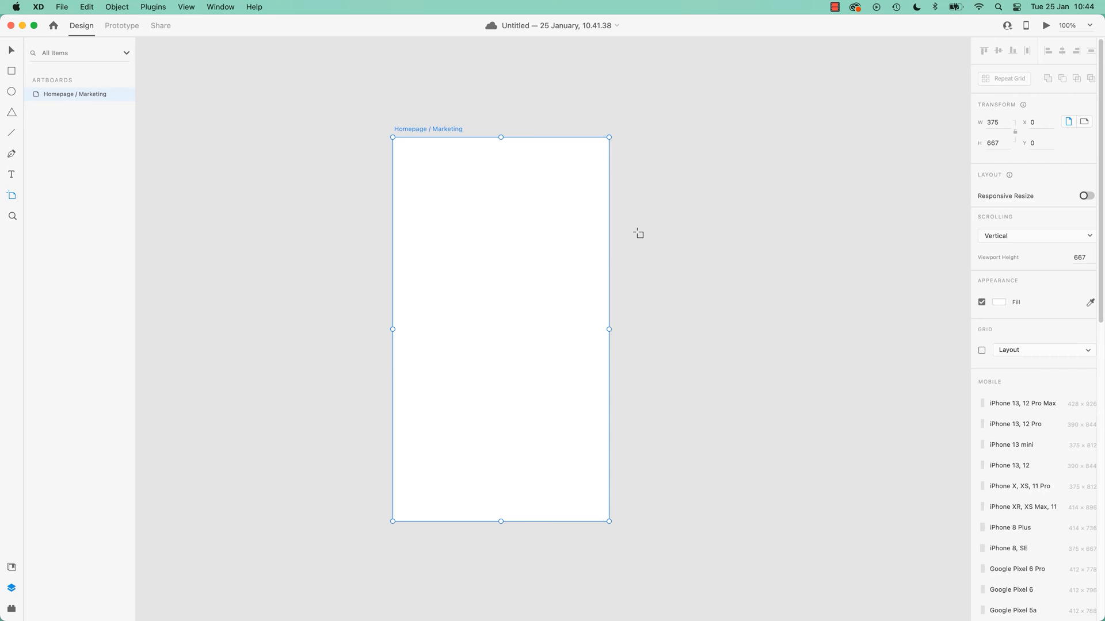
mouse_move(462, 222)
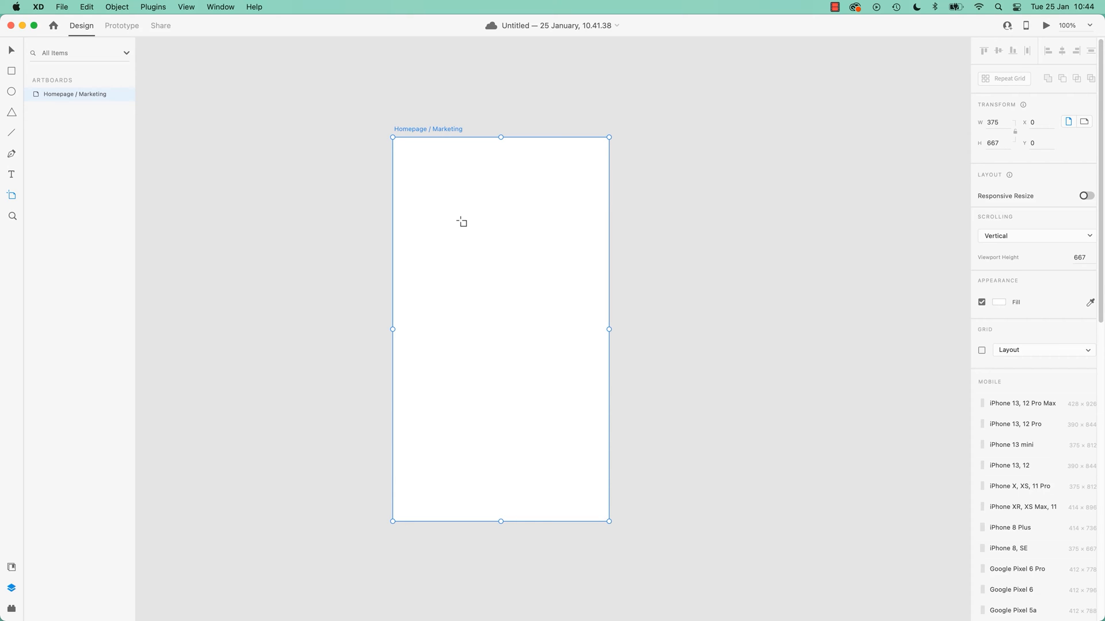
mouse_move(460, 219)
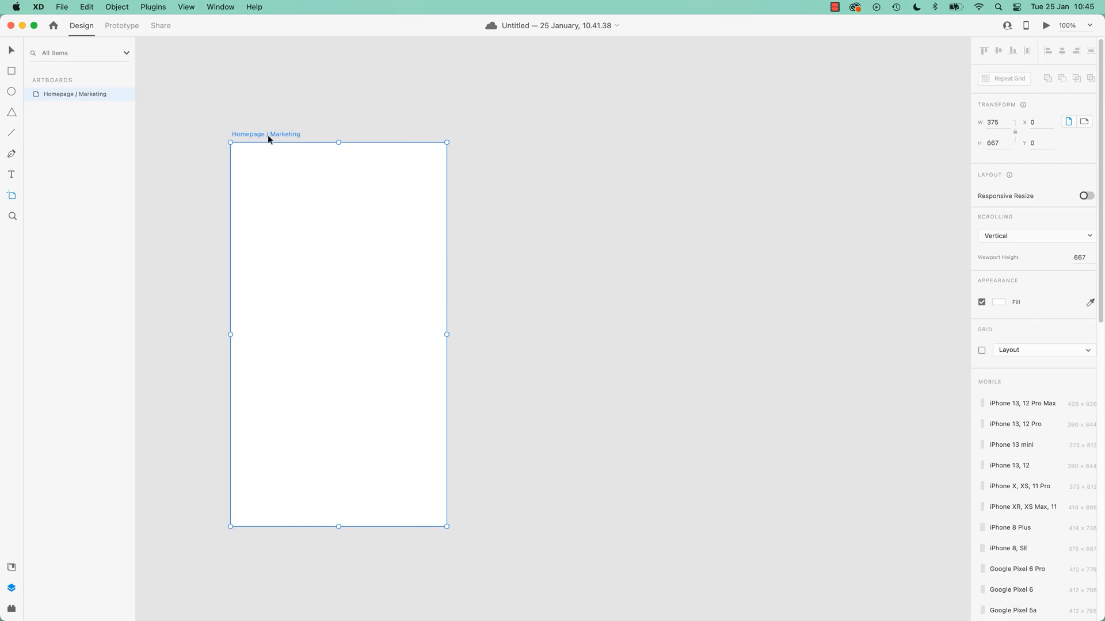
mouse_move(269, 148)
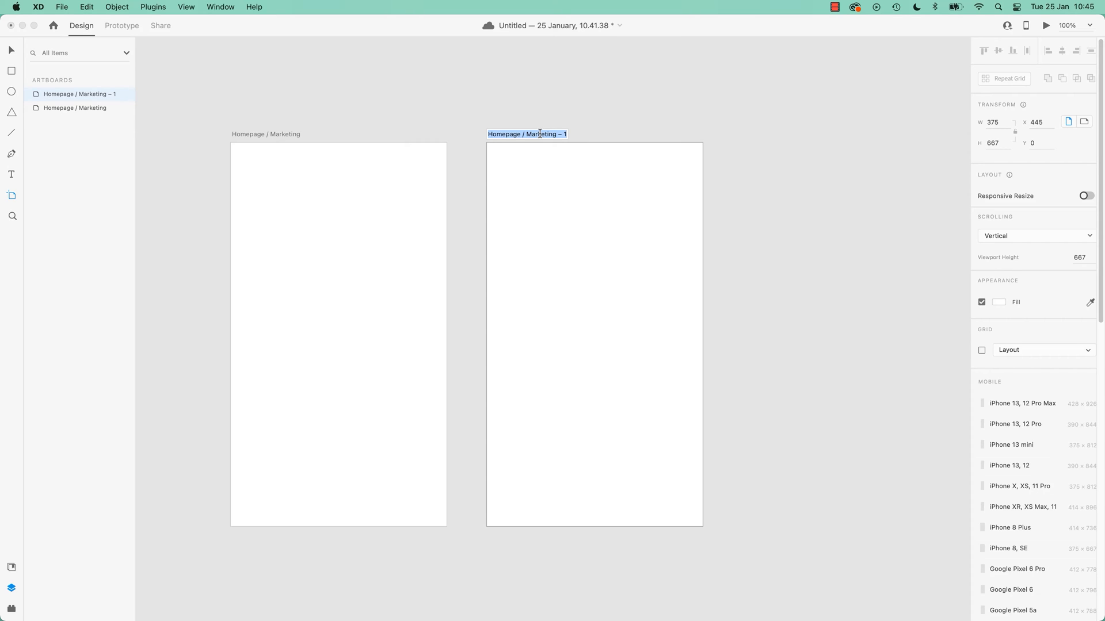
mouse_move(540, 135)
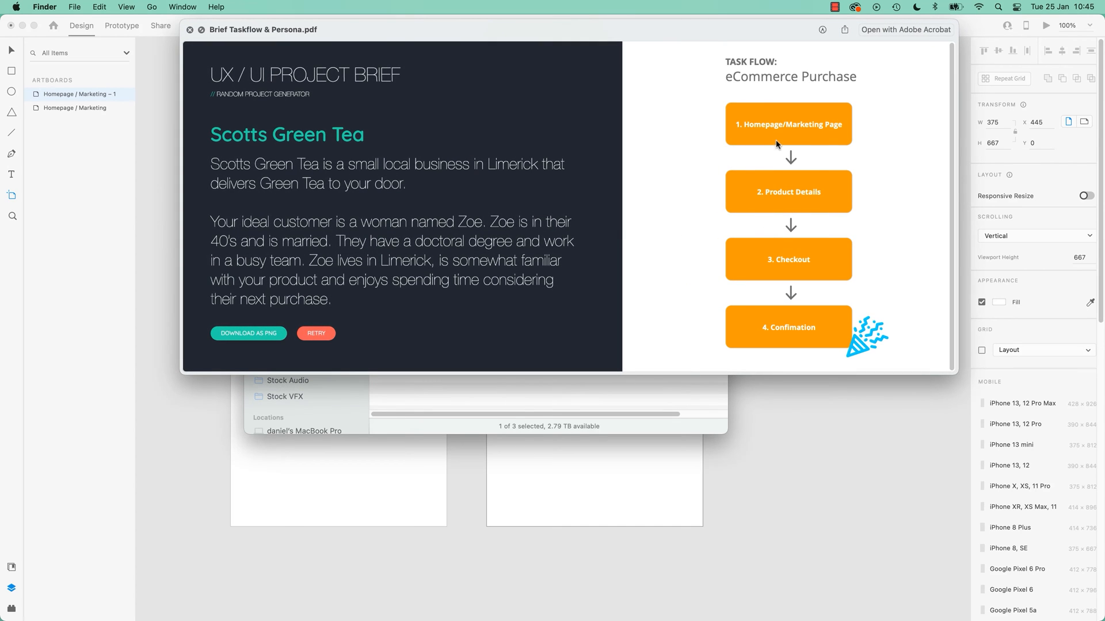
mouse_move(788, 290)
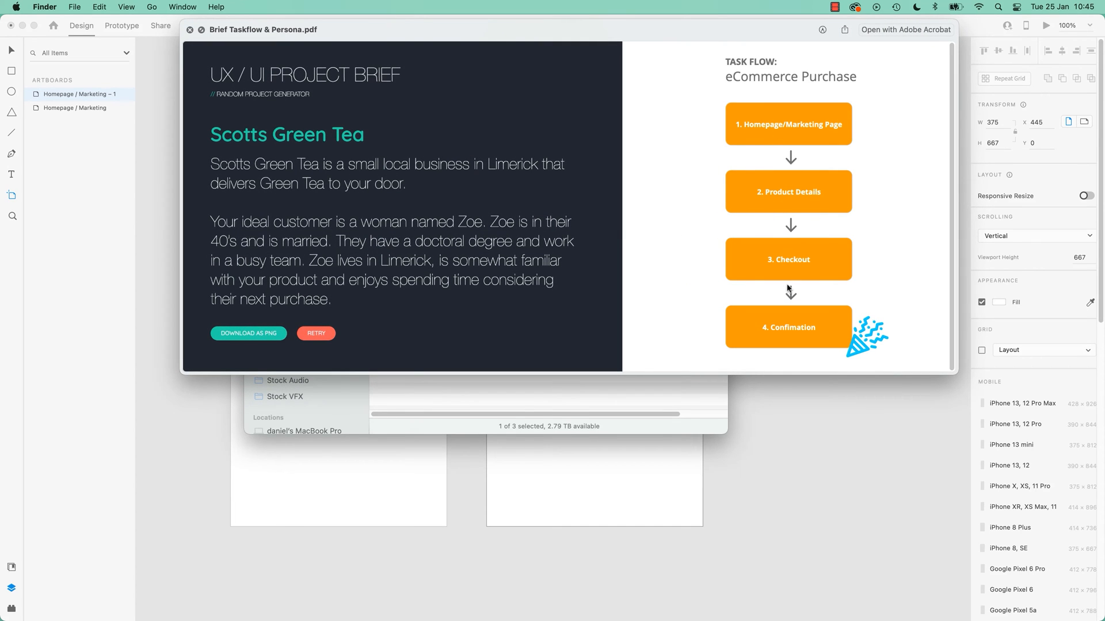
mouse_move(738, 224)
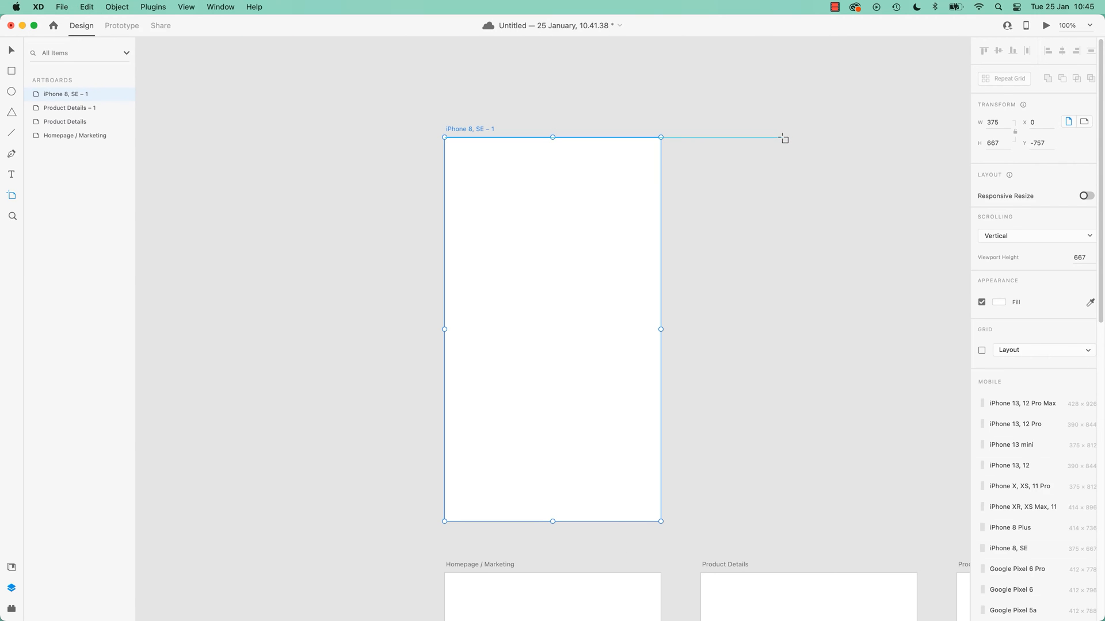
mouse_move(781, 349)
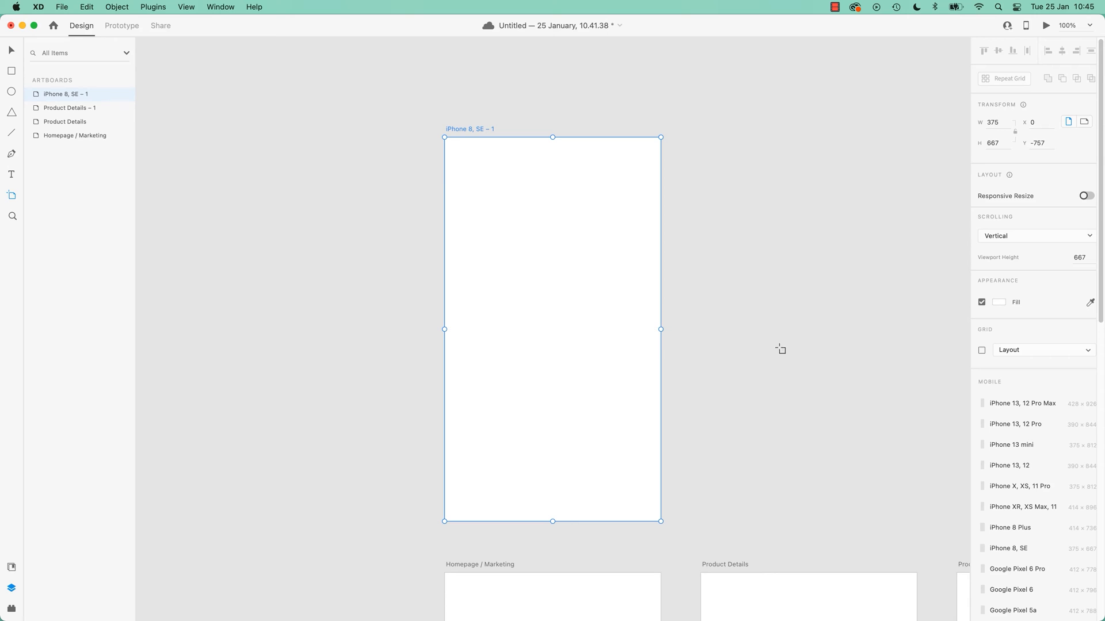
mouse_move(700, 289)
type("Checkout")
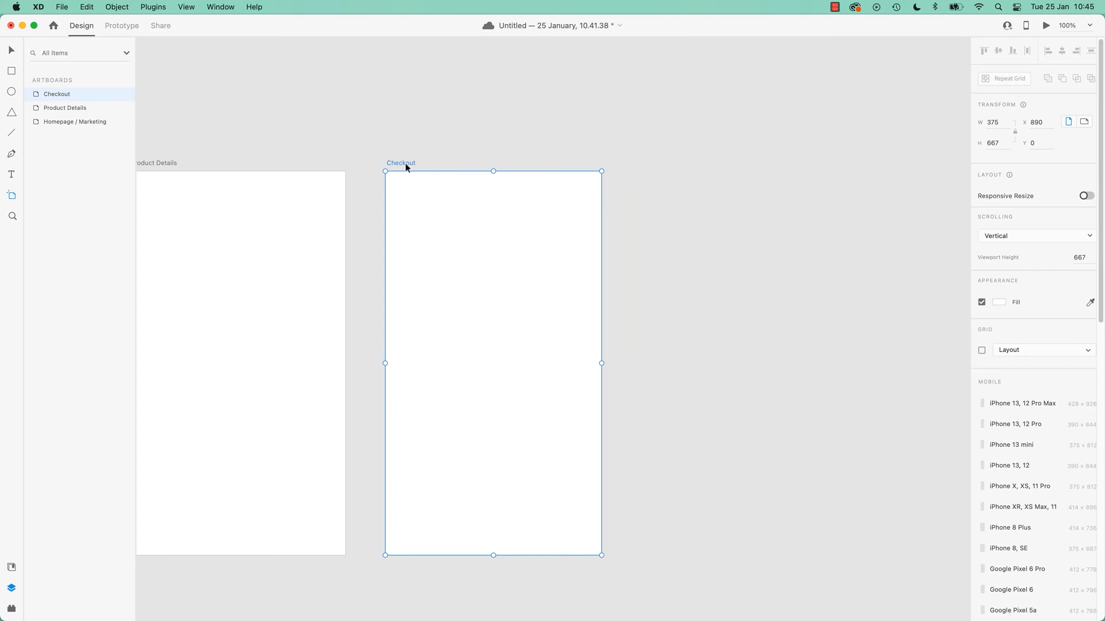
mouse_move(130, 160)
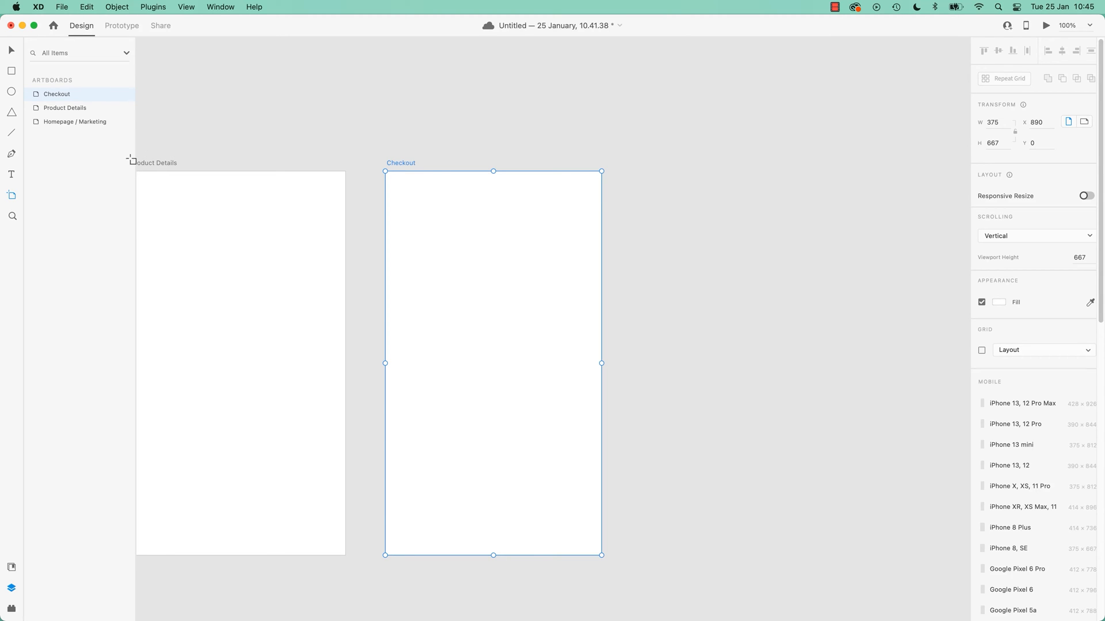
mouse_move(405, 168)
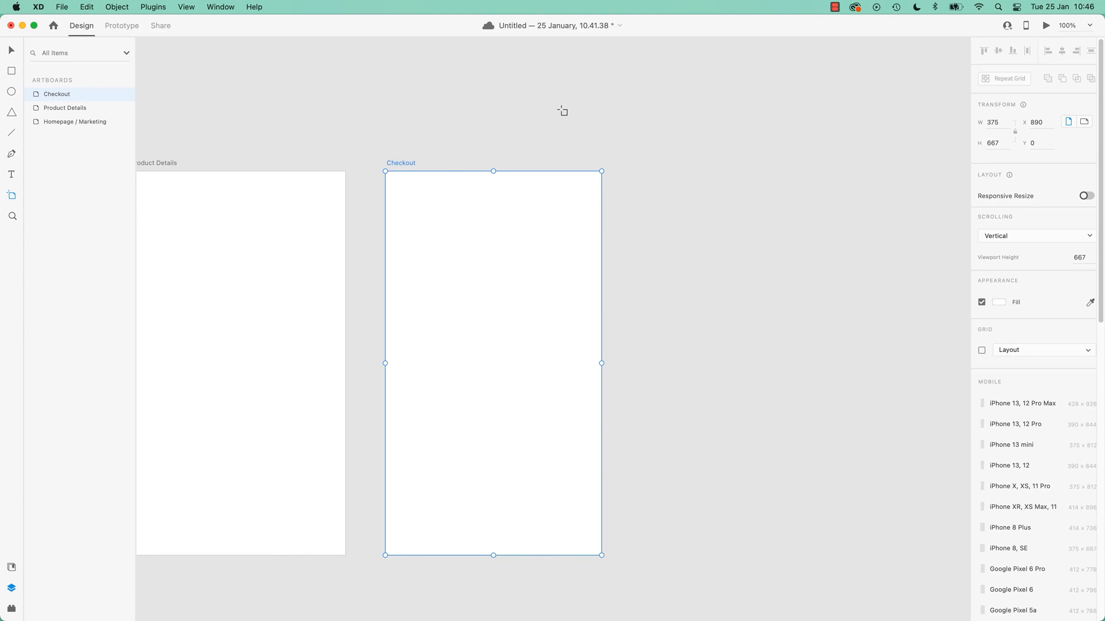
mouse_move(438, 148)
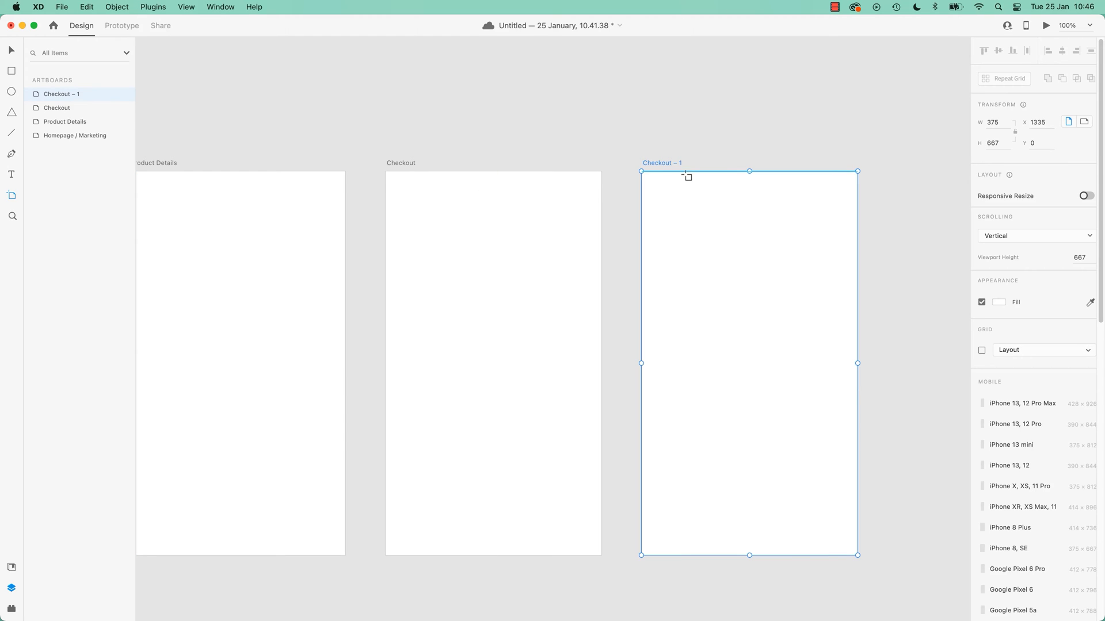
Step: Rename the duplicated Checkout artboard to 'Confirmation'
double_click(661, 163)
type("Confirmation")
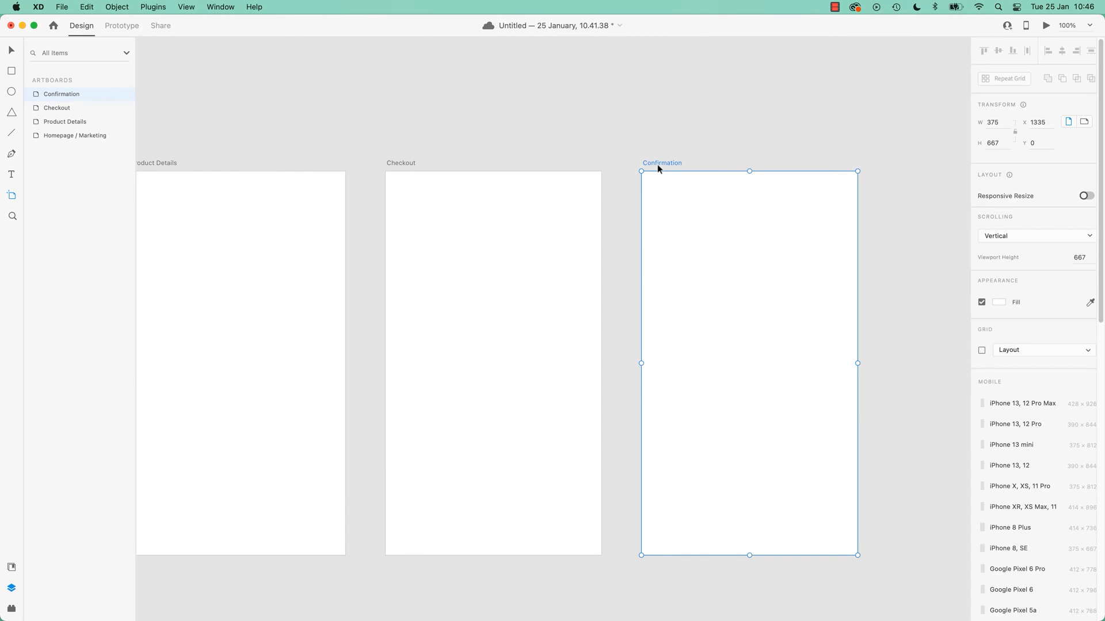
mouse_move(742, 138)
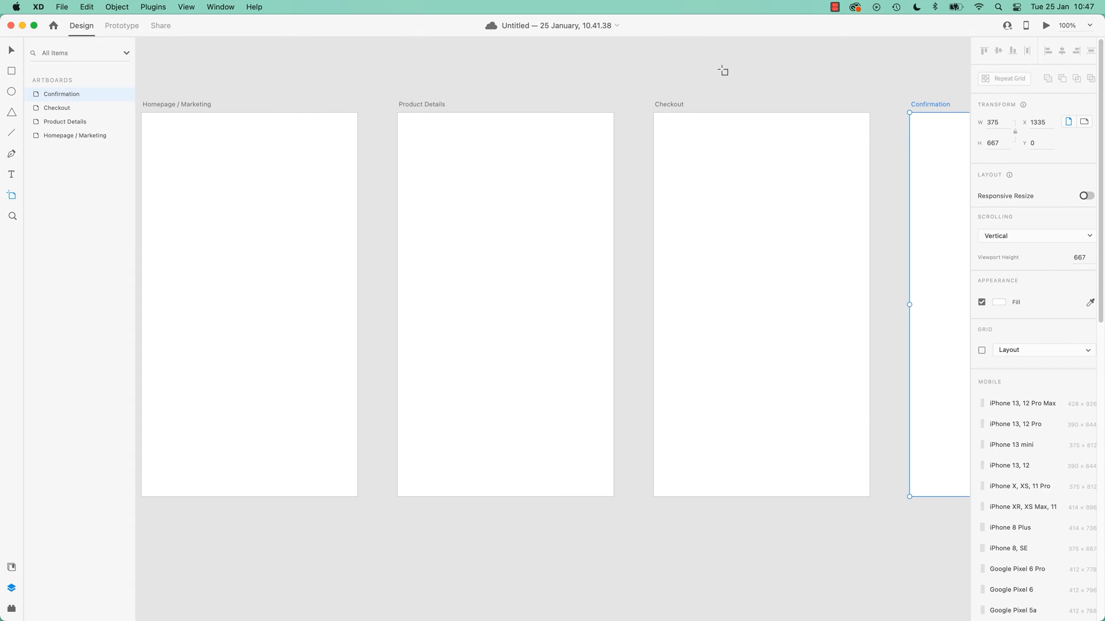
mouse_move(728, 72)
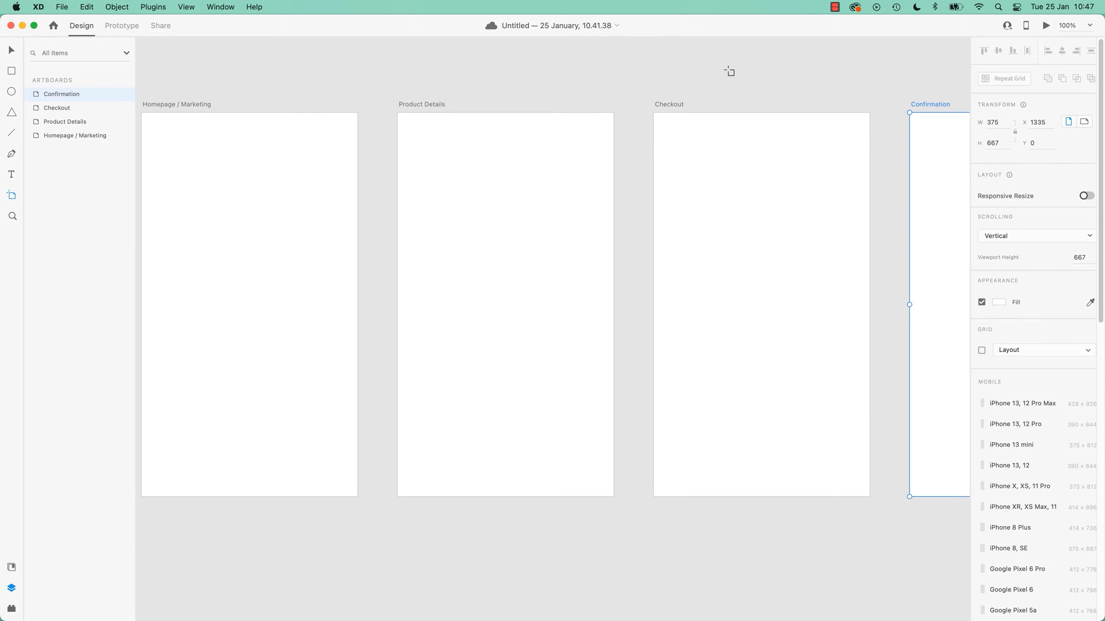
Step: Scroll the canvas to show Homepage / Marketing, Product Details, Checkout and Confirmation together
scroll("down", 3)
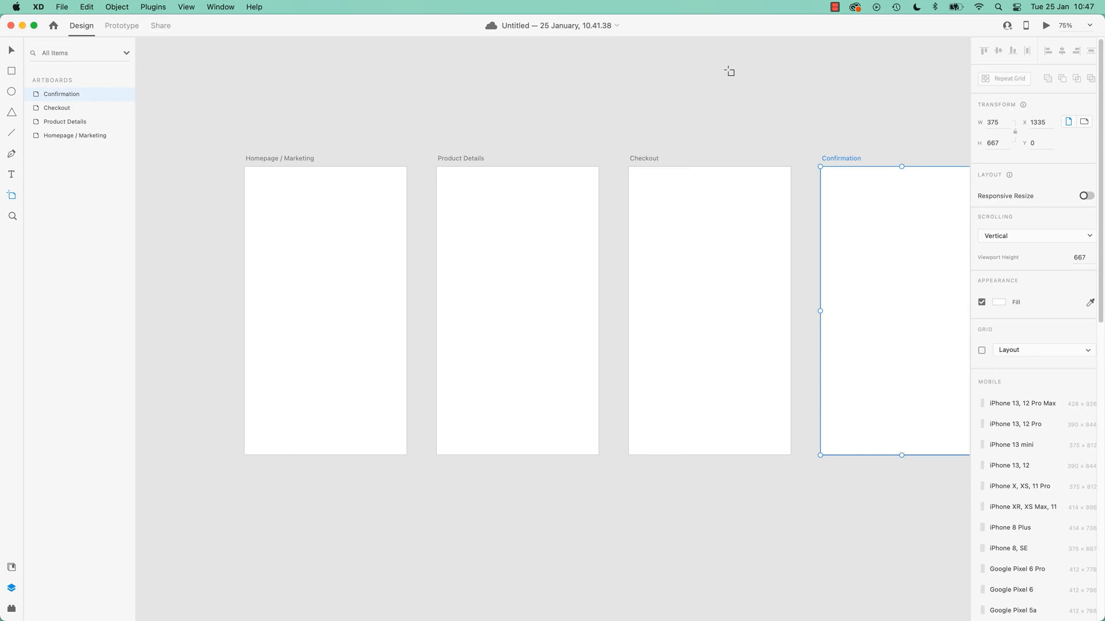
mouse_move(481, 146)
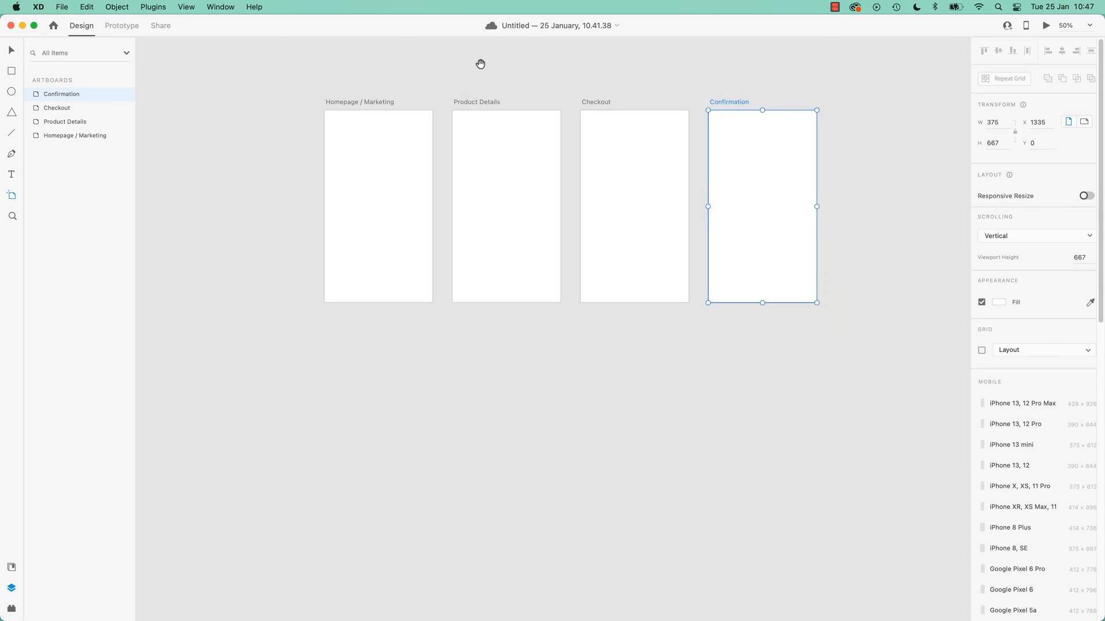
mouse_move(435, 206)
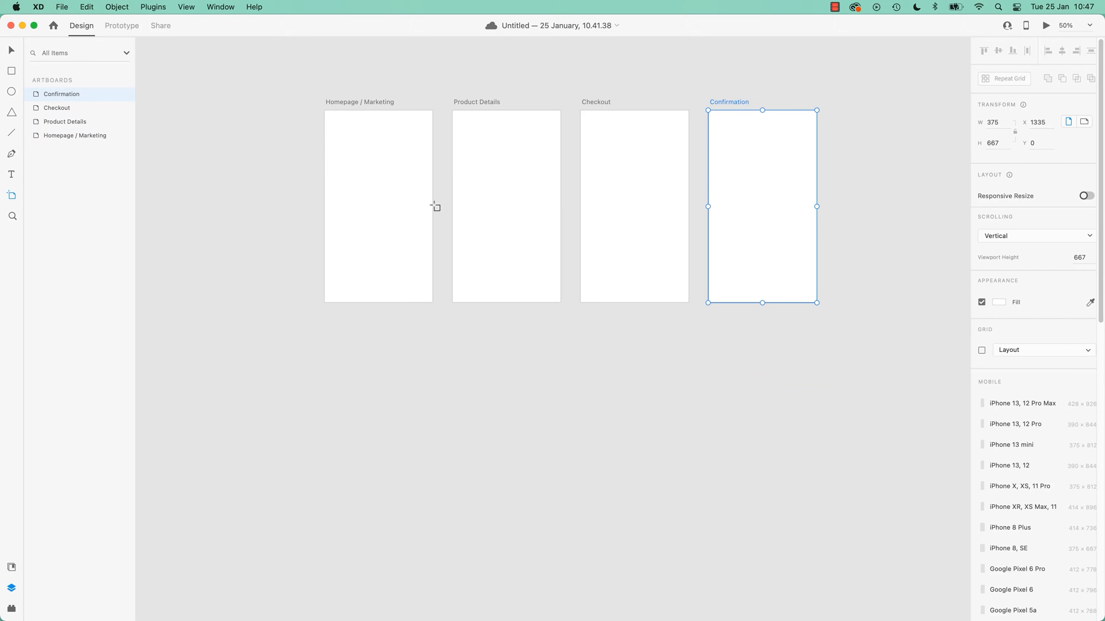
Step: Add iPad Pro 11in artboards from the Tablet presets below the mobile screens
scroll("down", 3)
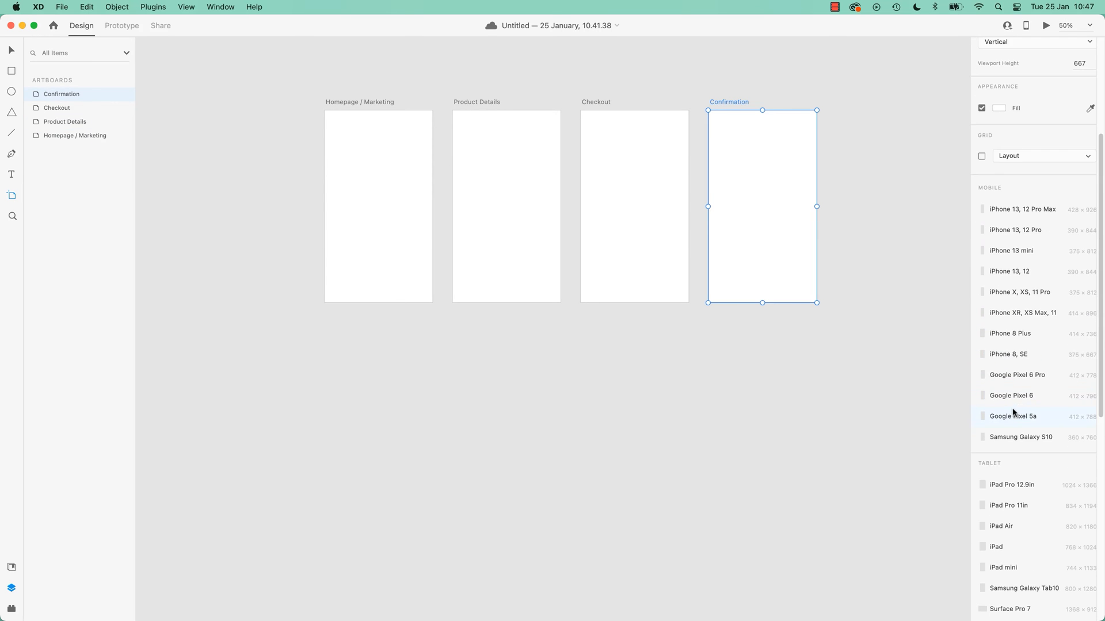
scroll("down", 3)
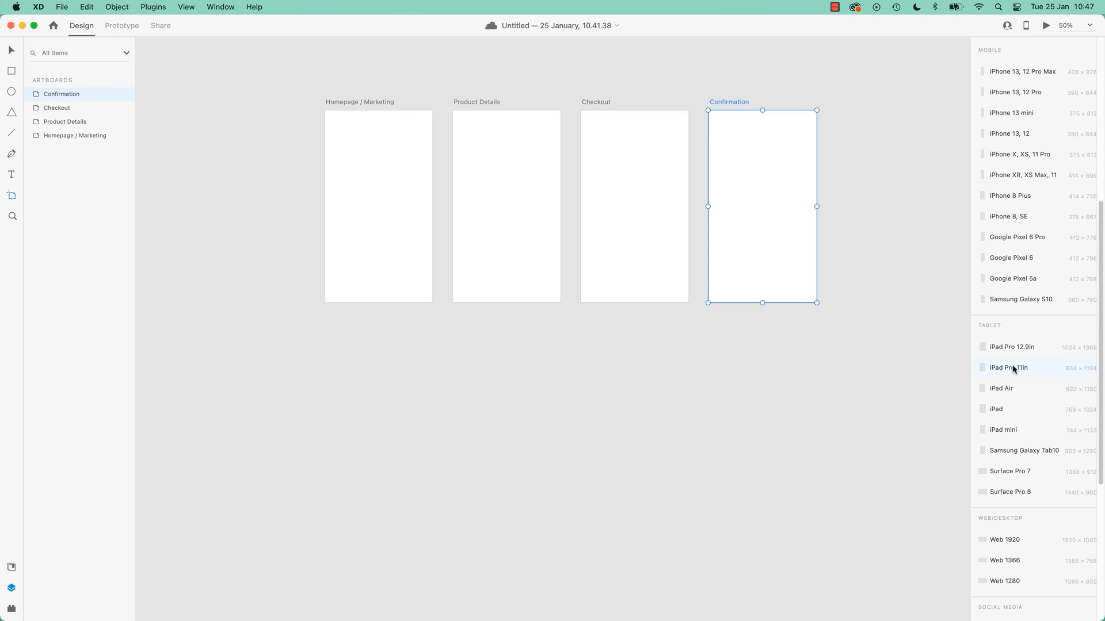
left_click(1008, 368)
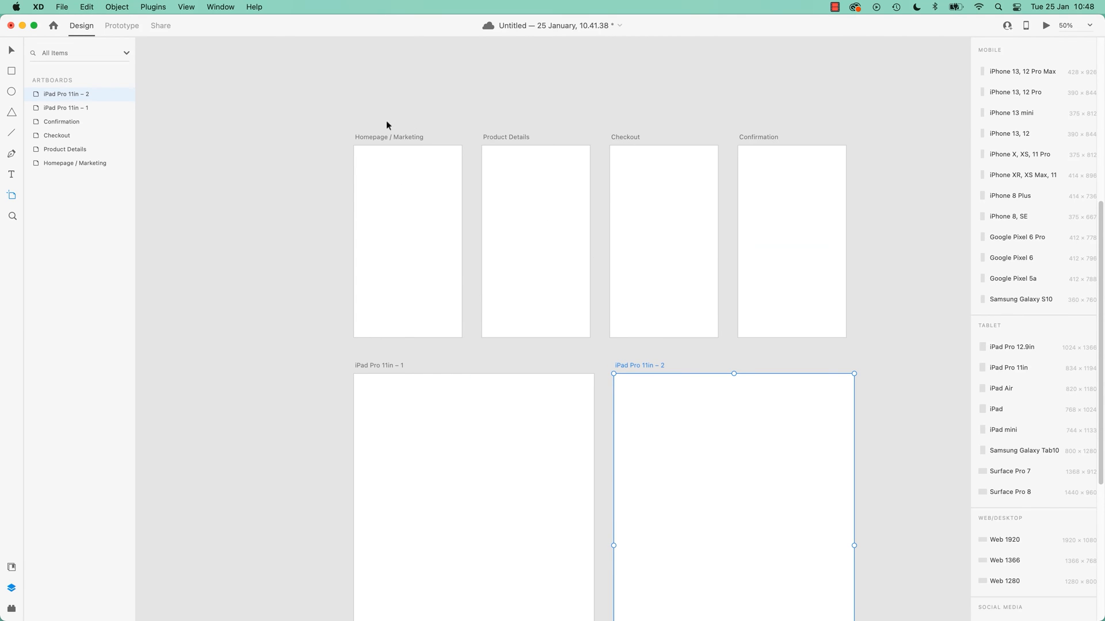
mouse_move(788, 132)
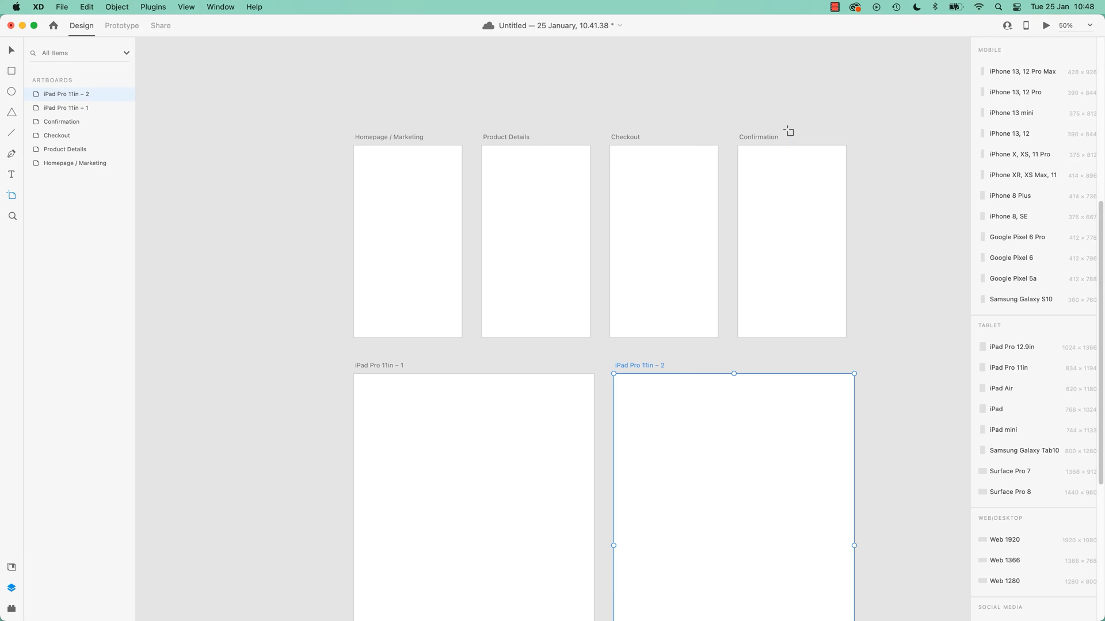
mouse_move(838, 357)
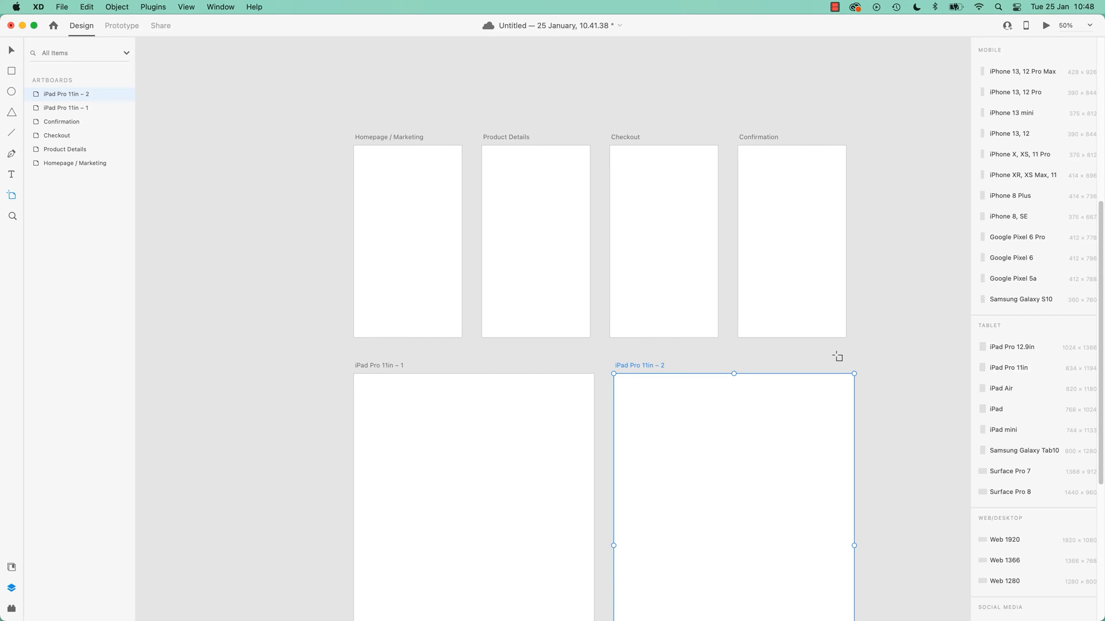
mouse_move(498, 401)
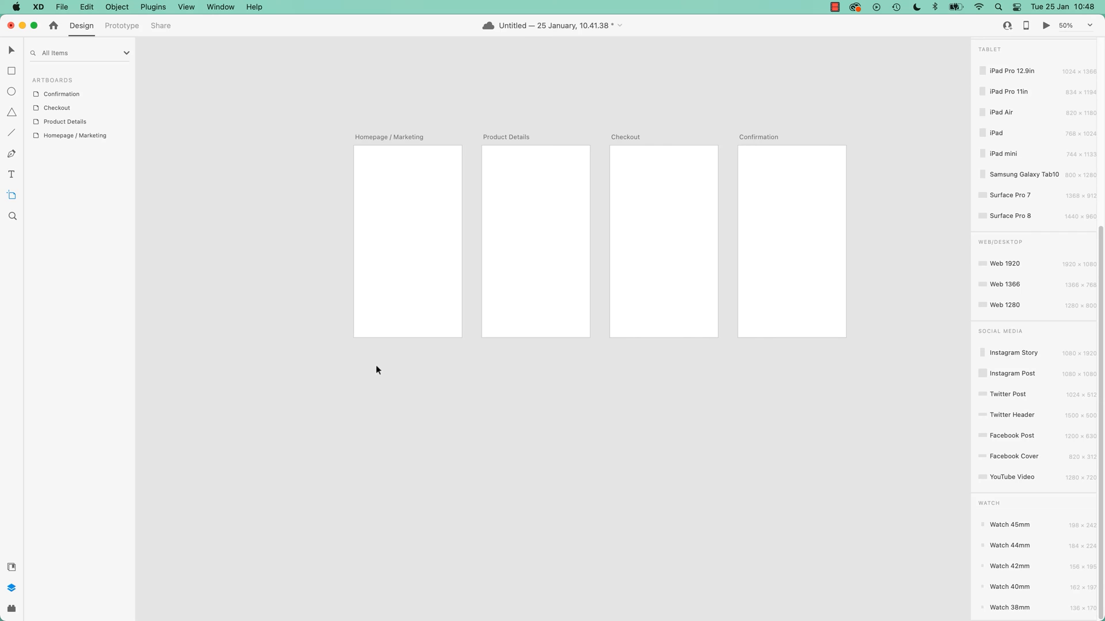
mouse_move(313, 279)
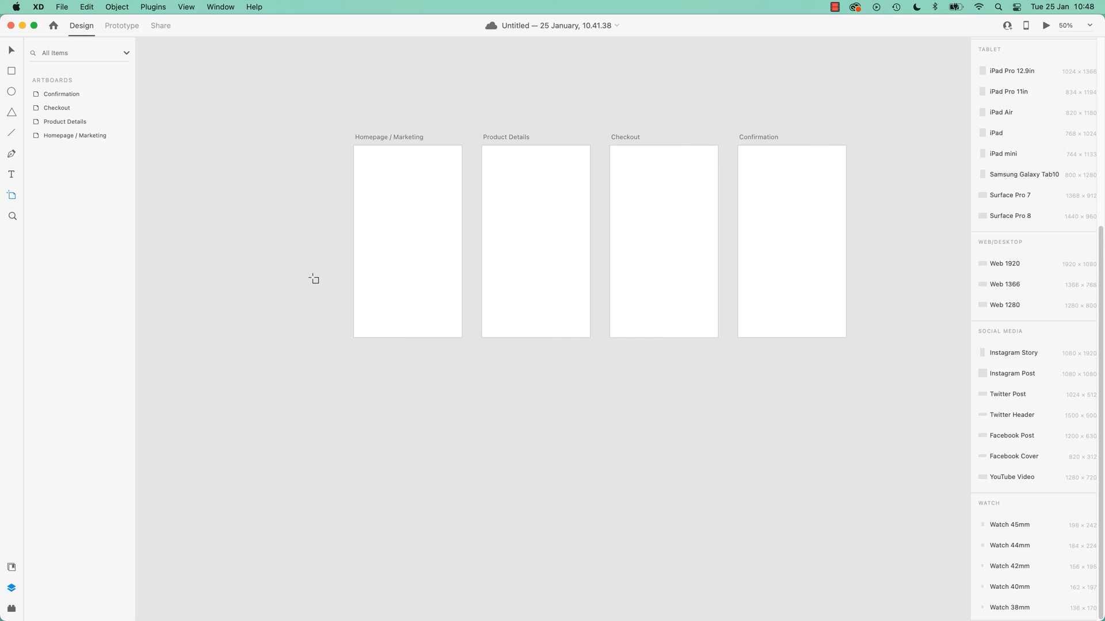
mouse_move(574, 55)
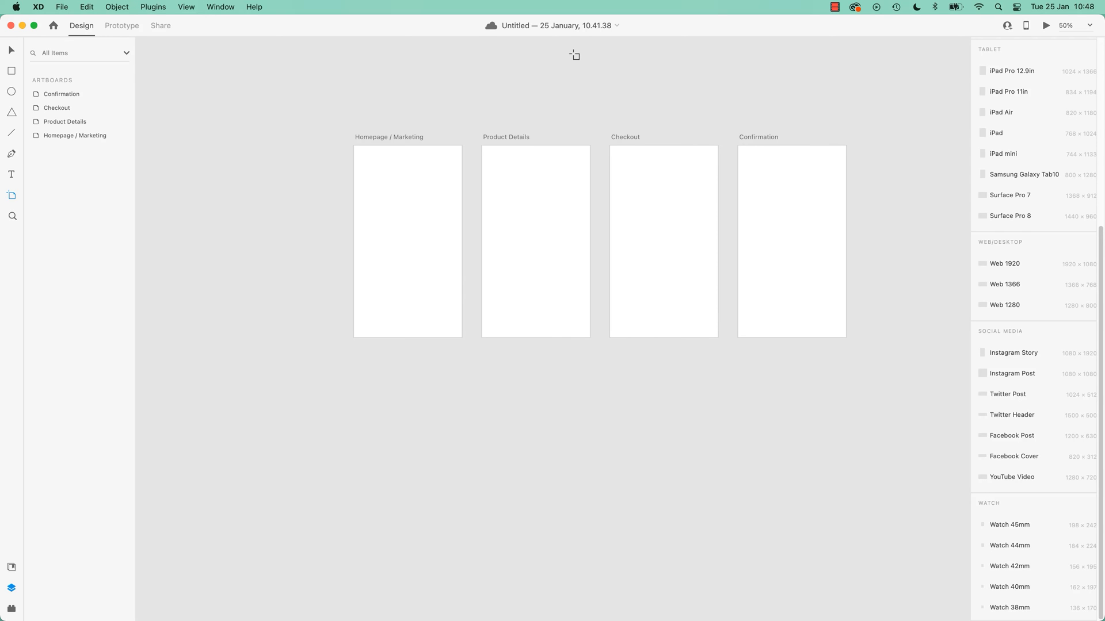
mouse_move(472, 111)
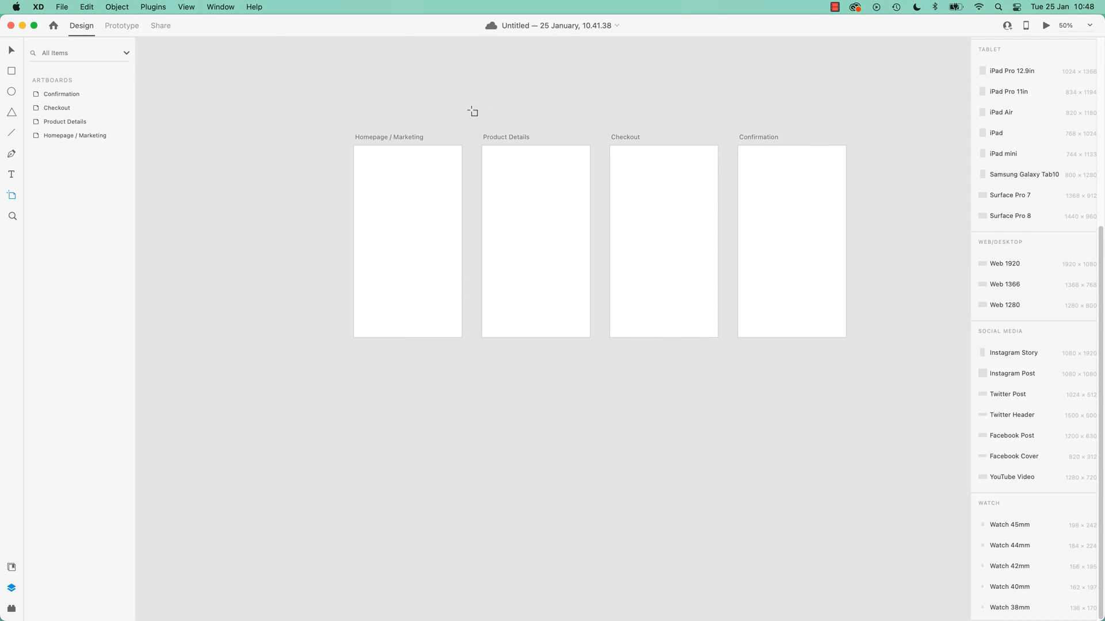
mouse_move(386, 139)
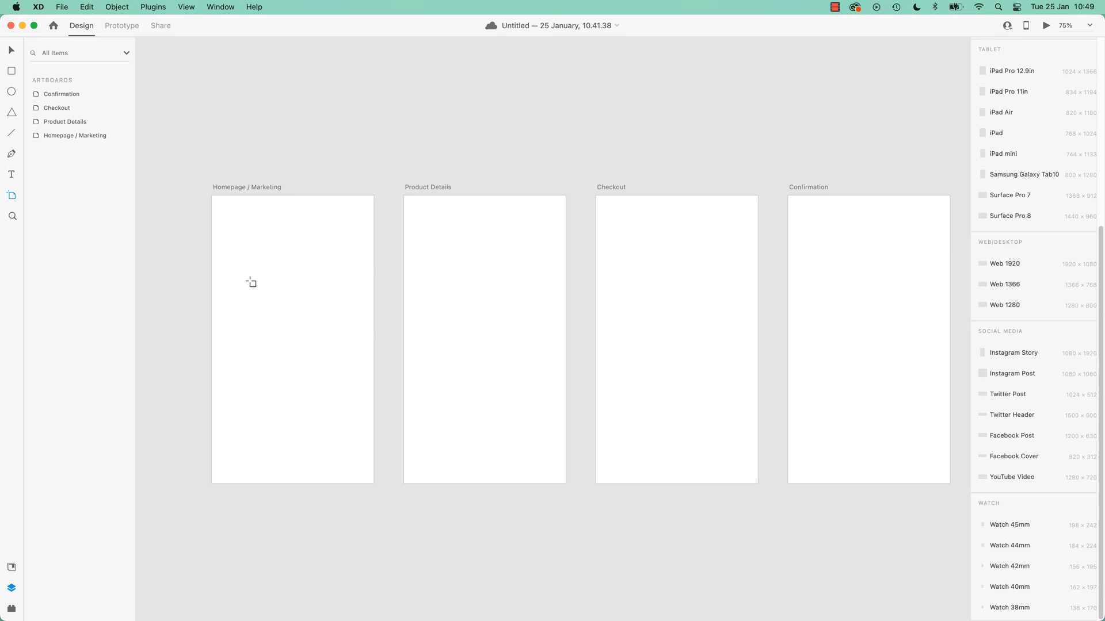
mouse_move(436, 267)
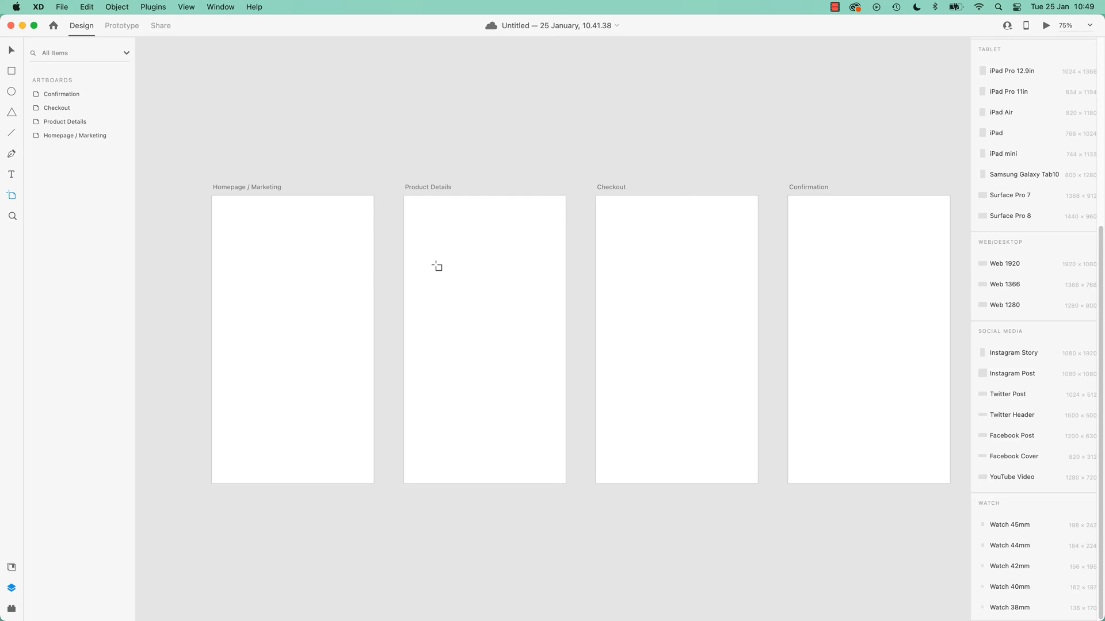
mouse_move(1020, 343)
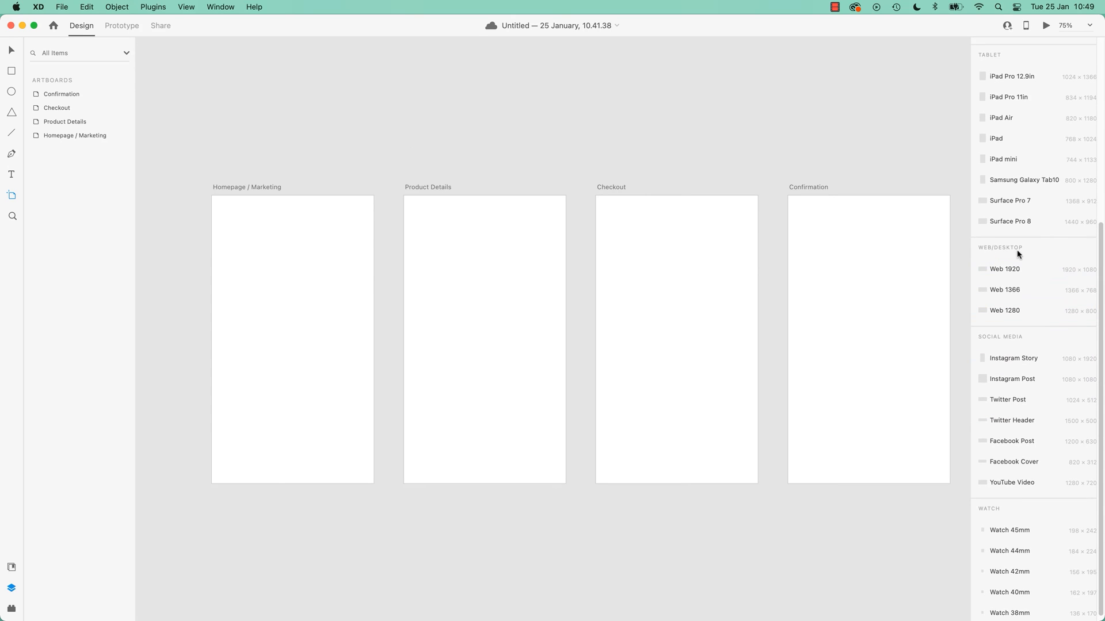
mouse_move(1049, 328)
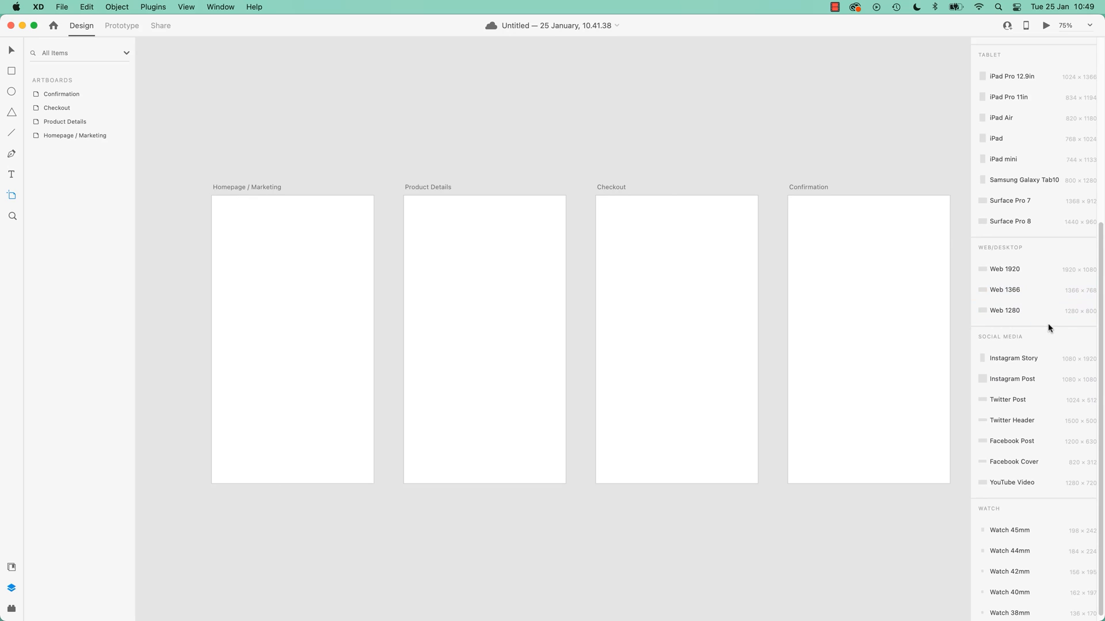
mouse_move(1007, 294)
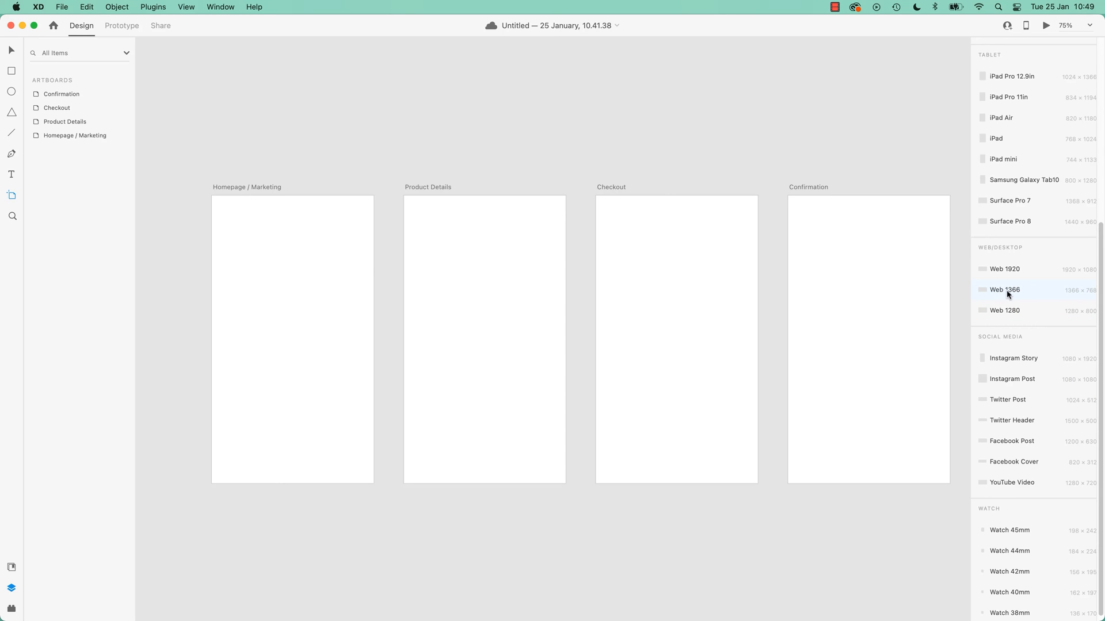
mouse_move(1090, 299)
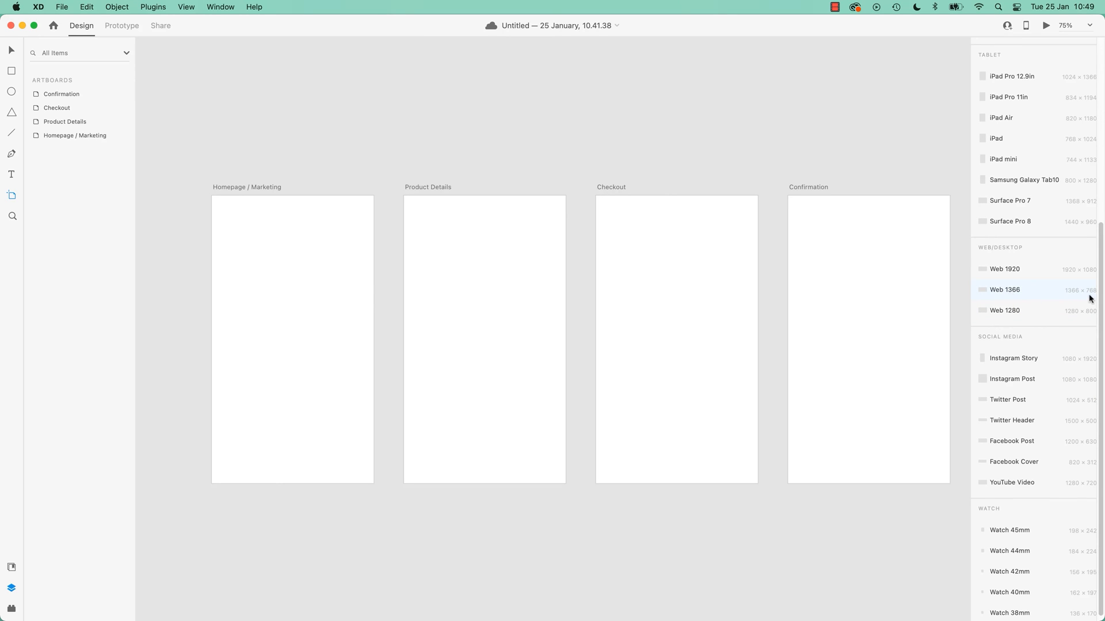
mouse_move(878, 279)
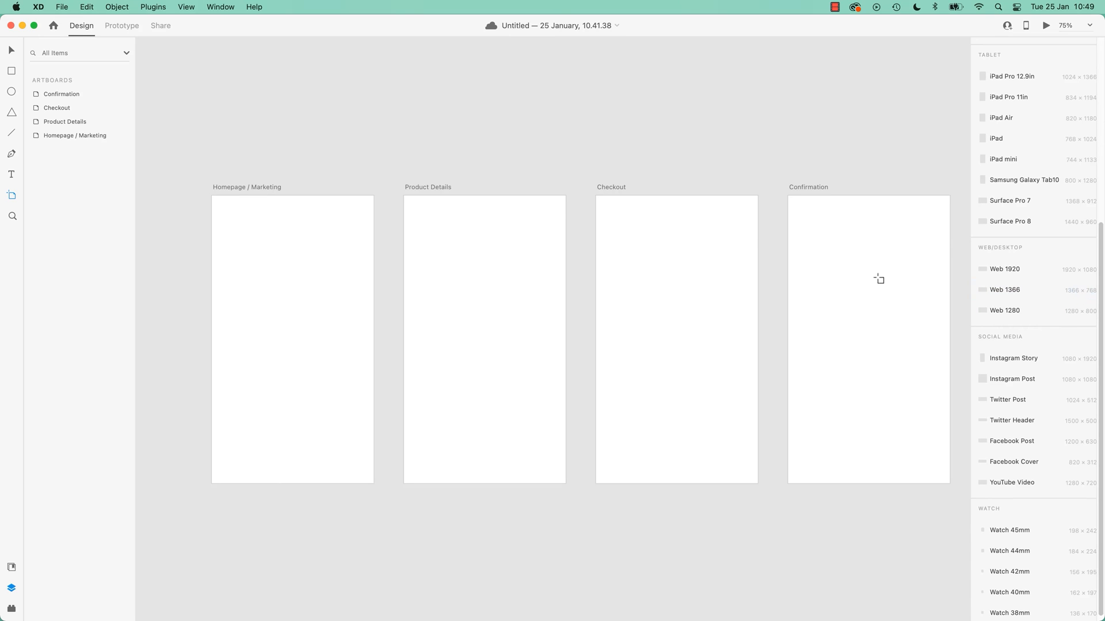
mouse_move(1004, 255)
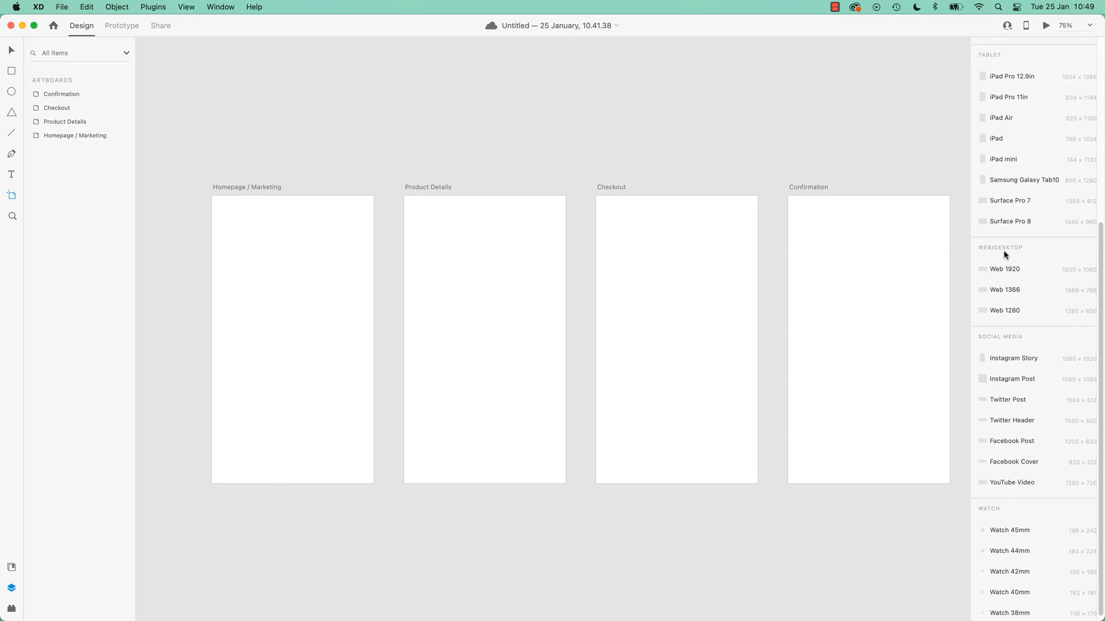
mouse_move(563, 283)
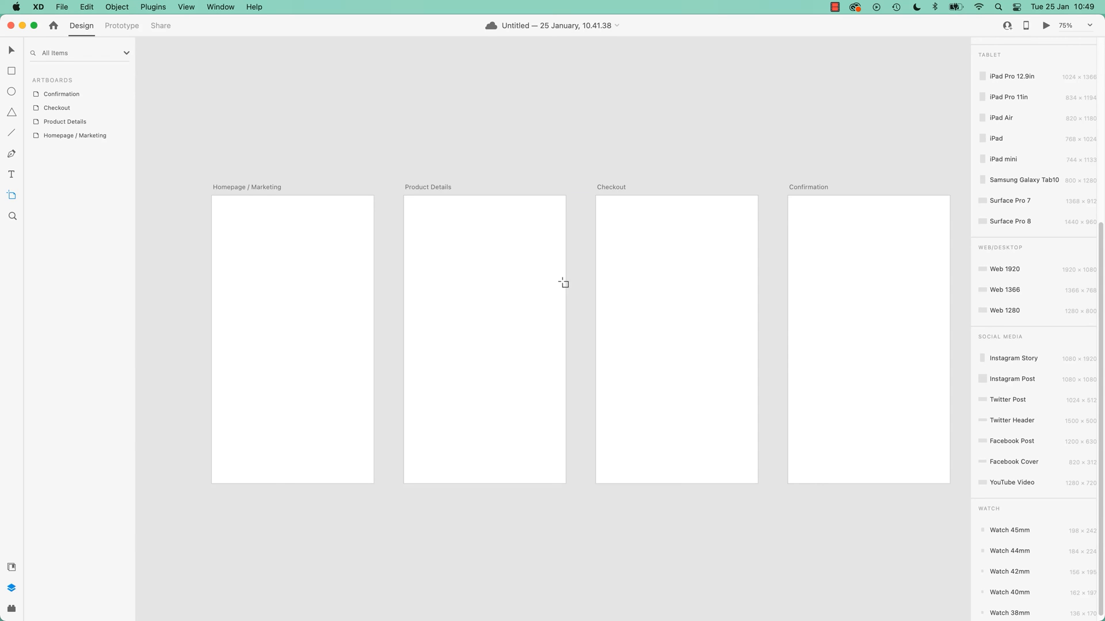
mouse_move(514, 28)
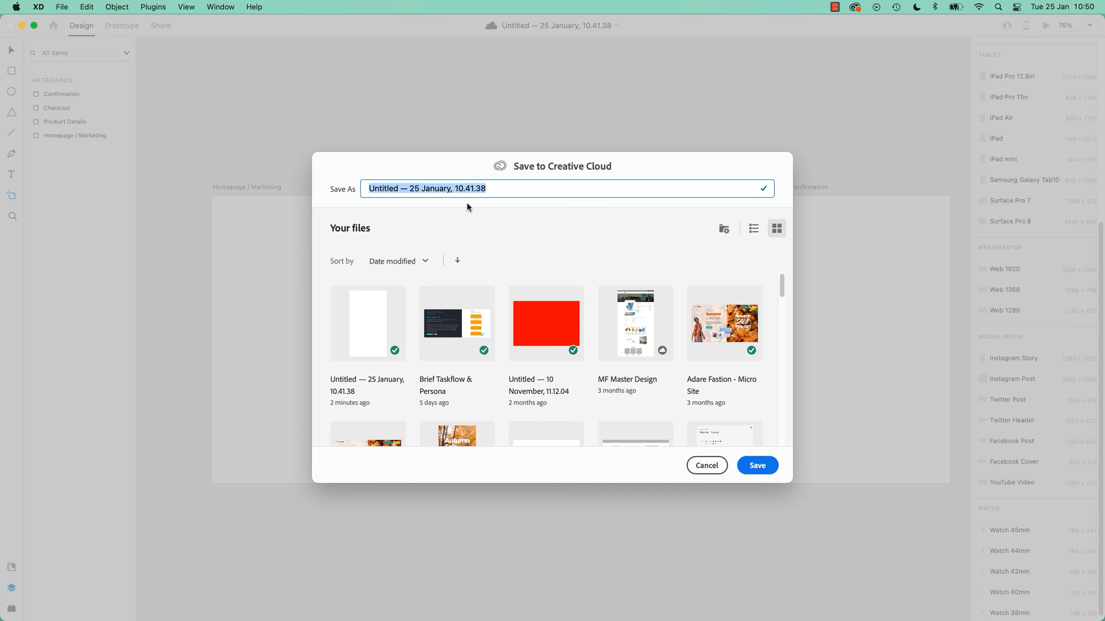
Step: Save the document to Creative Cloud as 'Scott Tea - Checkout Taskflow V1'
type("Checkout")
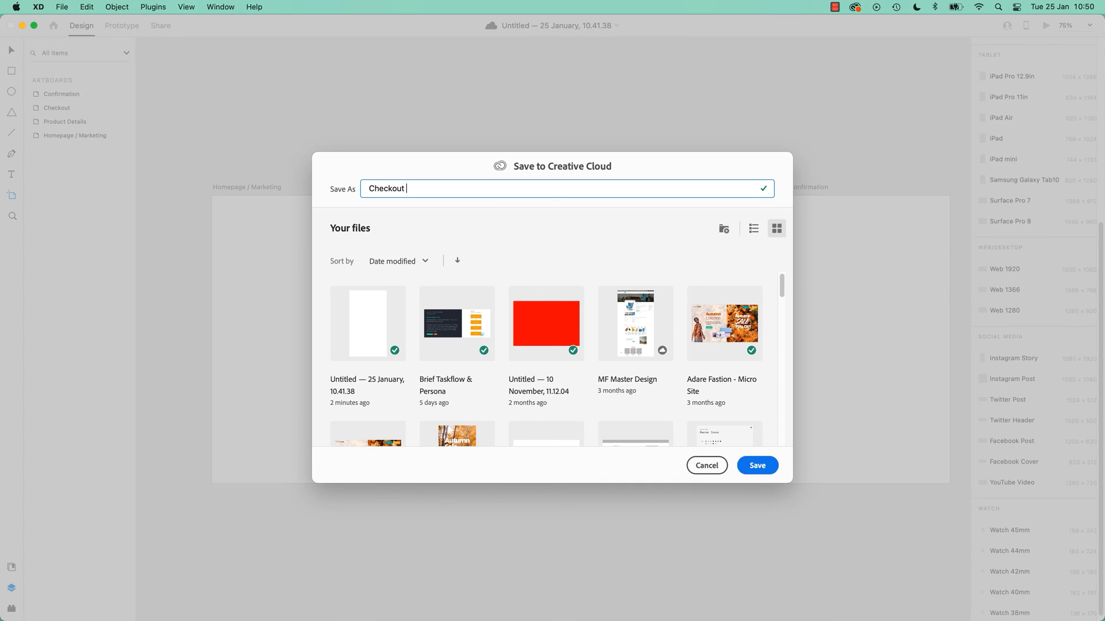
type("Scott")
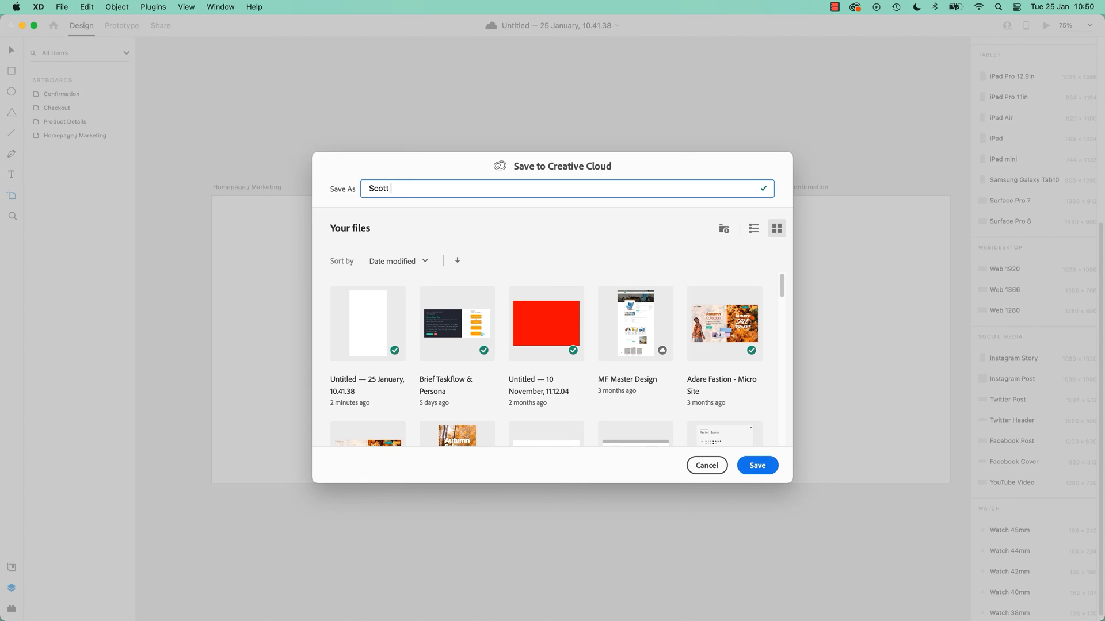
type("Tea")
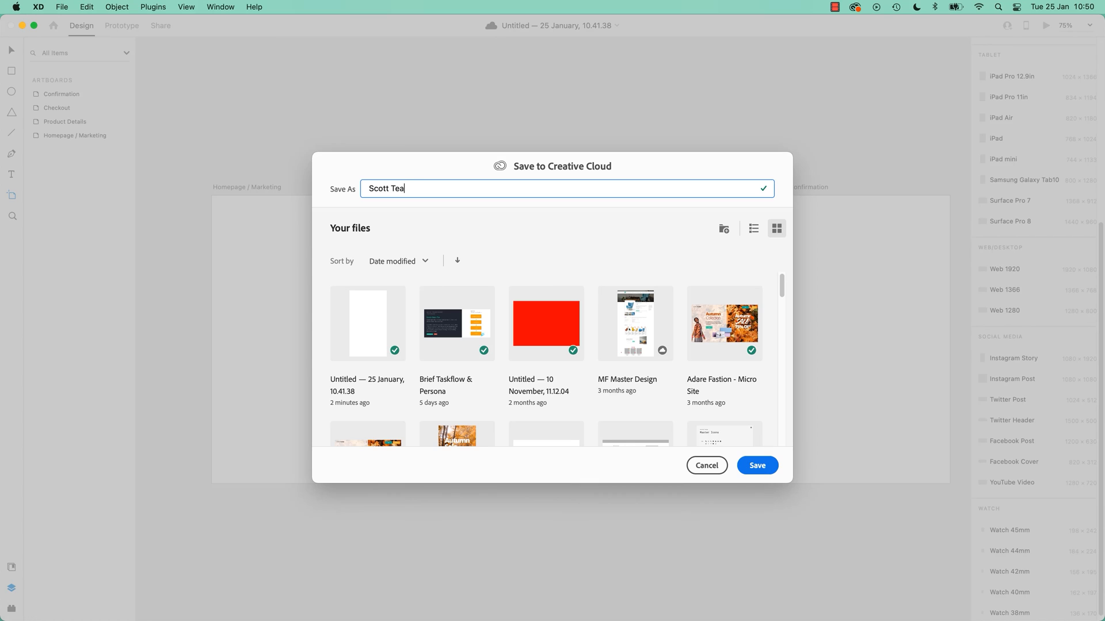
type("-")
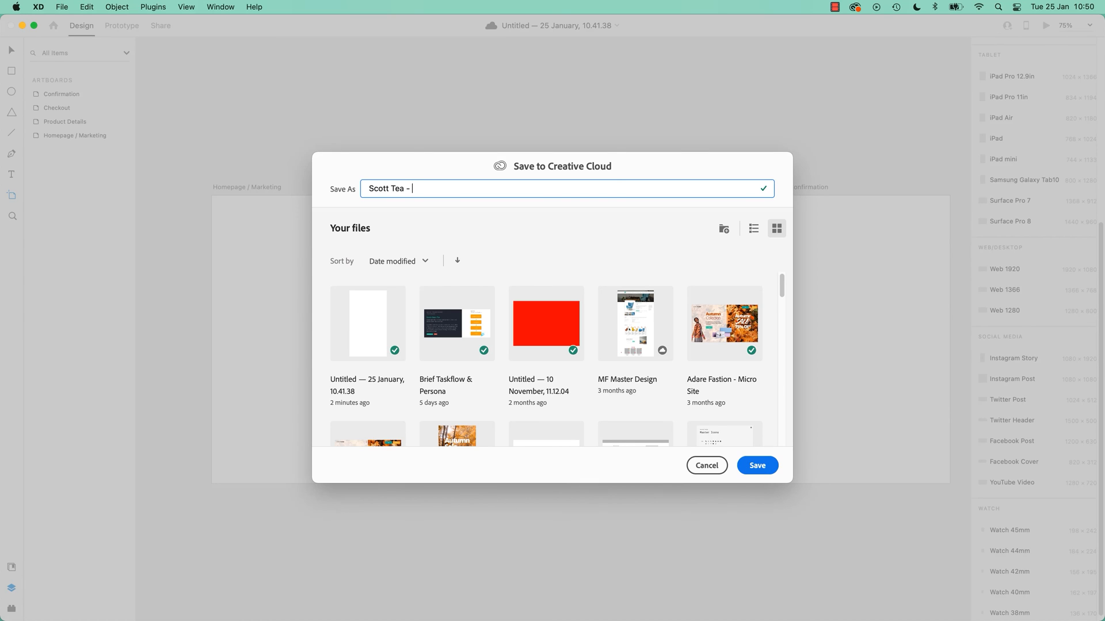
type("FinalV")
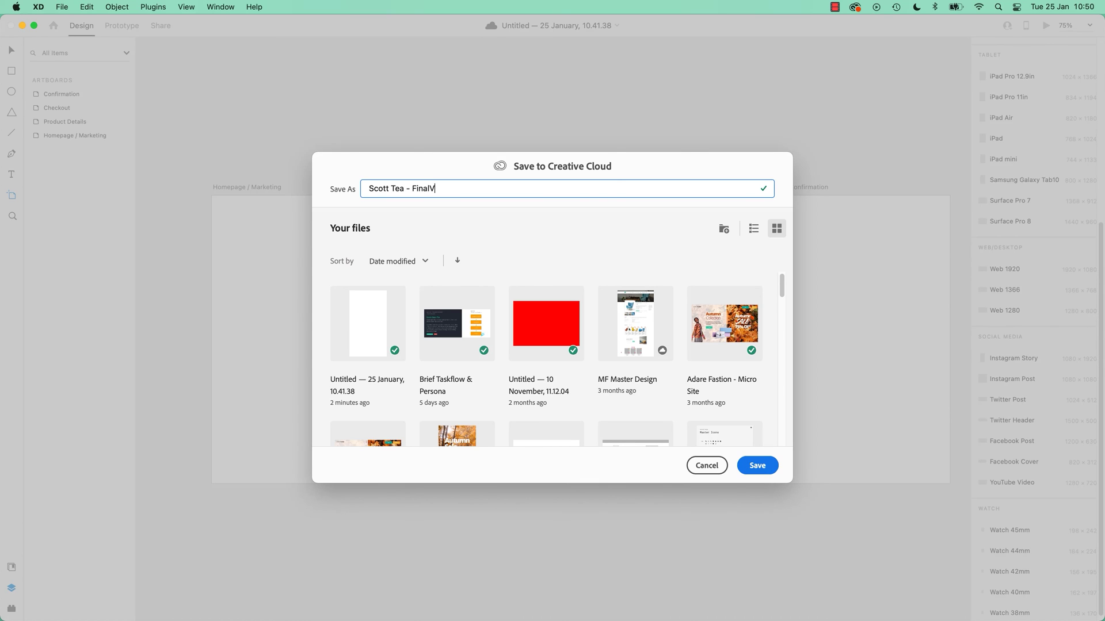
type("4 -")
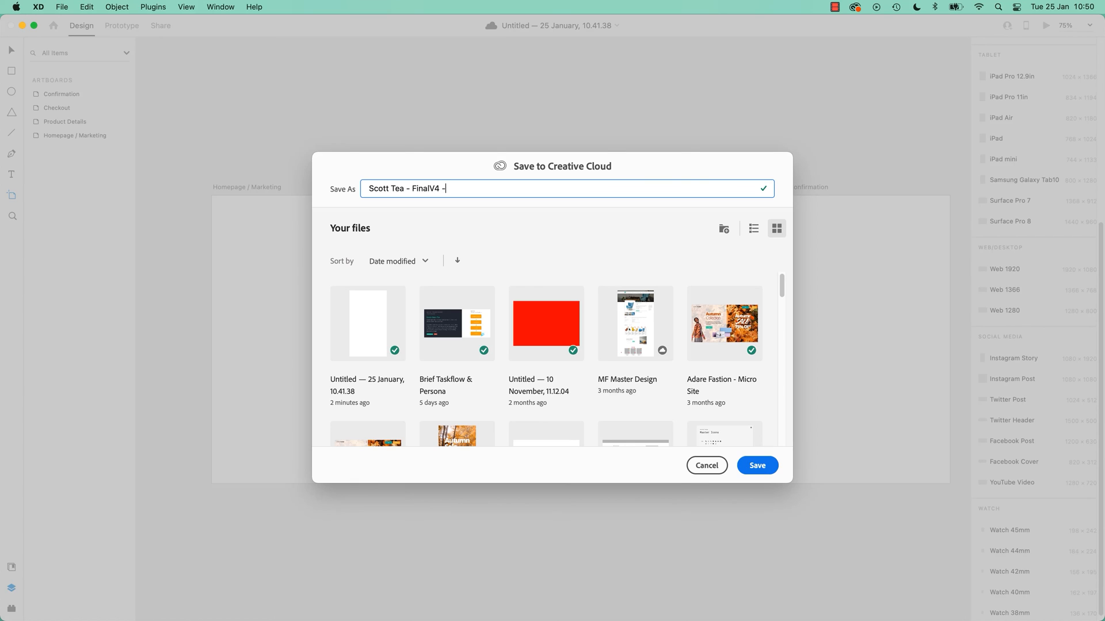
type("V1")
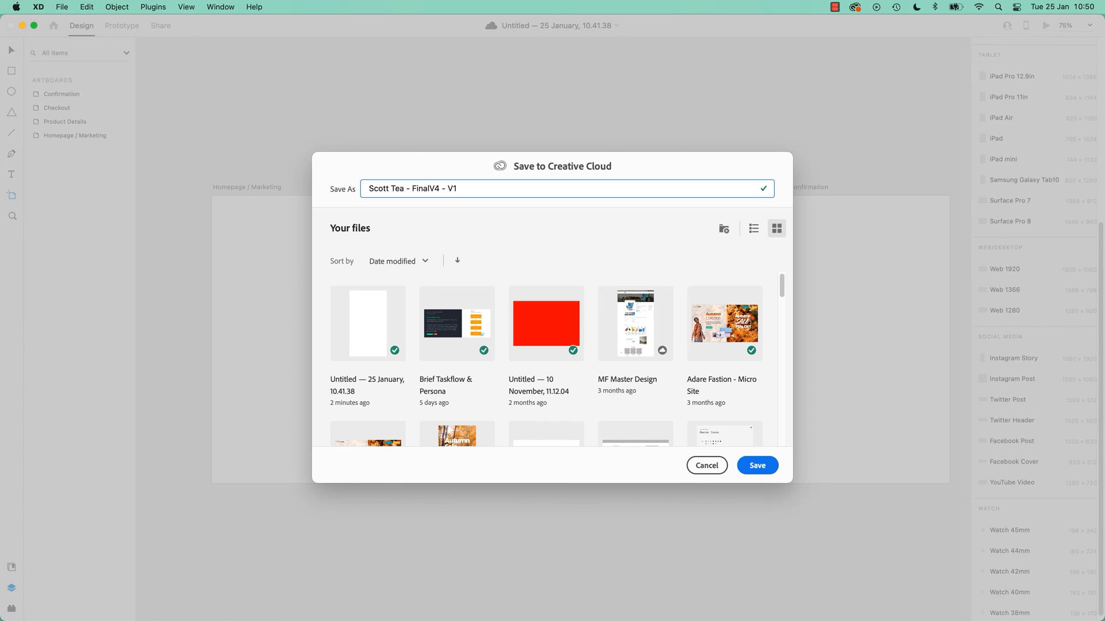
type("complete")
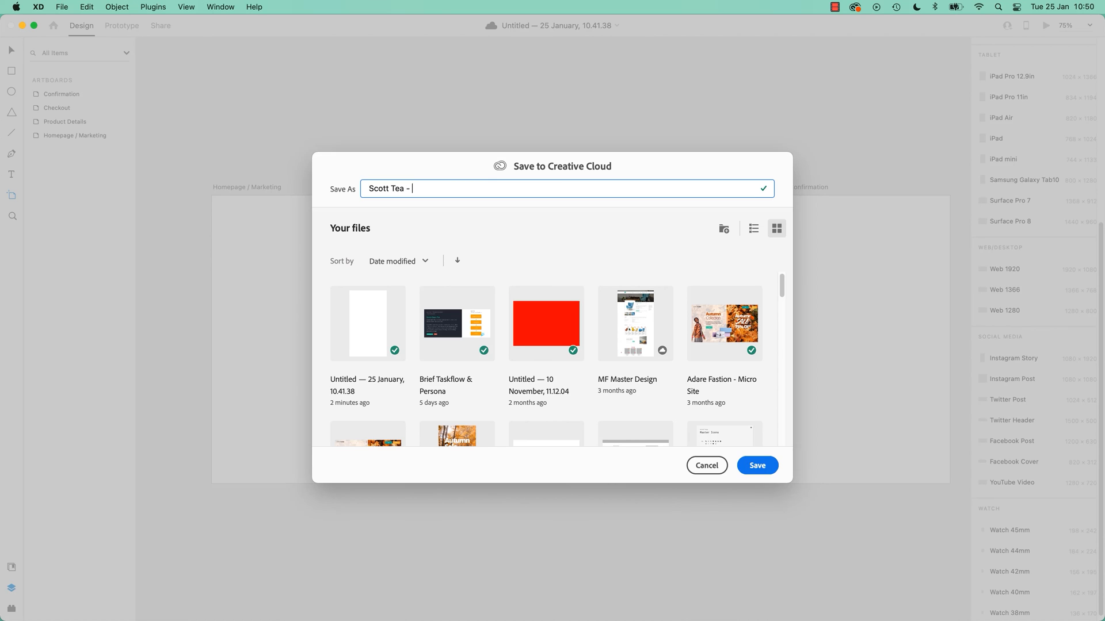
type("Checkout Taskf")
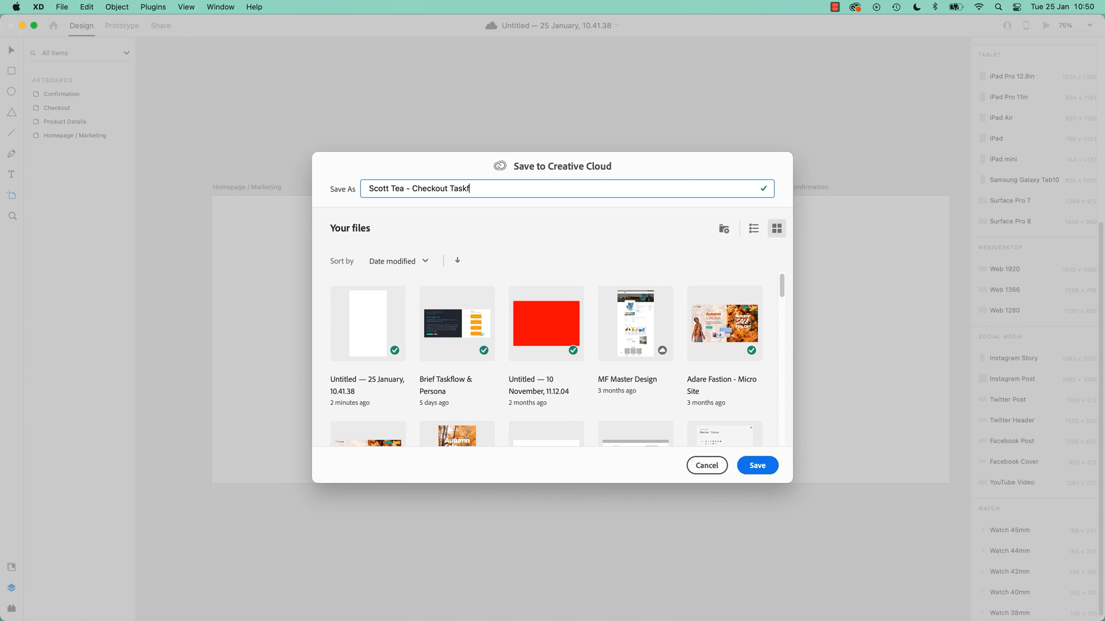
type("low V1")
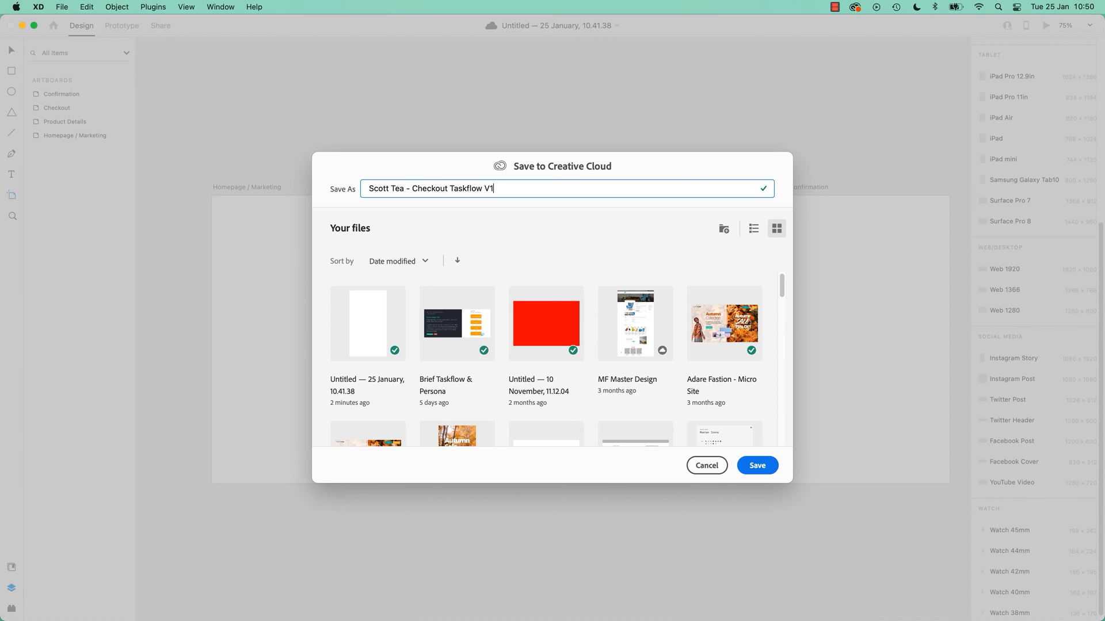
mouse_move(544, 197)
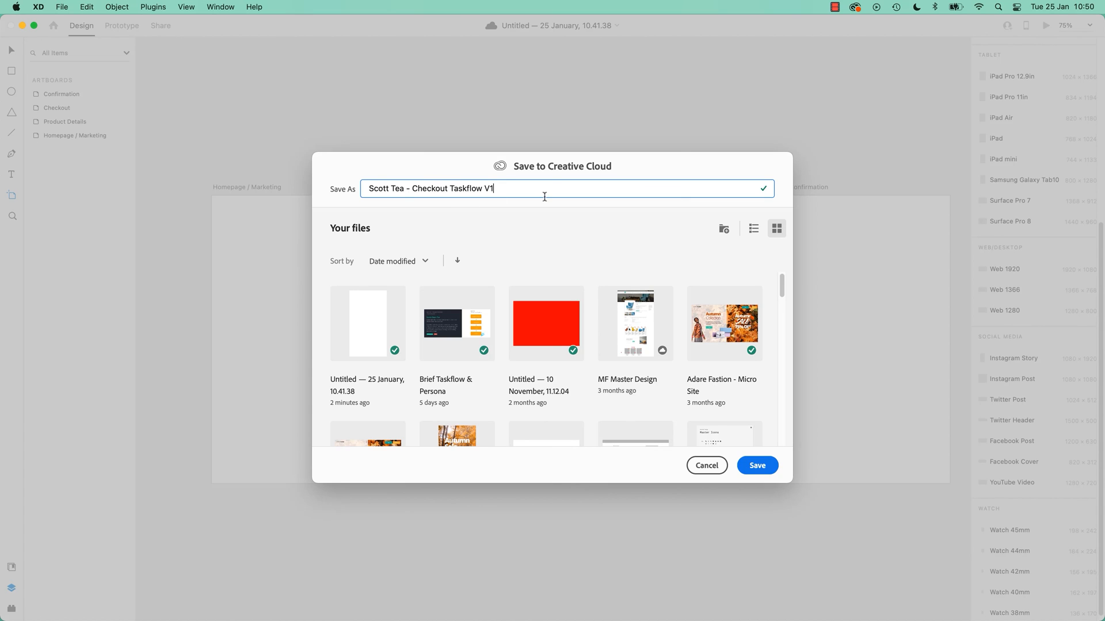
mouse_move(479, 188)
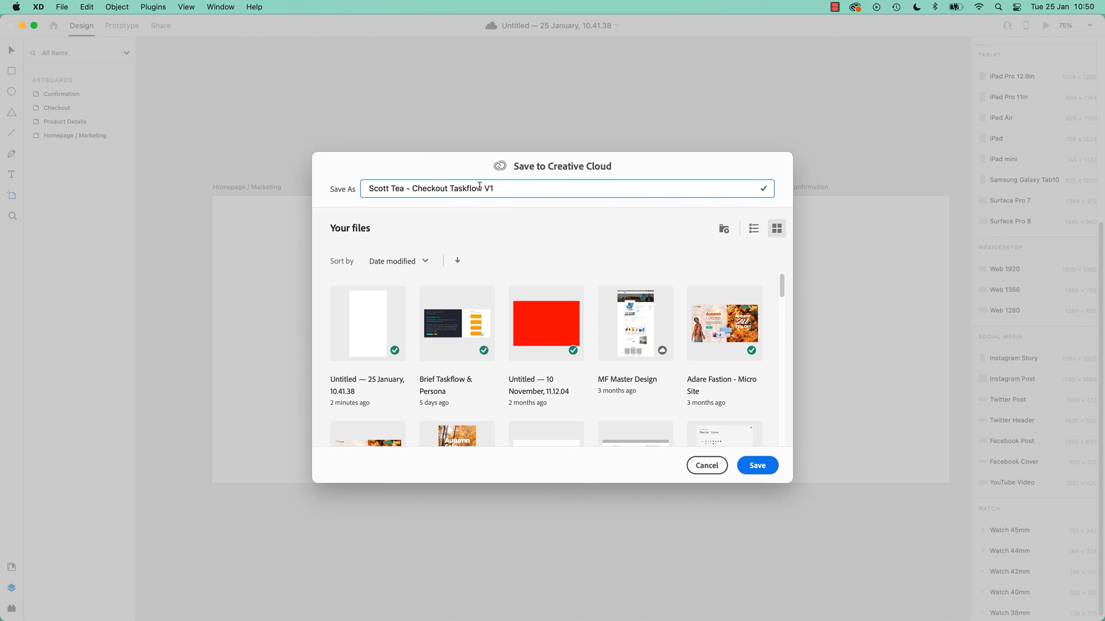
mouse_move(506, 188)
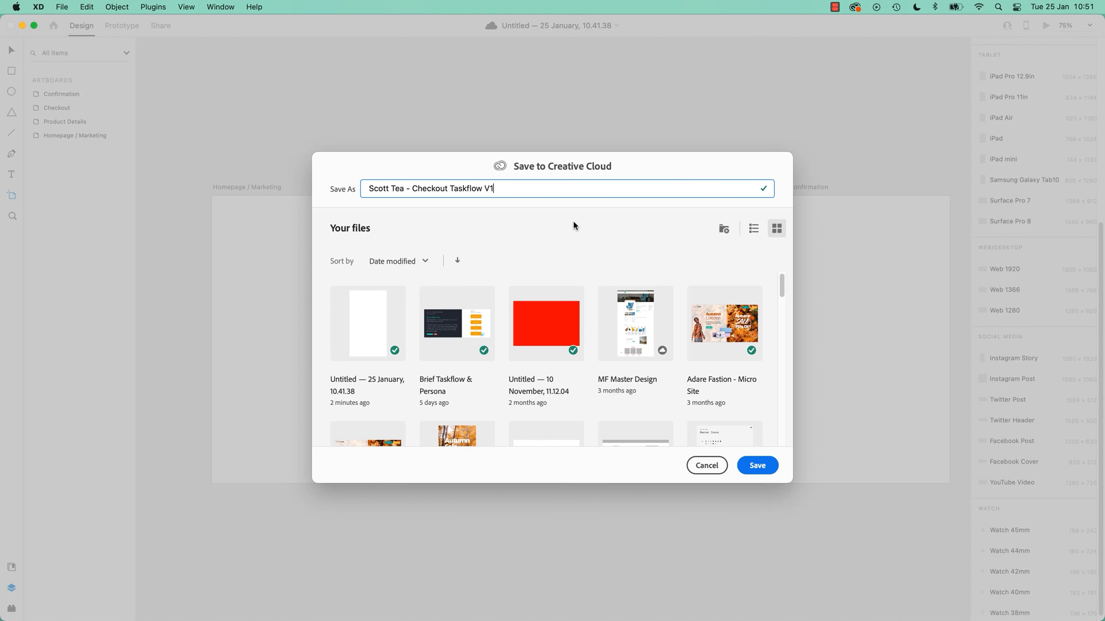
left_click(757, 465)
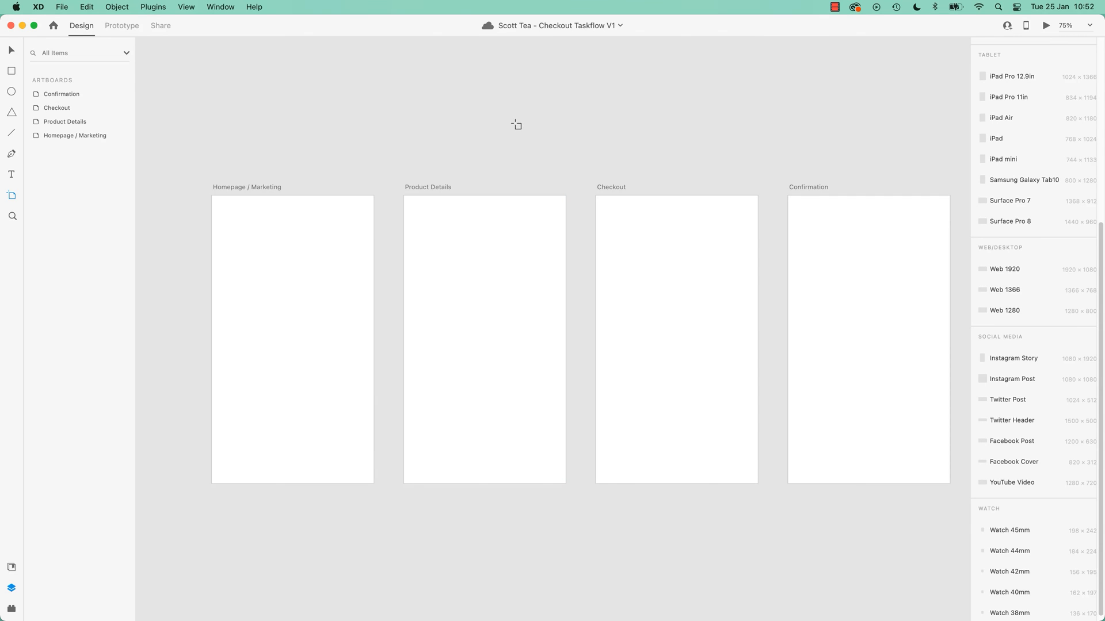
mouse_move(967, 250)
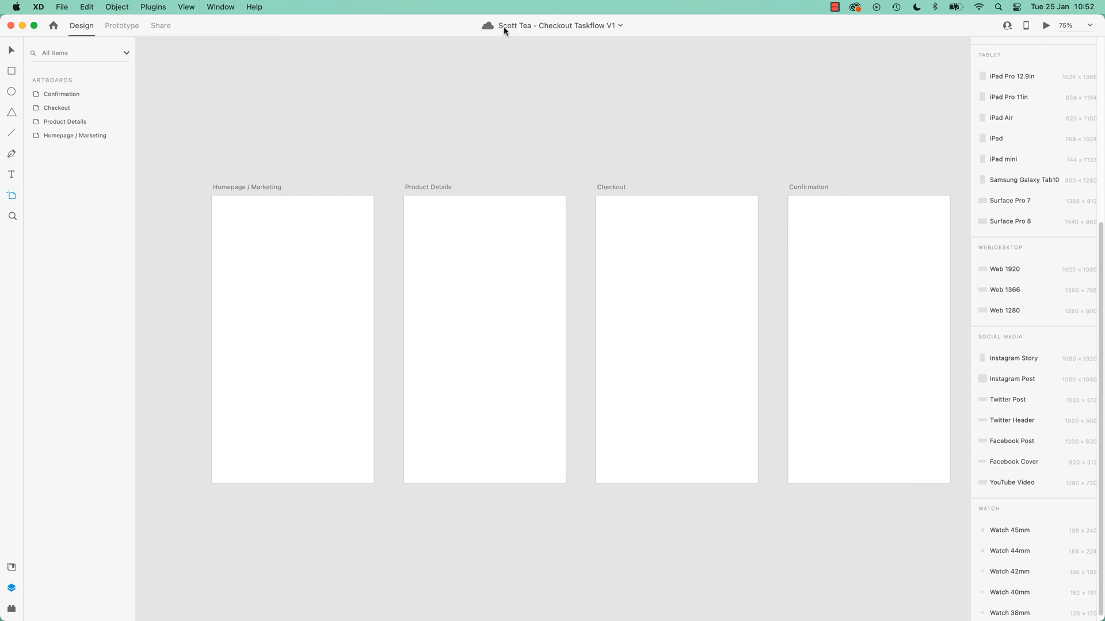
mouse_move(537, 31)
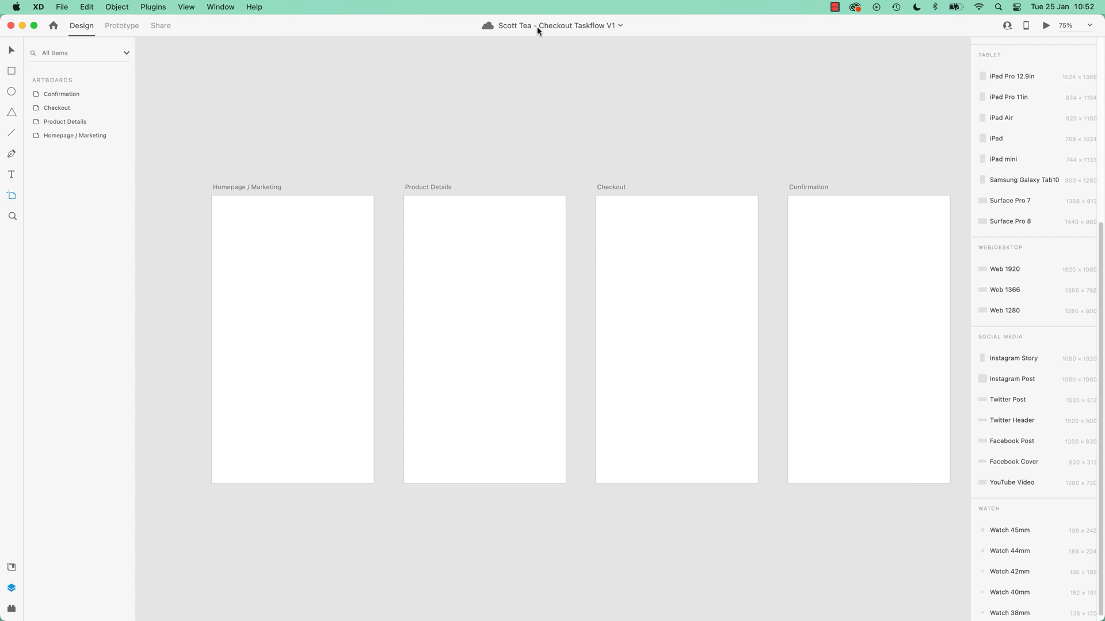
mouse_move(519, 34)
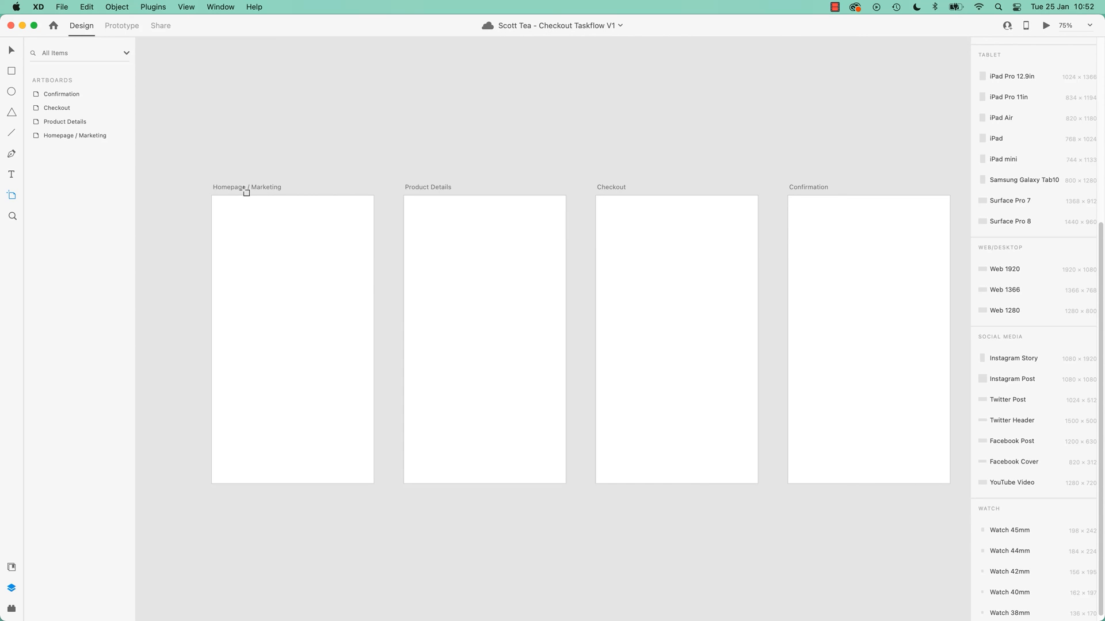
mouse_move(824, 137)
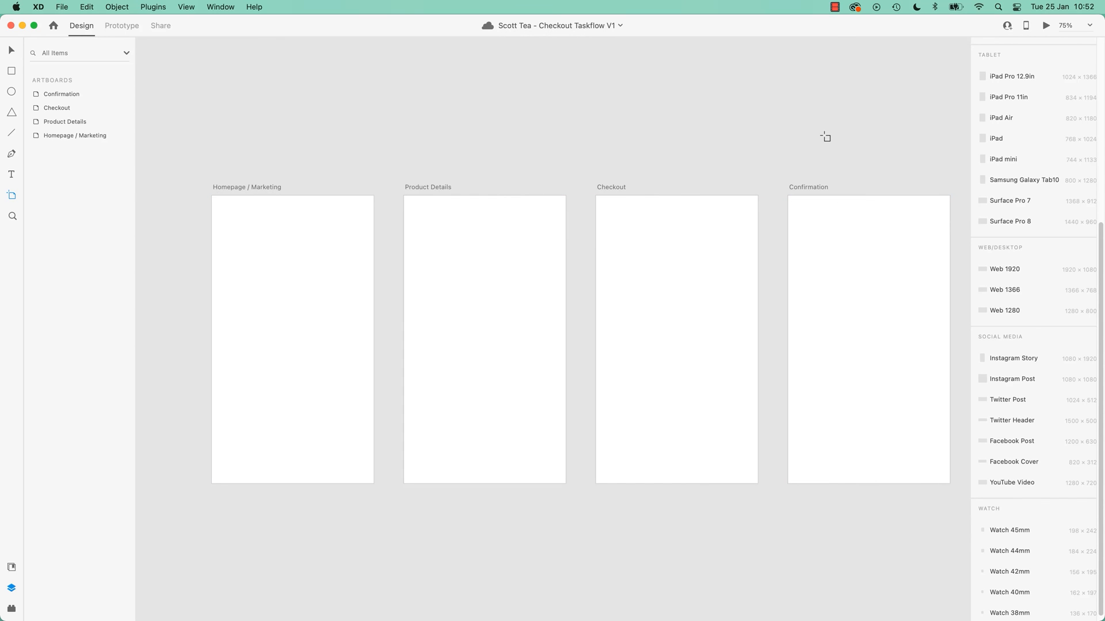